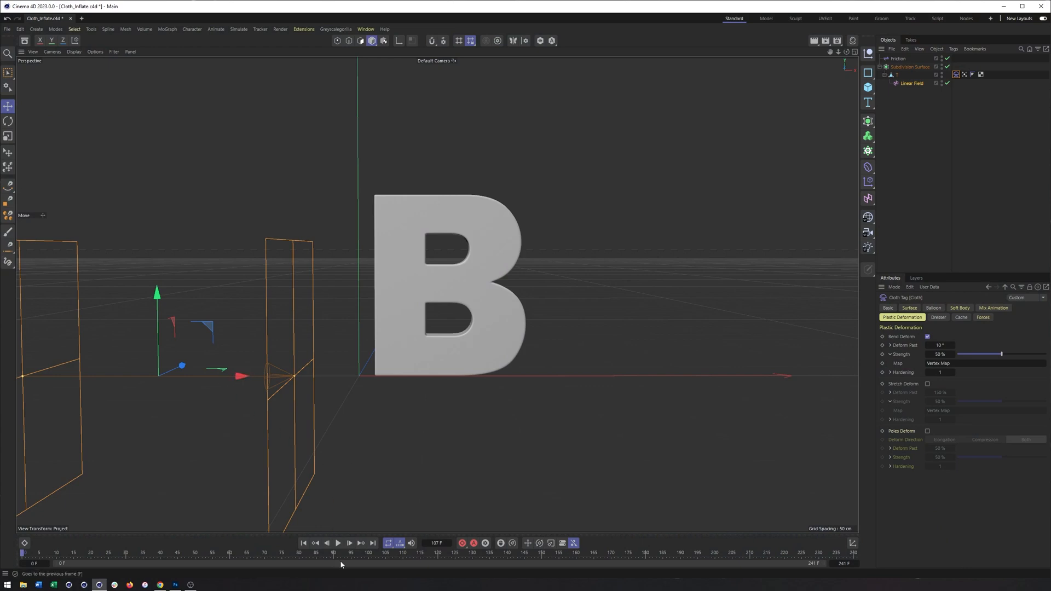
Play, pause and resume the cloth simulation of the inflating B, then select the B object
{"action": "left_click", "coordinate": [338, 543]}
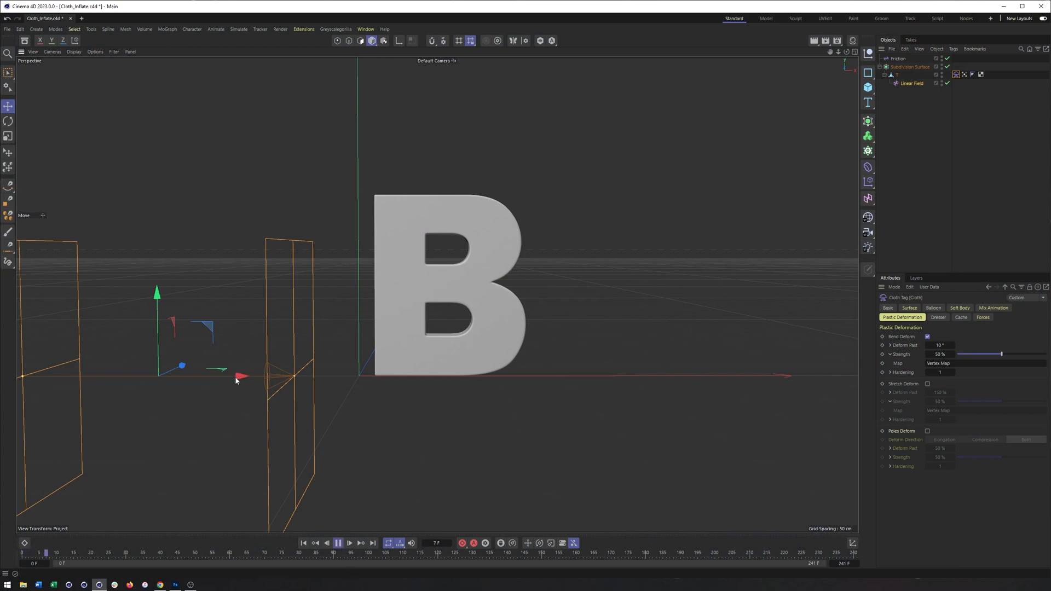
{"action": "left_click", "coordinate": [338, 542]}
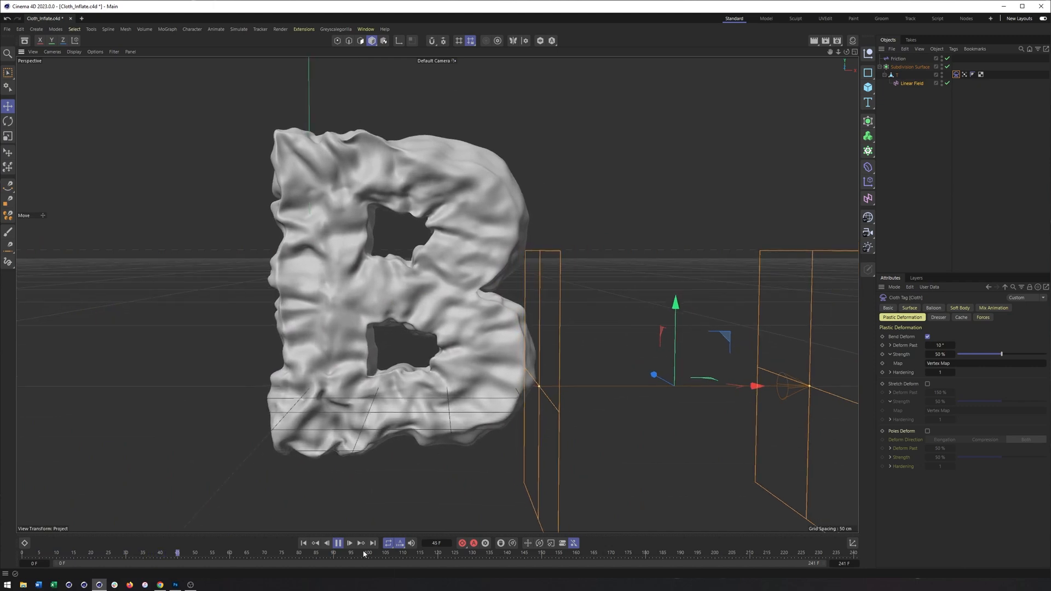
{"action": "left_click", "coordinate": [337, 543]}
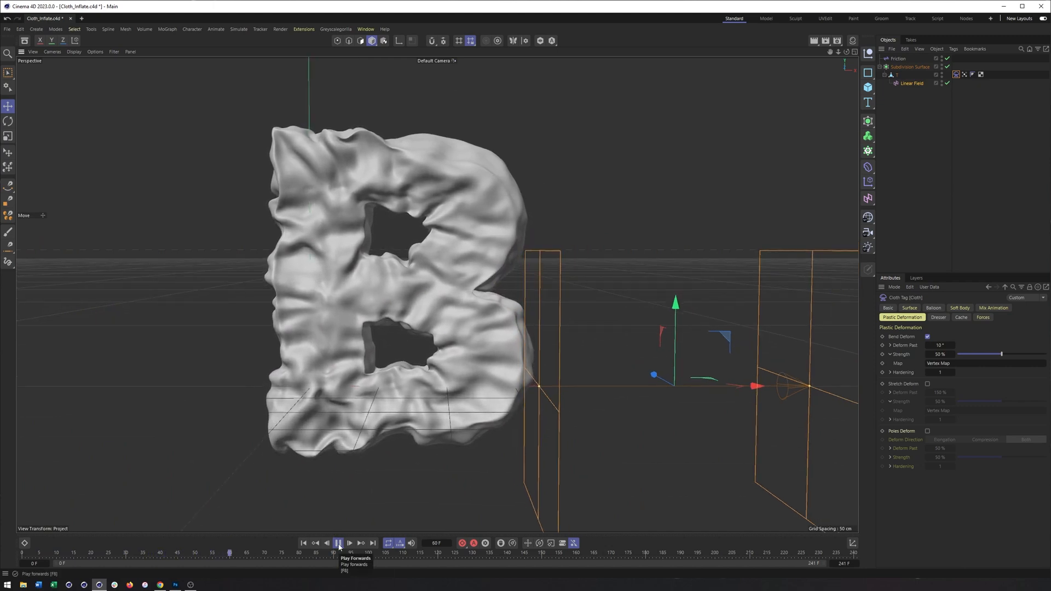
{"action": "left_click", "coordinate": [338, 543]}
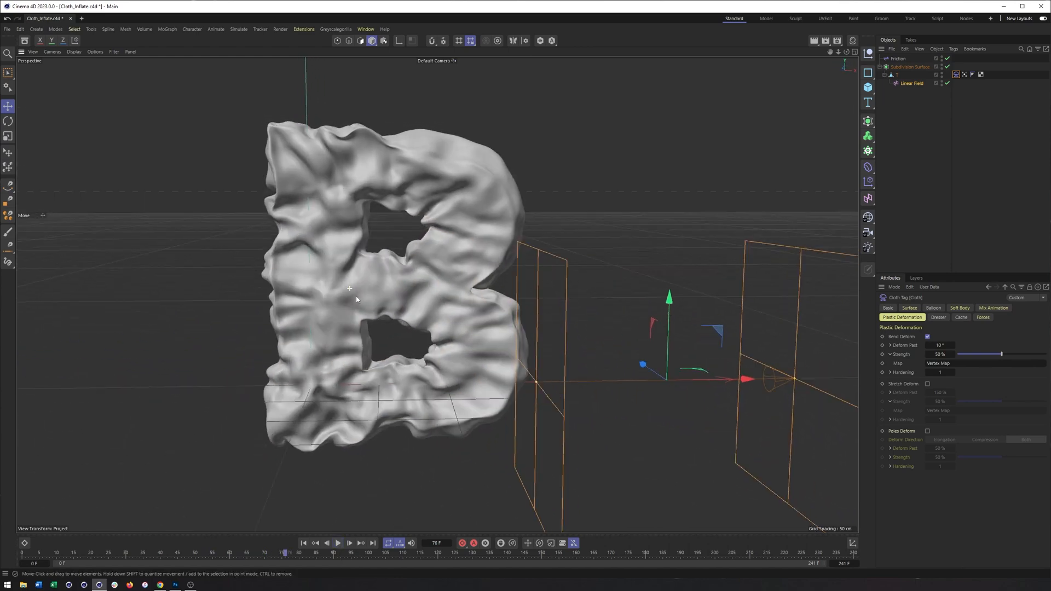
{"action": "left_click", "coordinate": [895, 75]}
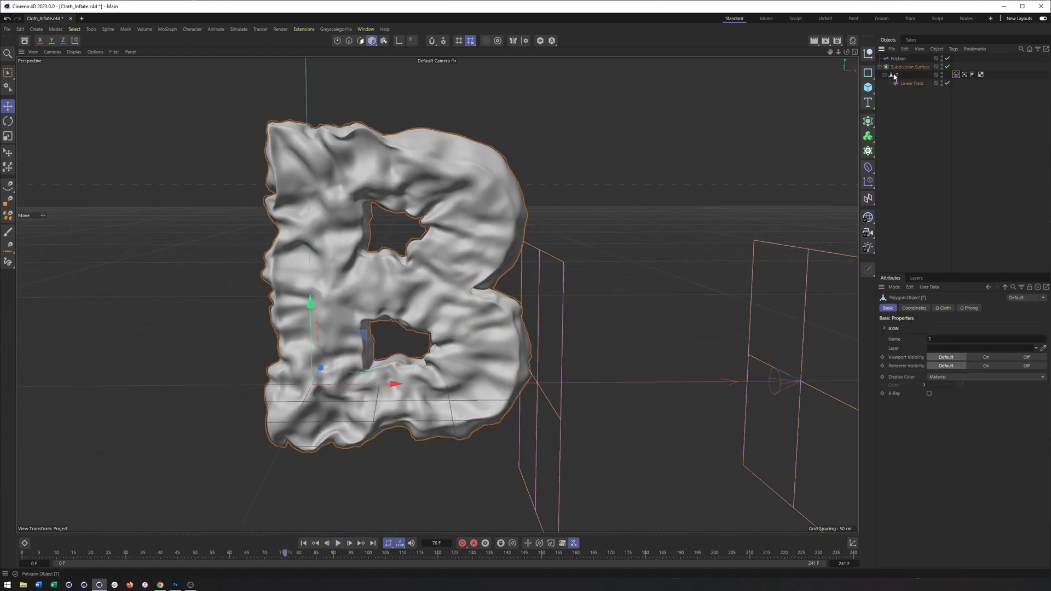
{"action": "left_click", "coordinate": [911, 83]}
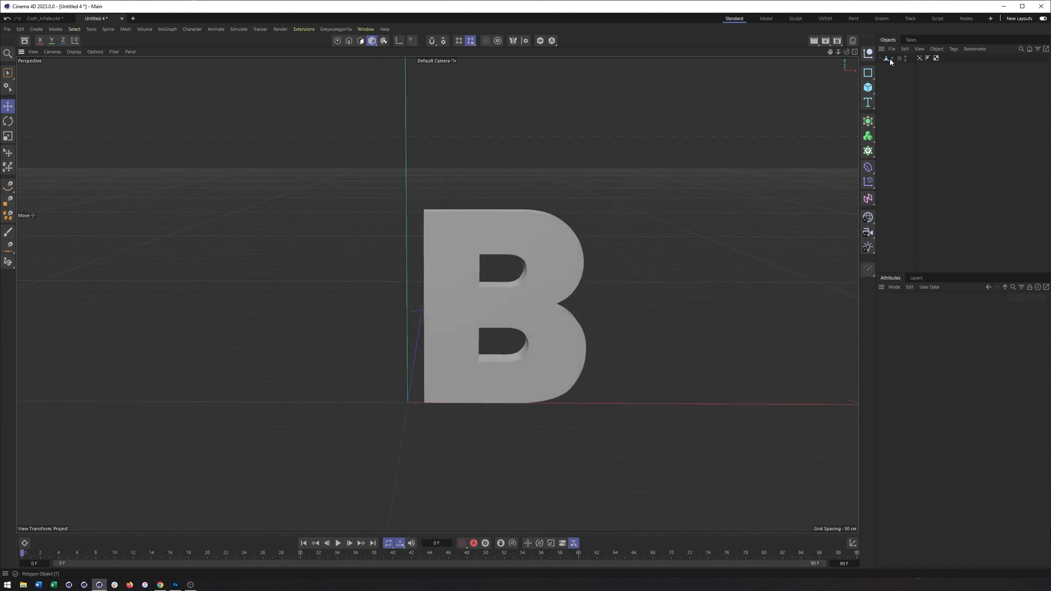
Hide the old B and add a Text object reading 'B' in Franklin Gothic Heavy
{"action": "left_click", "coordinate": [867, 102]}
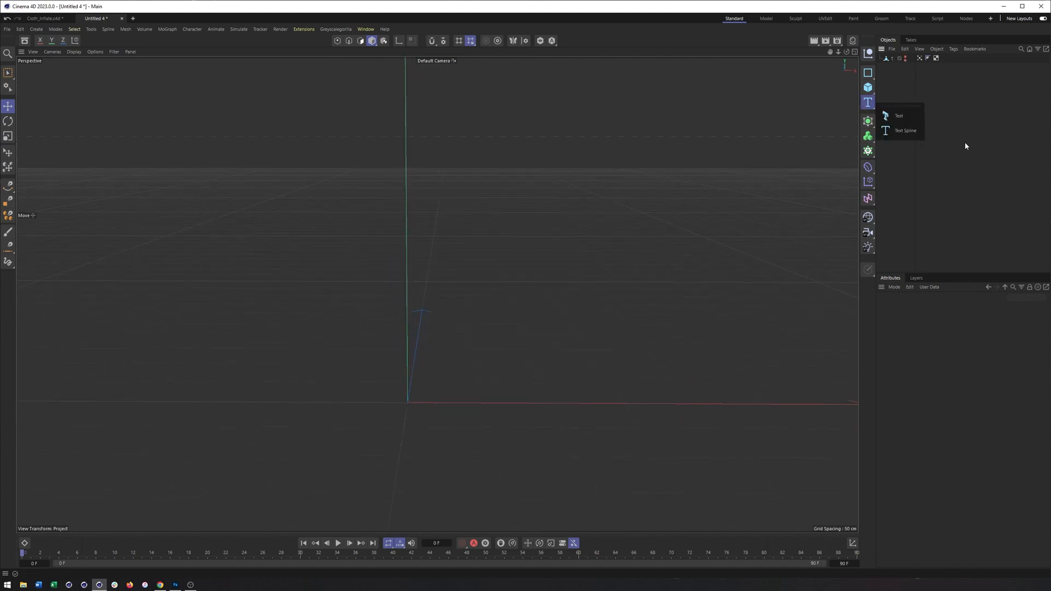
{"action": "left_click", "coordinate": [899, 116]}
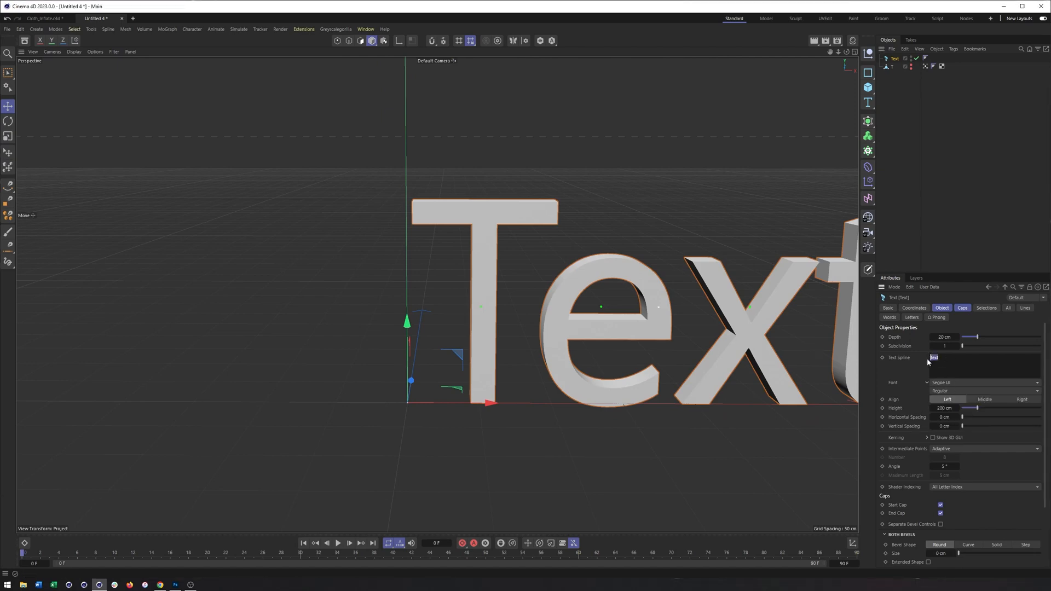
{"action": "type", "text": "B"}
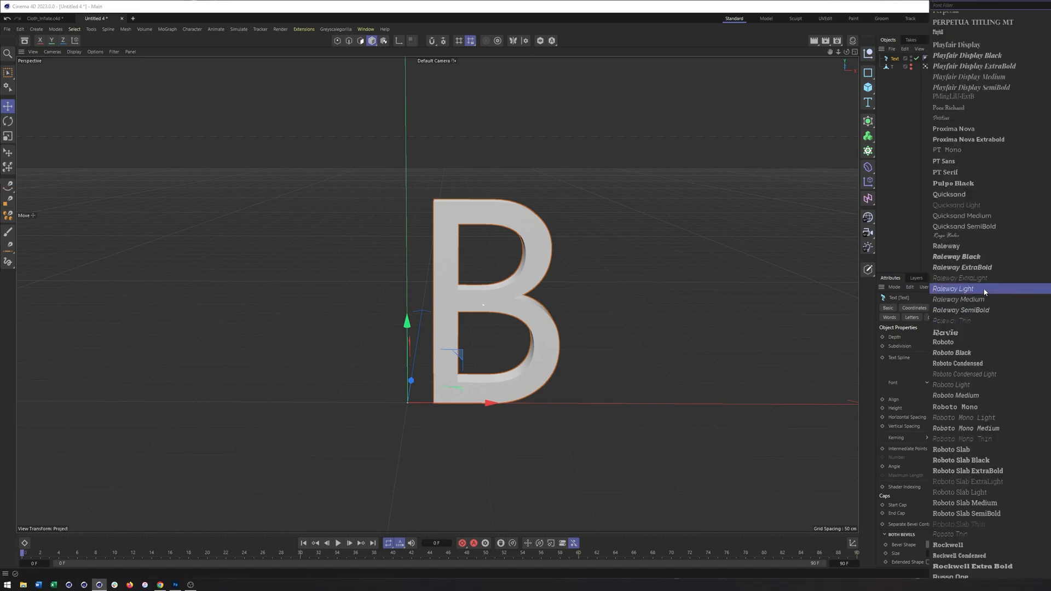
{"action": "scroll", "scroll_direction": "down", "scroll_amount": 3}
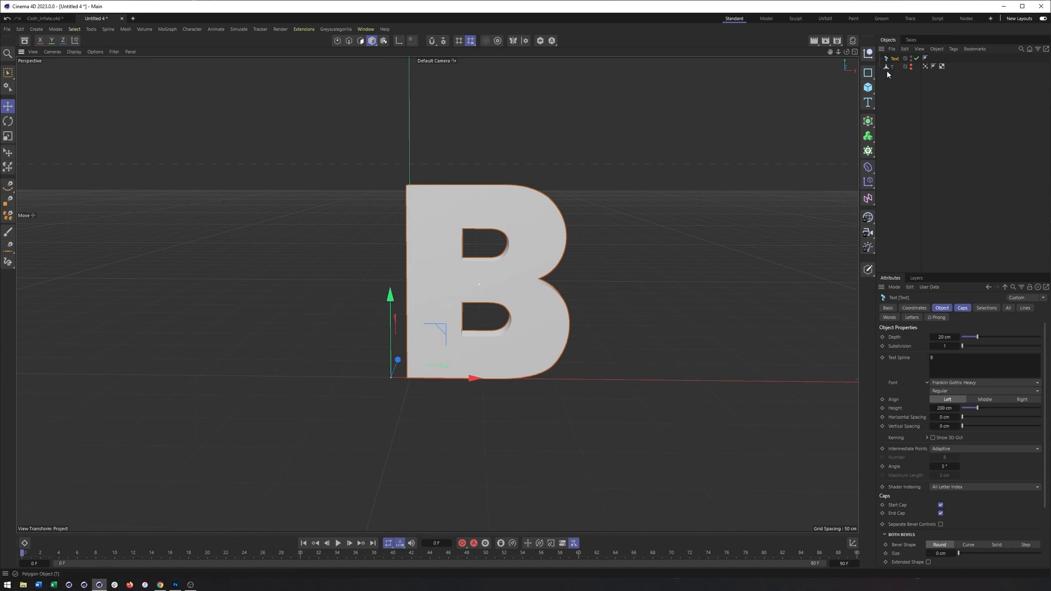
{"action": "left_click", "coordinate": [74, 52]}
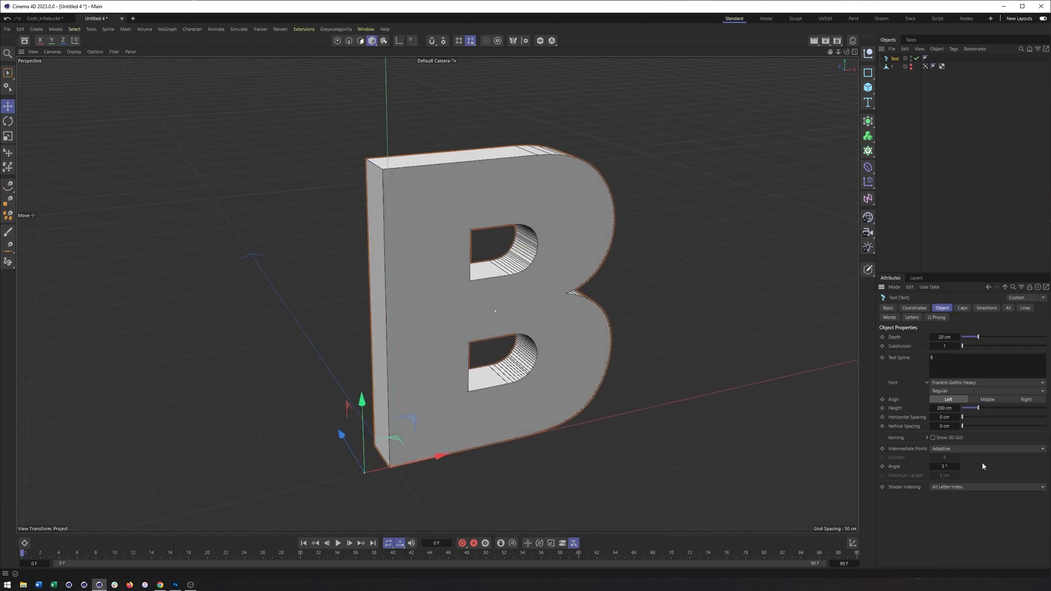
Set Intermediate Points to Natural with Number 55 and 6 depth subdivisions
{"action": "left_click", "coordinate": [985, 448]}
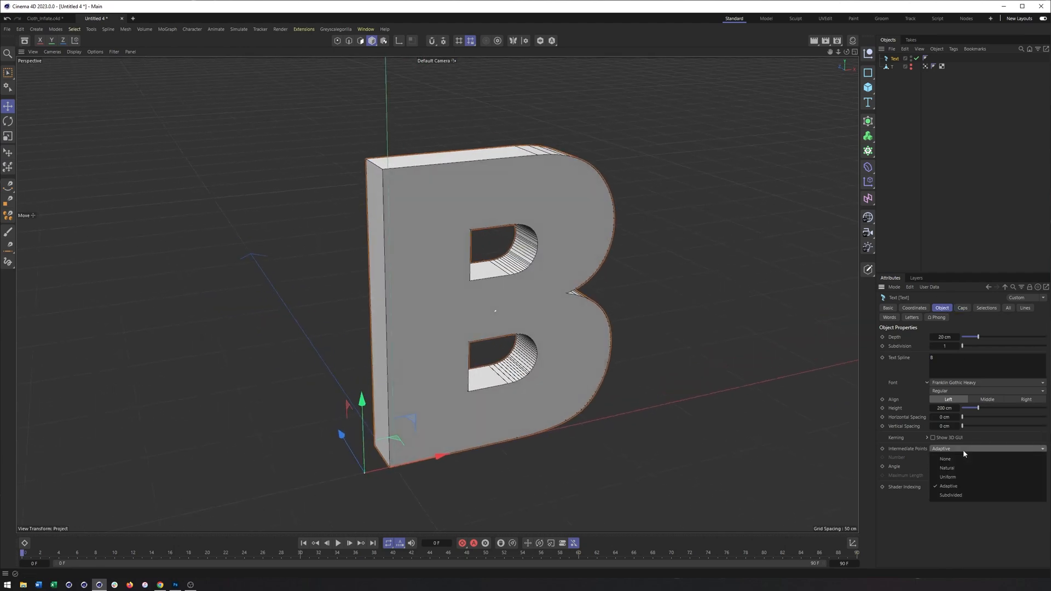
{"action": "left_click", "coordinate": [946, 467]}
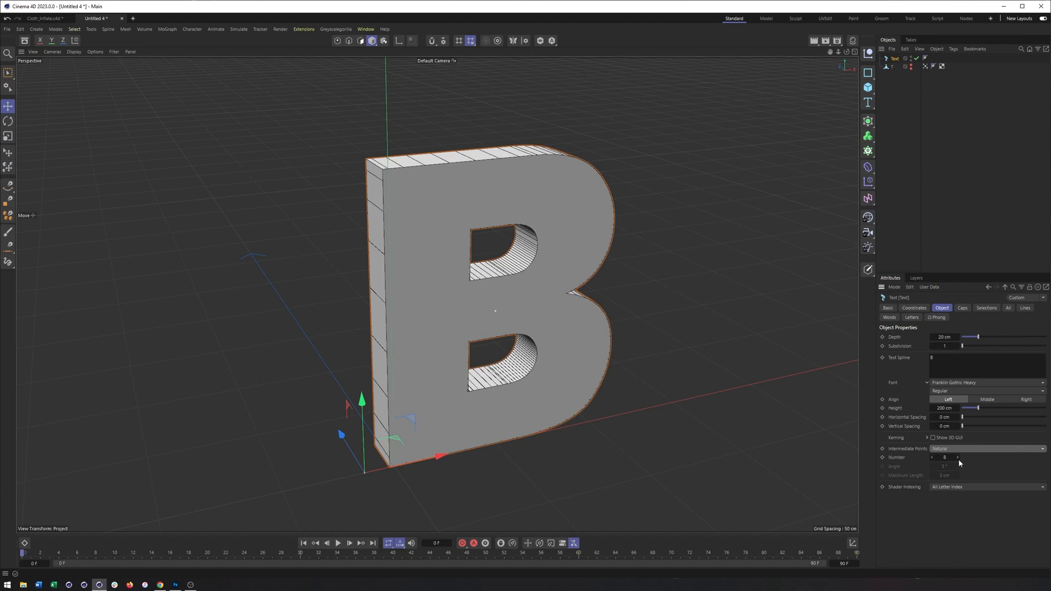
{"action": "type", "text": "55"}
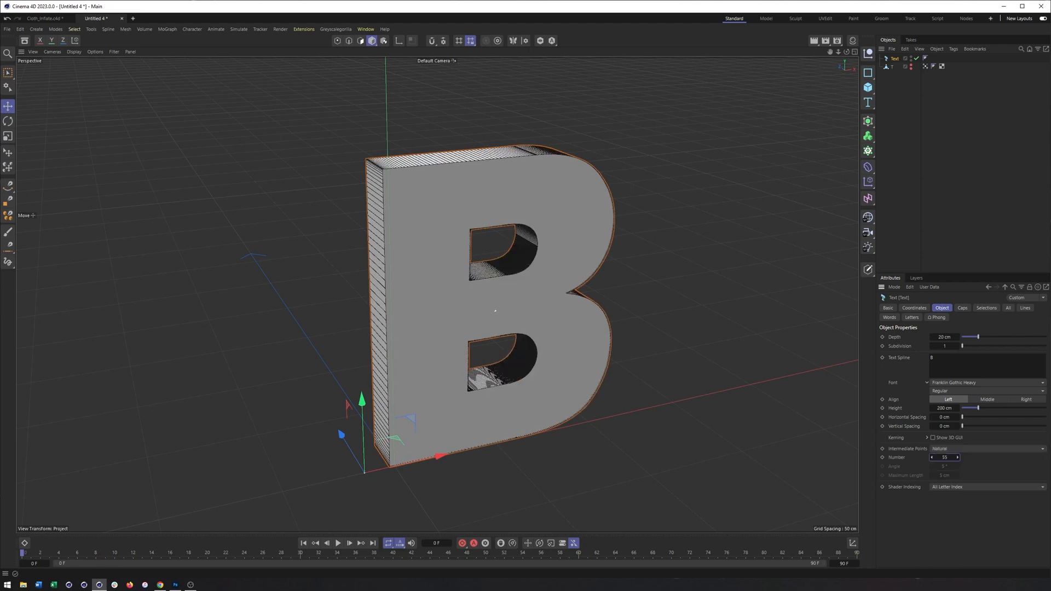
{"action": "left_click_drag", "start_coordinate": [963, 346], "coordinate": [970, 346]}
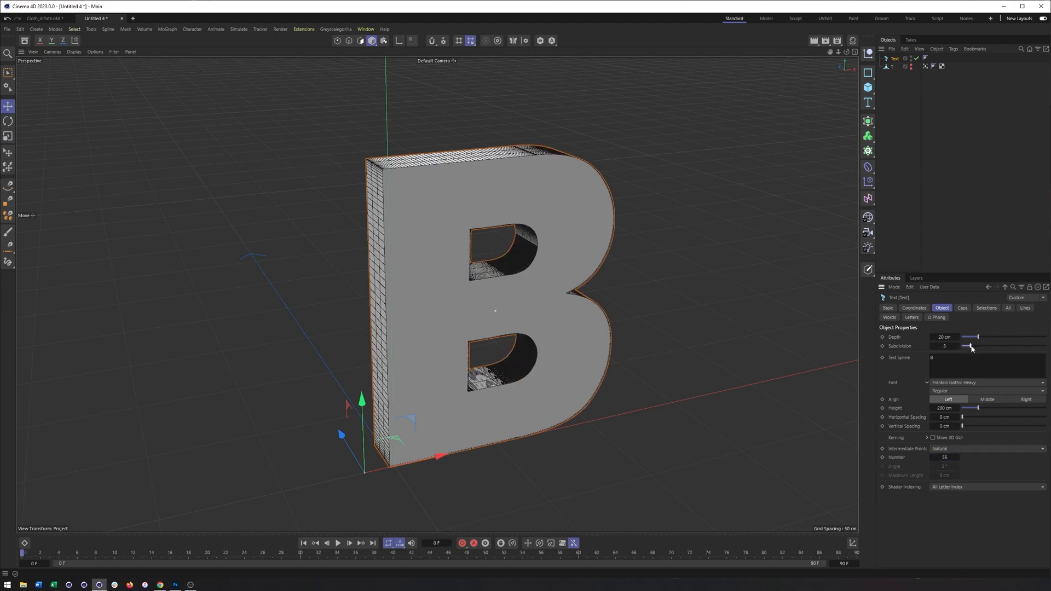
{"action": "left_click_drag", "start_coordinate": [970, 346], "coordinate": [983, 346]}
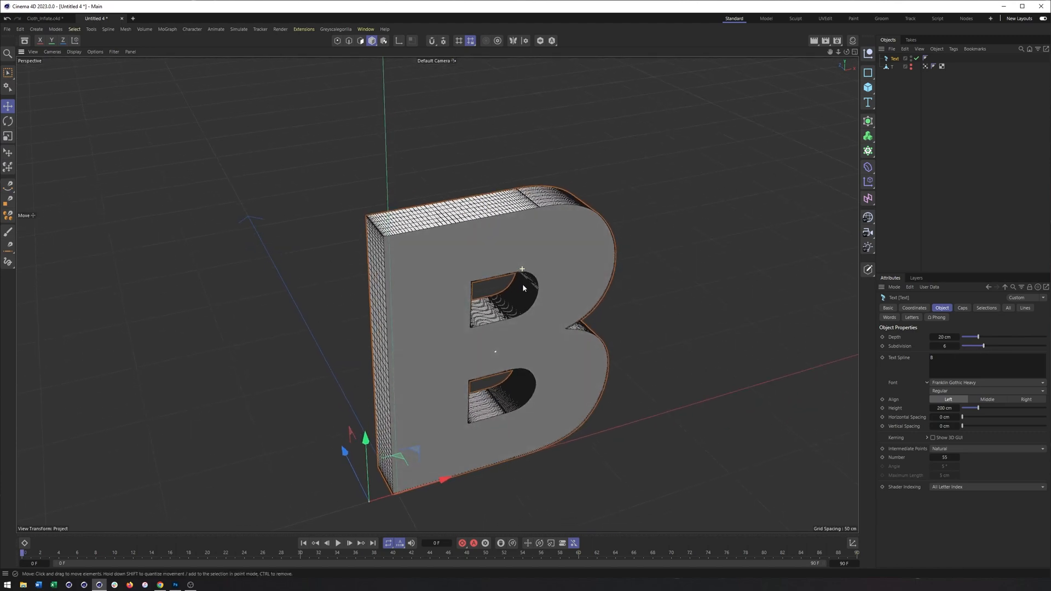
Set the B's Caps Type to Regular Grid with a grid size of about 1.33 cm
{"action": "left_click", "coordinate": [962, 307]}
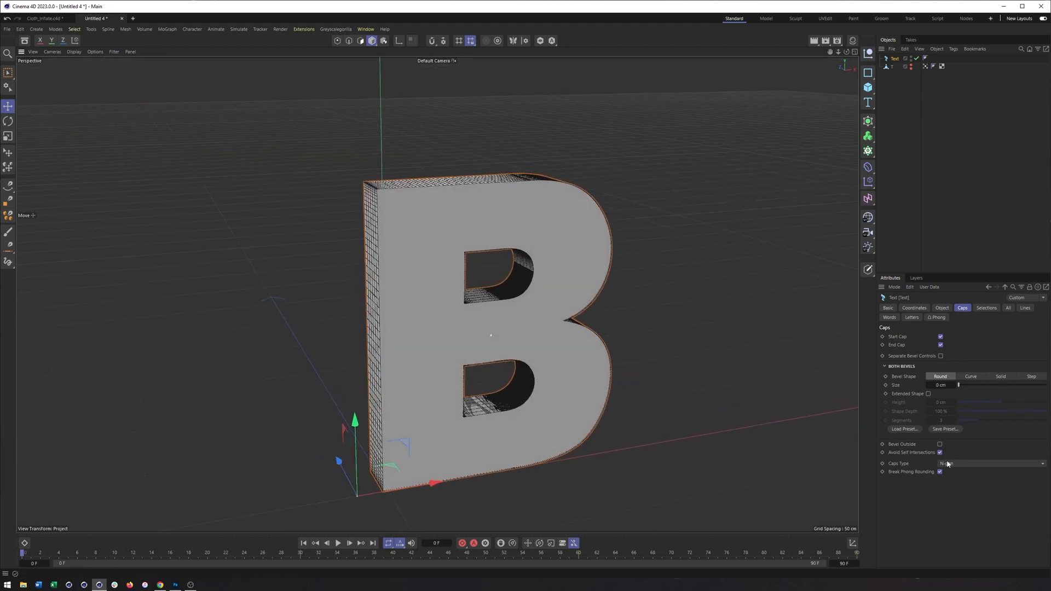
{"action": "left_click", "coordinate": [985, 463]}
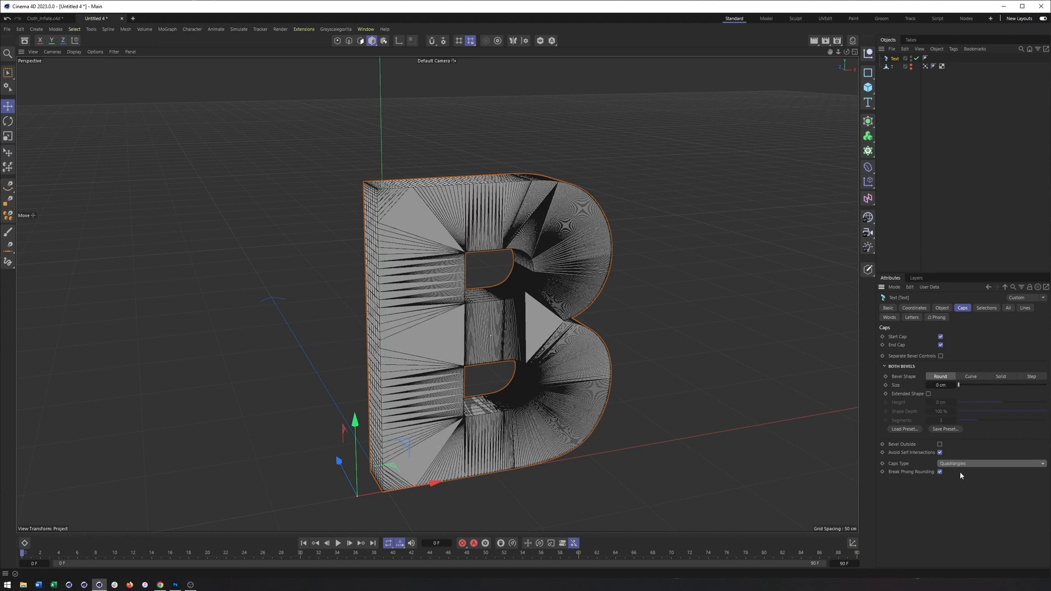
{"action": "left_click", "coordinate": [985, 463]}
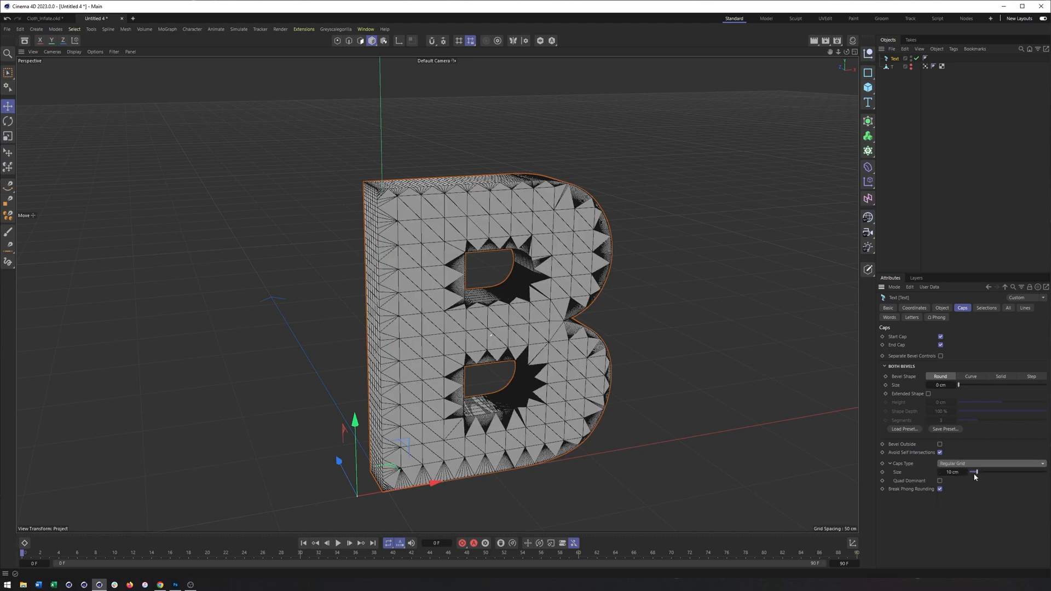
{"action": "left_click_drag", "start_coordinate": [959, 471], "coordinate": [991, 471]}
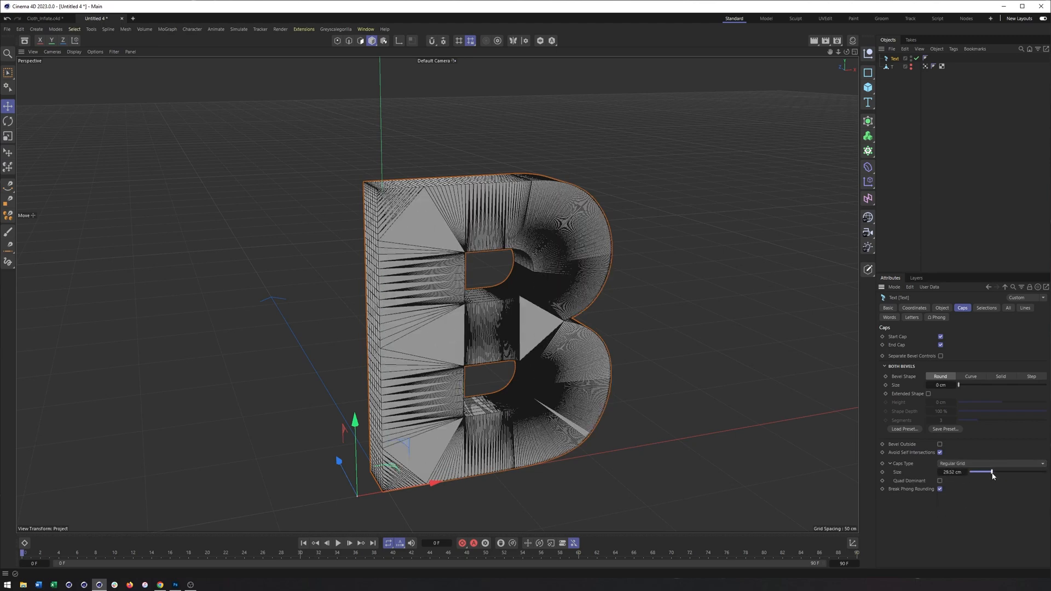
{"action": "left_click_drag", "start_coordinate": [992, 472], "coordinate": [970, 472]}
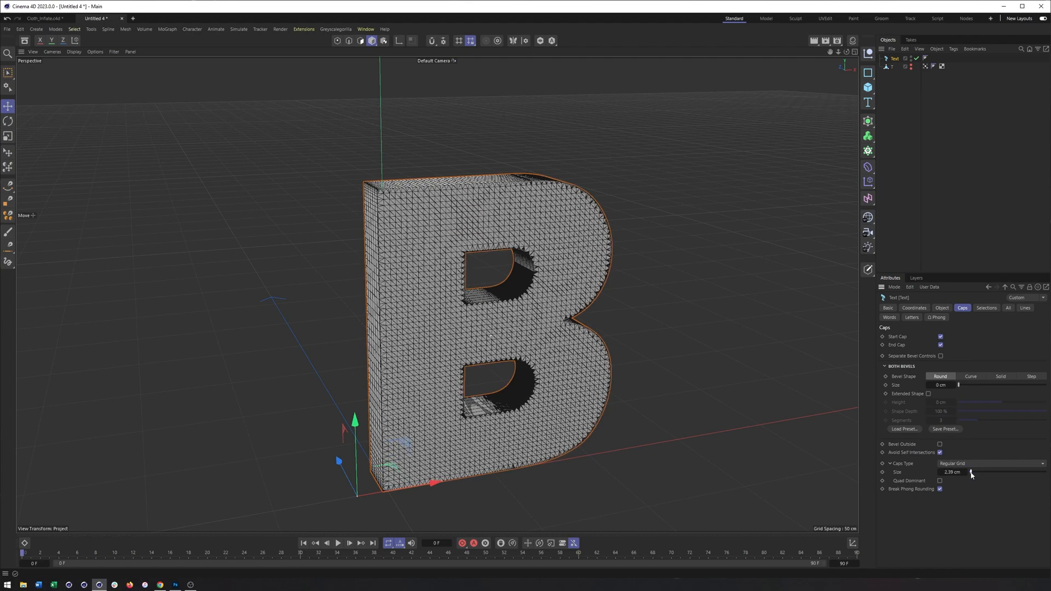
{"action": "left_click_drag", "start_coordinate": [970, 472], "coordinate": [969, 472]}
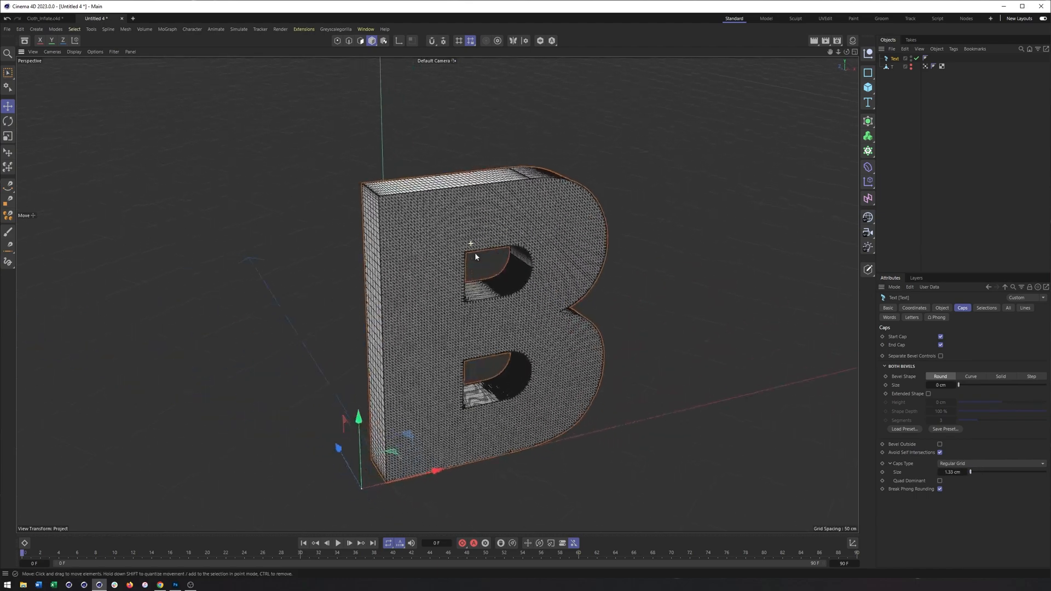
{"action": "left_click", "coordinate": [867, 121]}
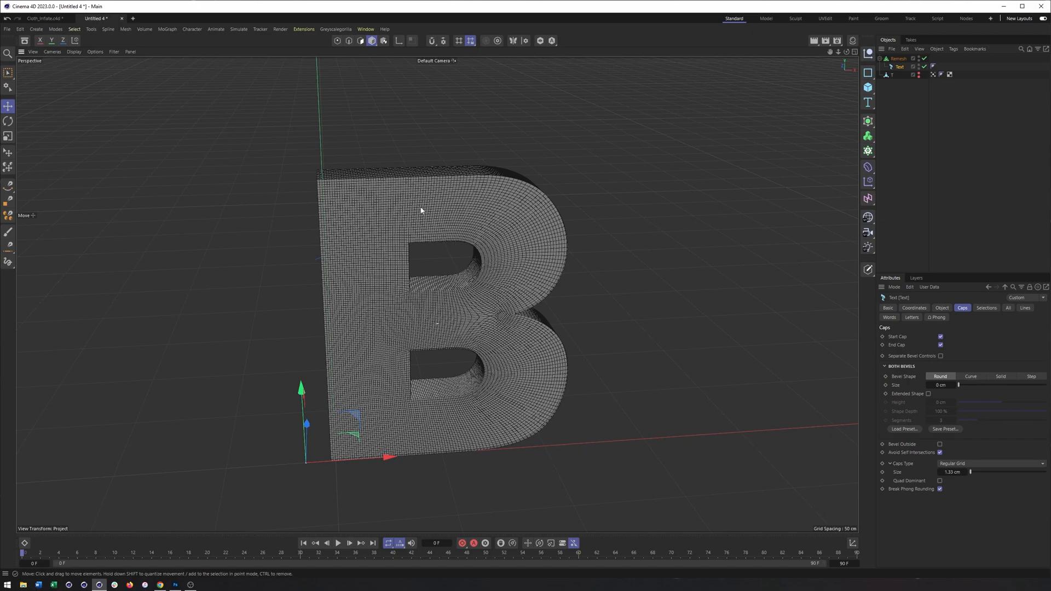
Convert the remeshed B into a single editable polygon object named B_remesh
{"action": "left_click_drag", "start_coordinate": [421, 210], "coordinate": [346, 226]}
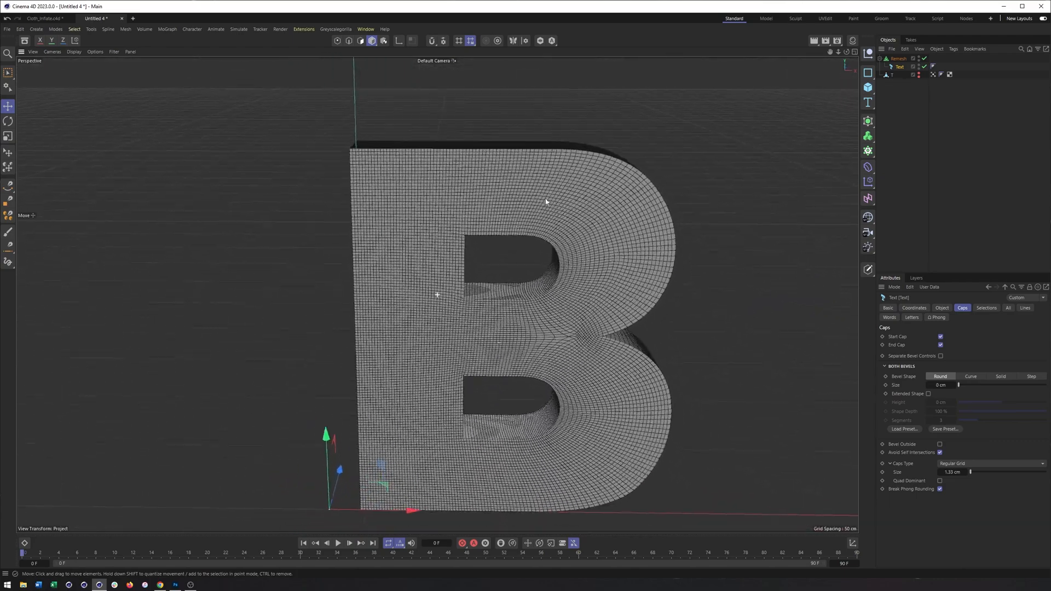
{"action": "right_click", "coordinate": [899, 66]}
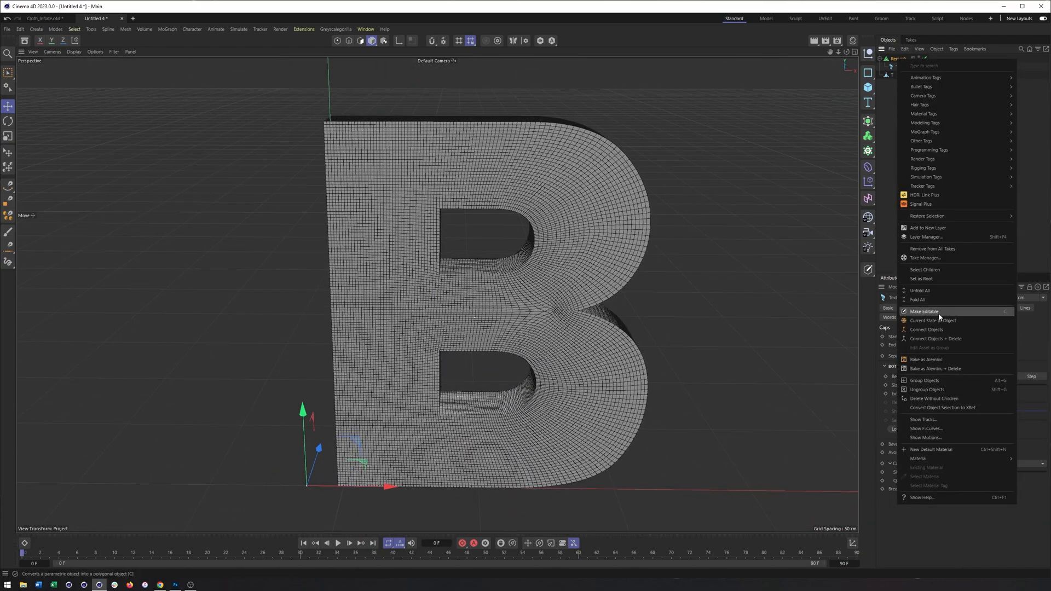
{"action": "left_click", "coordinate": [924, 311]}
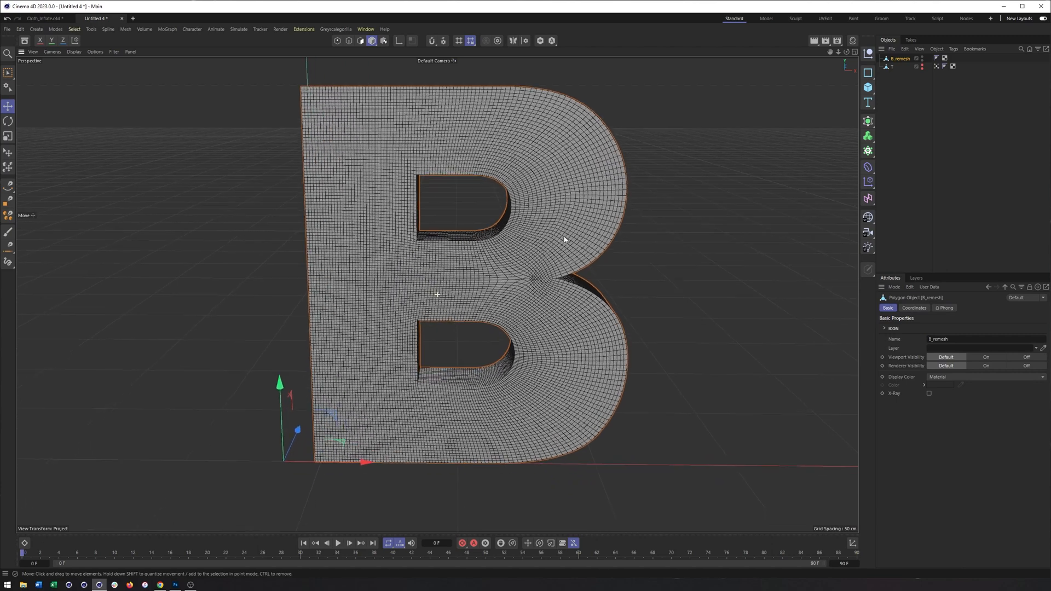
{"action": "left_click", "coordinate": [90, 29]}
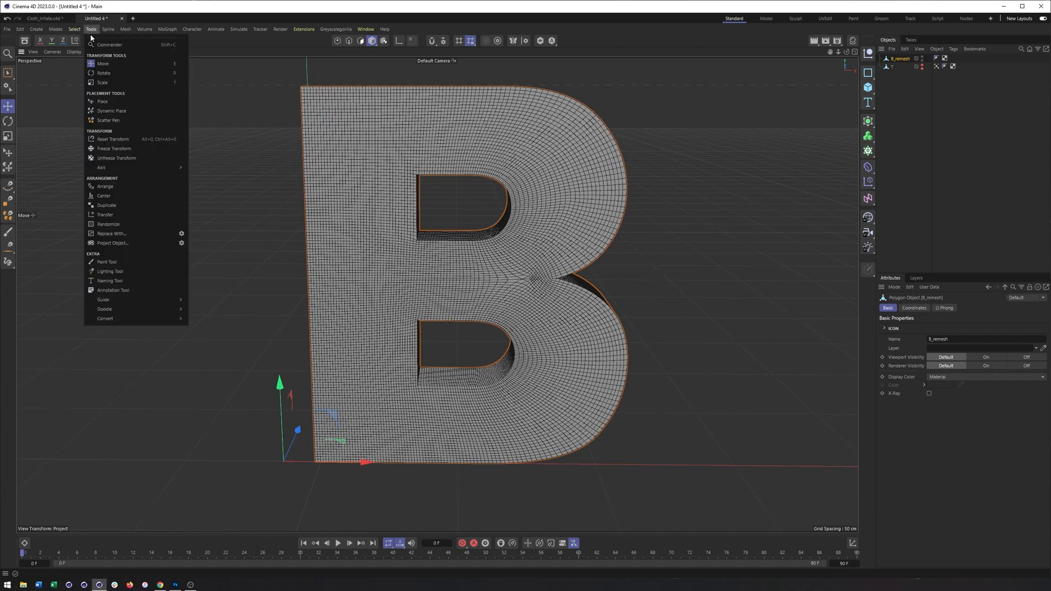
{"action": "mouse_move", "coordinate": [109, 45]}
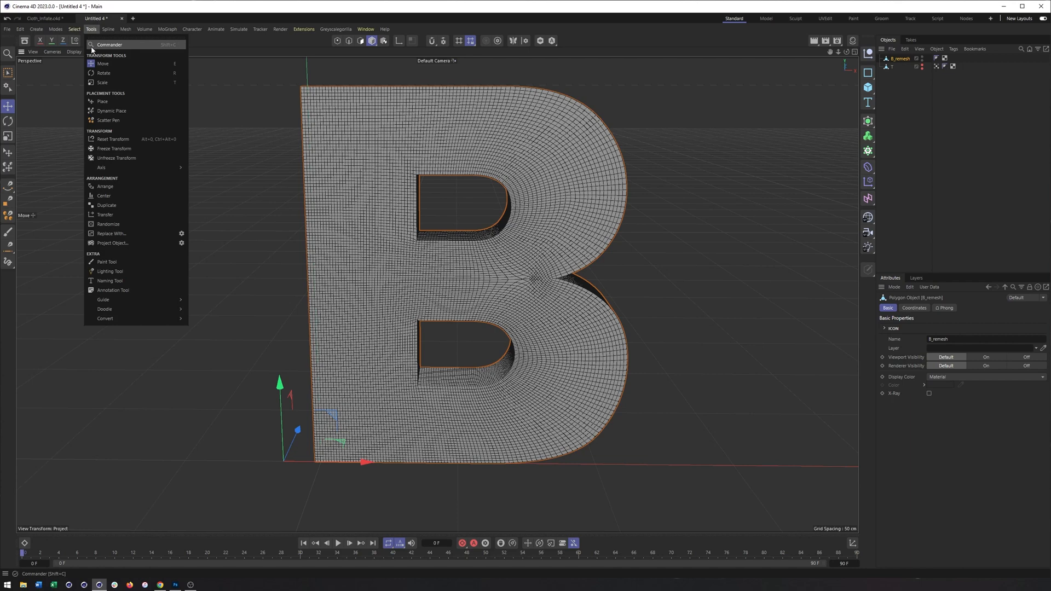
{"action": "mouse_move", "coordinate": [105, 262]}
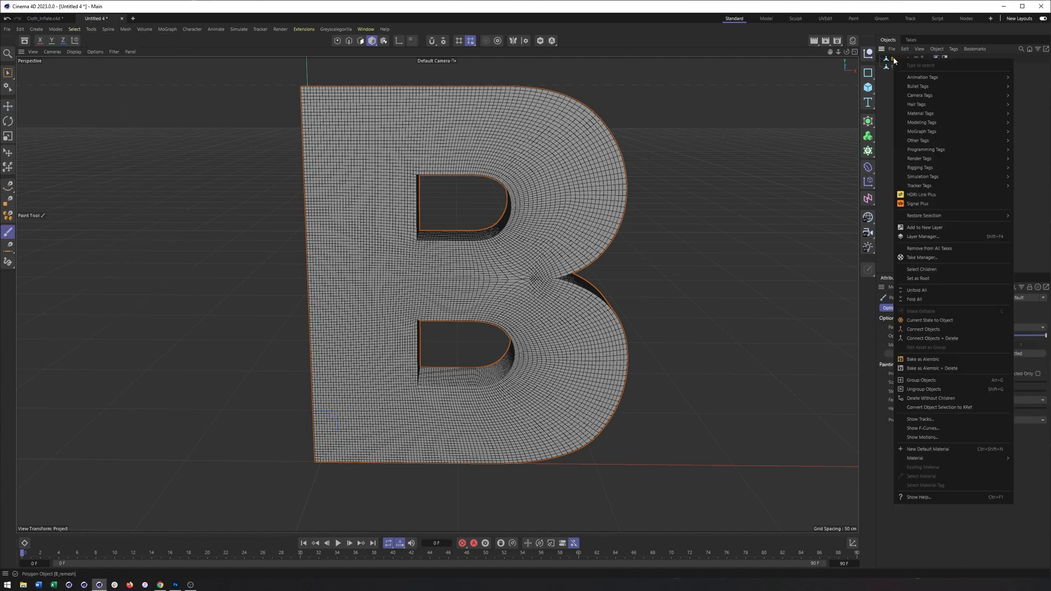
{"action": "mouse_move", "coordinate": [920, 140]}
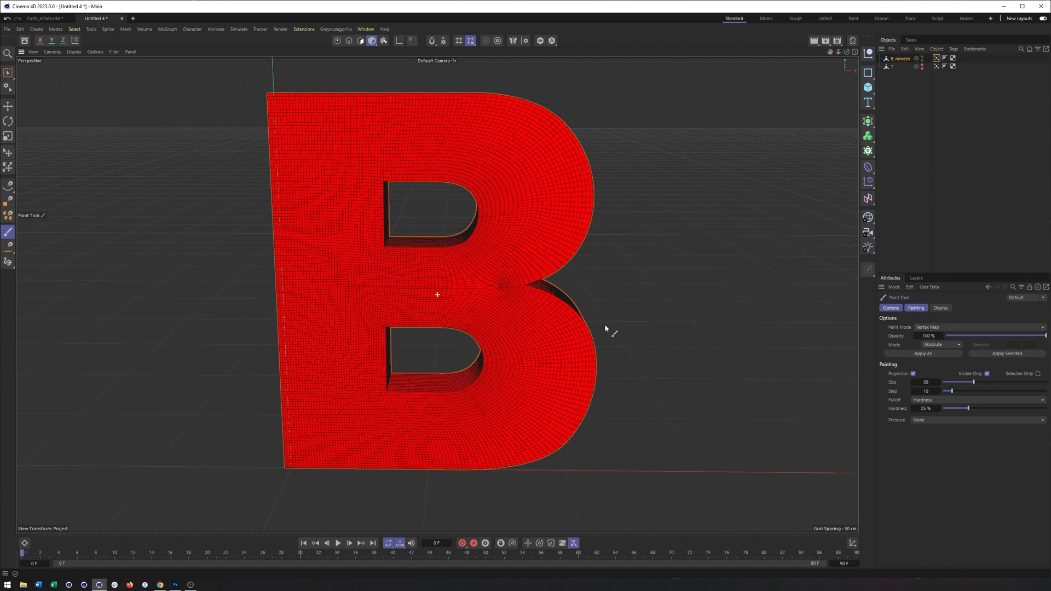
{"action": "mouse_move", "coordinate": [914, 382]}
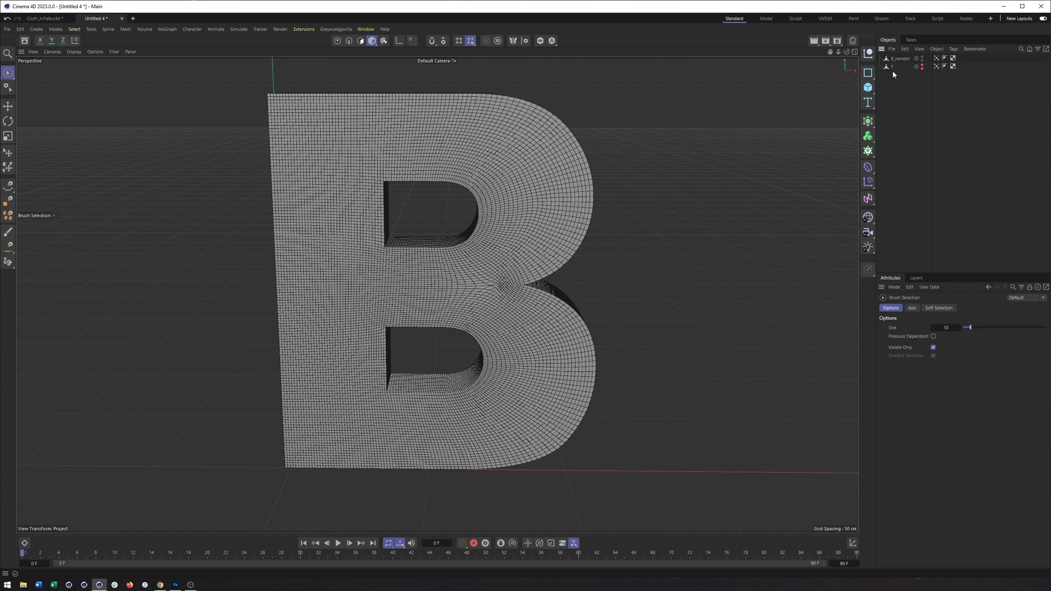
Paint radial vertex map weight streaks along the B's edges, curves and both holes
{"action": "left_click", "coordinate": [891, 66]}
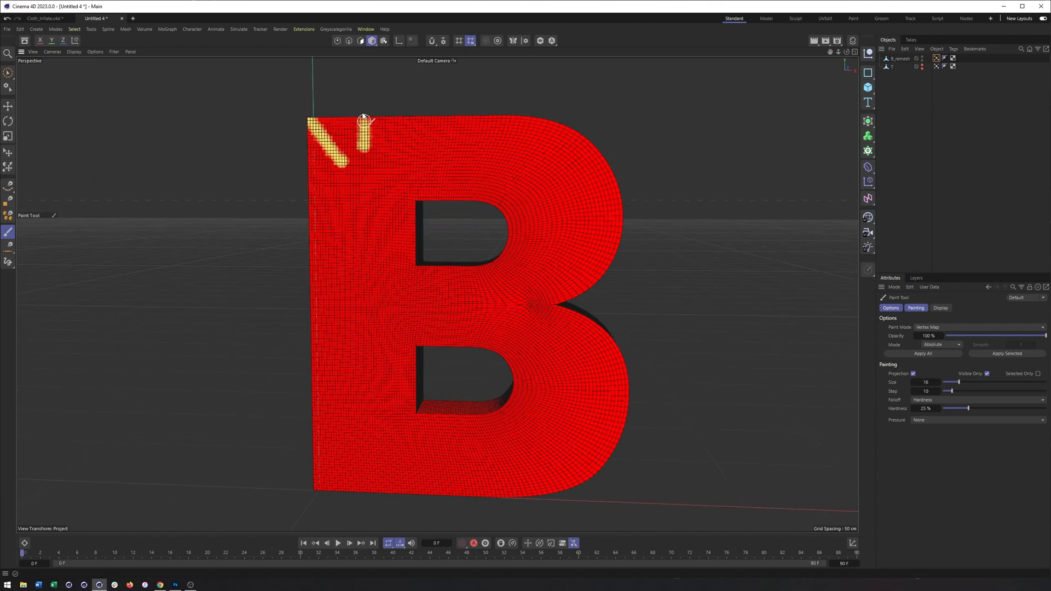
{"action": "left_click_drag", "start_coordinate": [365, 134], "coordinate": [439, 111]}
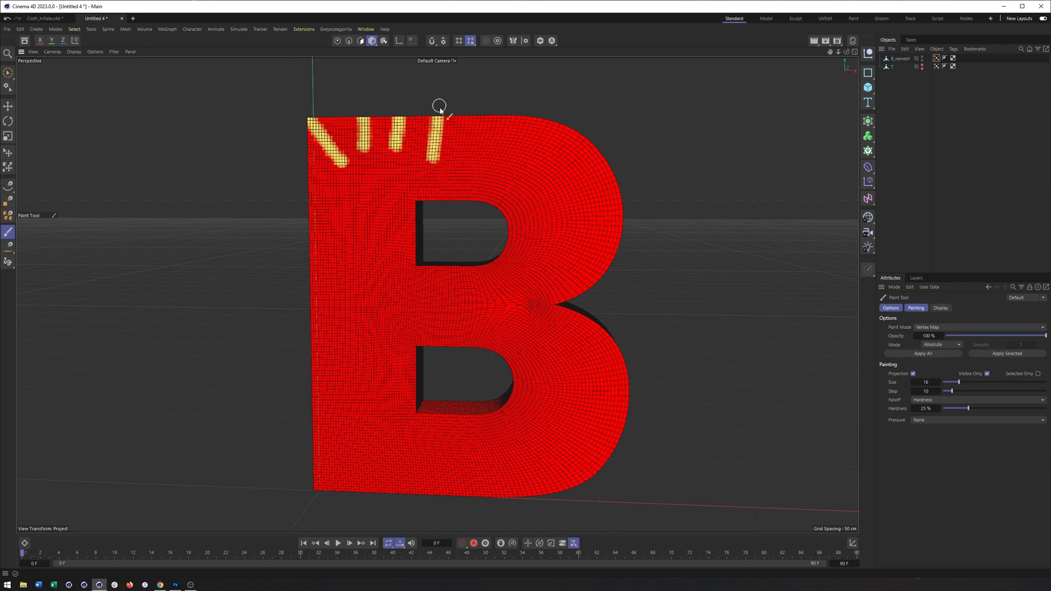
{"action": "left_click_drag", "start_coordinate": [439, 107], "coordinate": [573, 191]}
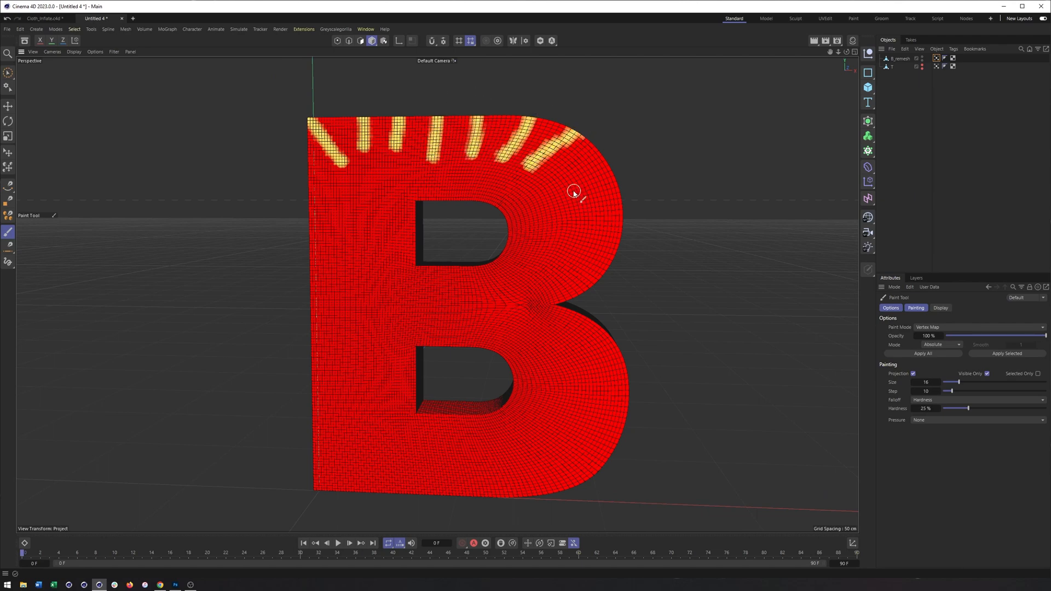
{"action": "left_click_drag", "start_coordinate": [574, 191], "coordinate": [299, 282]}
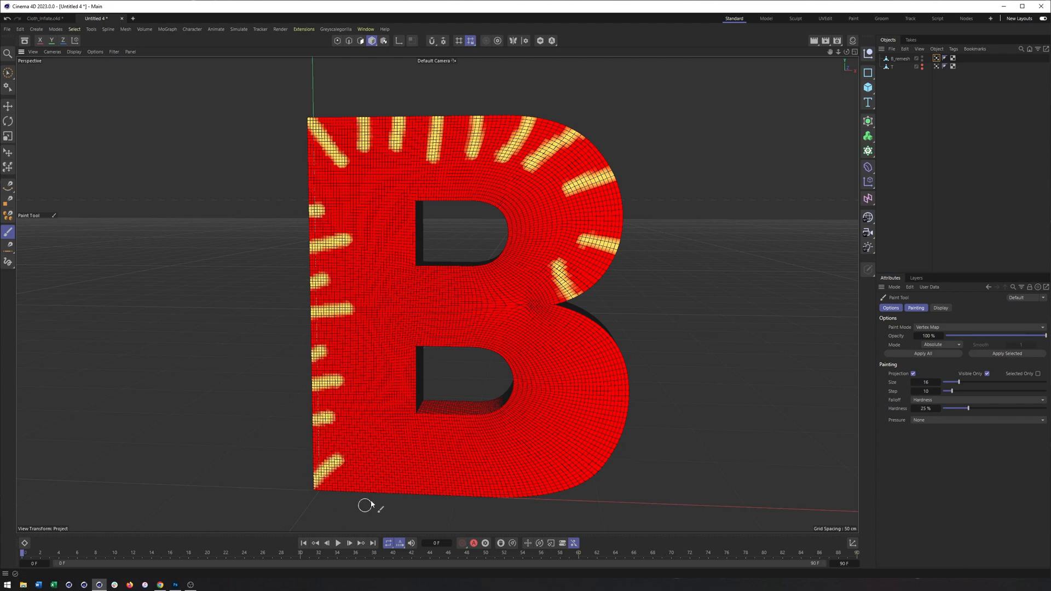
{"action": "left_click_drag", "start_coordinate": [367, 504], "coordinate": [563, 453]}
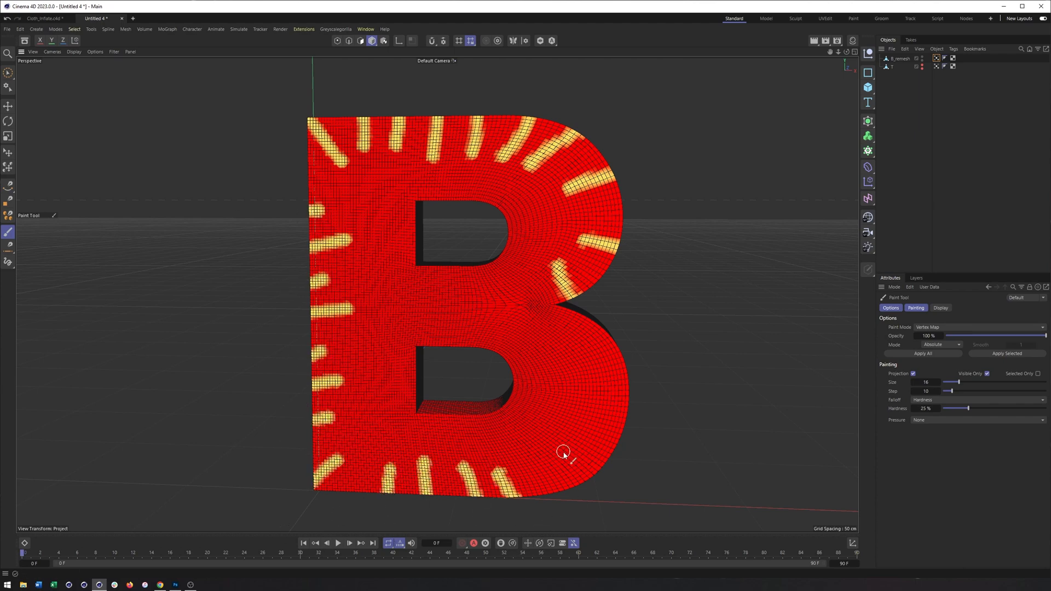
{"action": "left_click_drag", "start_coordinate": [563, 452], "coordinate": [567, 308]}
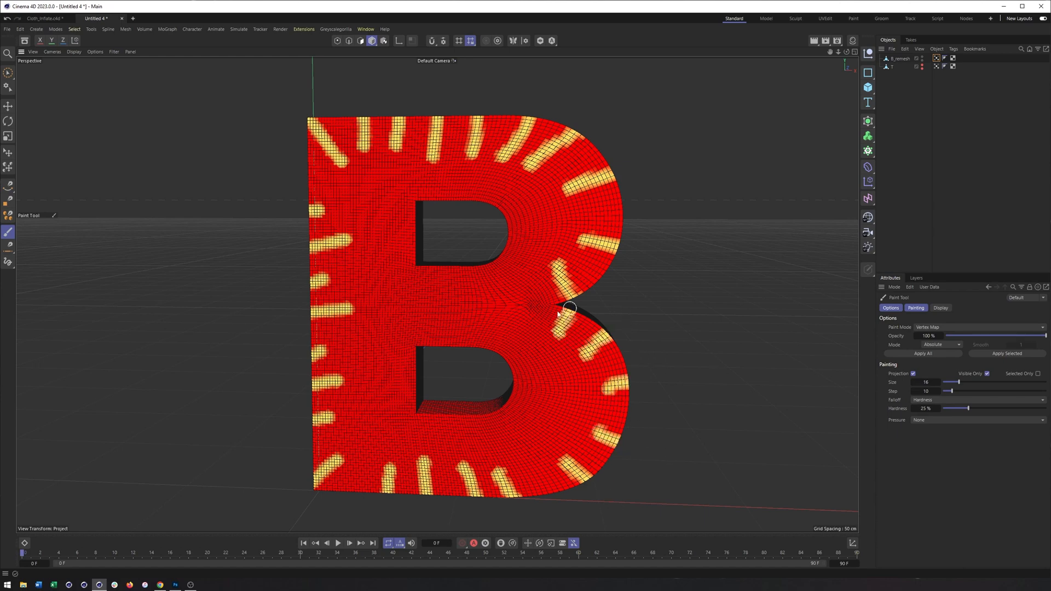
{"action": "left_click_drag", "start_coordinate": [568, 308], "coordinate": [489, 224]}
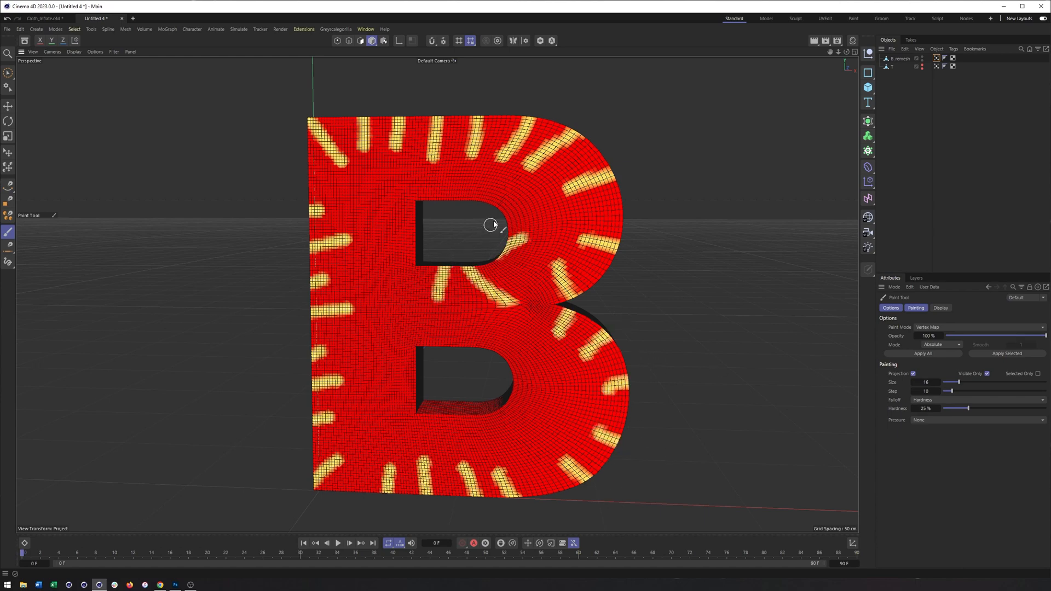
{"action": "left_click_drag", "start_coordinate": [492, 224], "coordinate": [426, 259]}
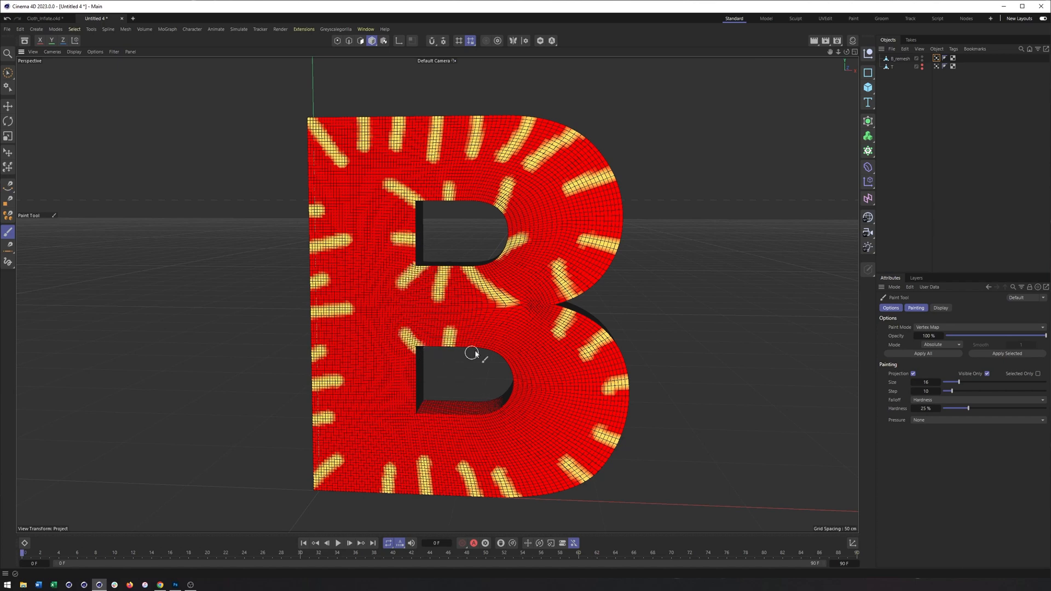
{"action": "left_click_drag", "start_coordinate": [472, 353], "coordinate": [481, 387]}
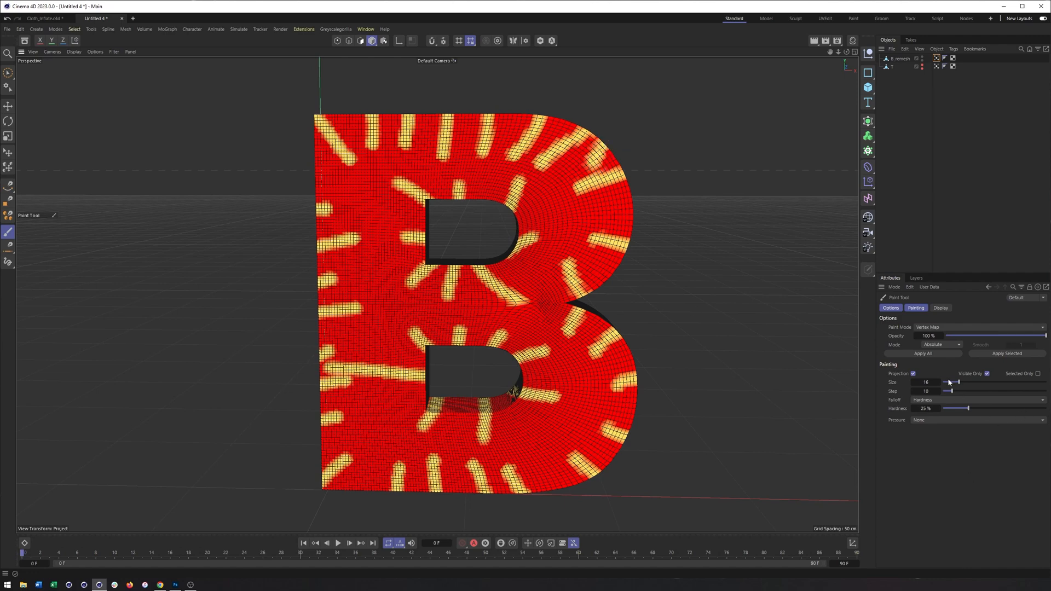
Switch the Paint Tool mode to Smooth to blur the painted weights
{"action": "left_click", "coordinate": [957, 344]}
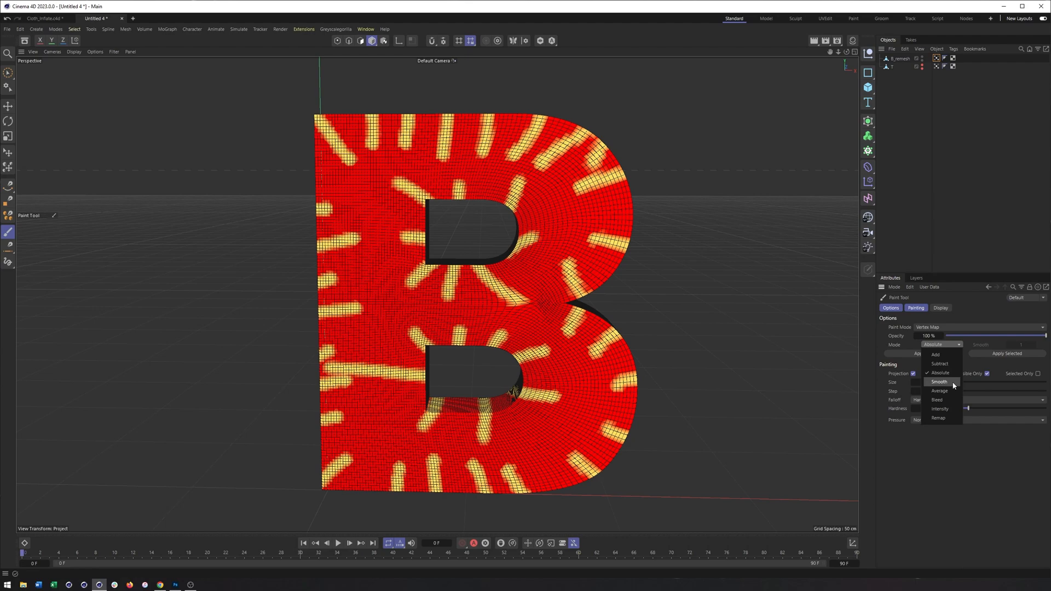
{"action": "left_click", "coordinate": [939, 381]}
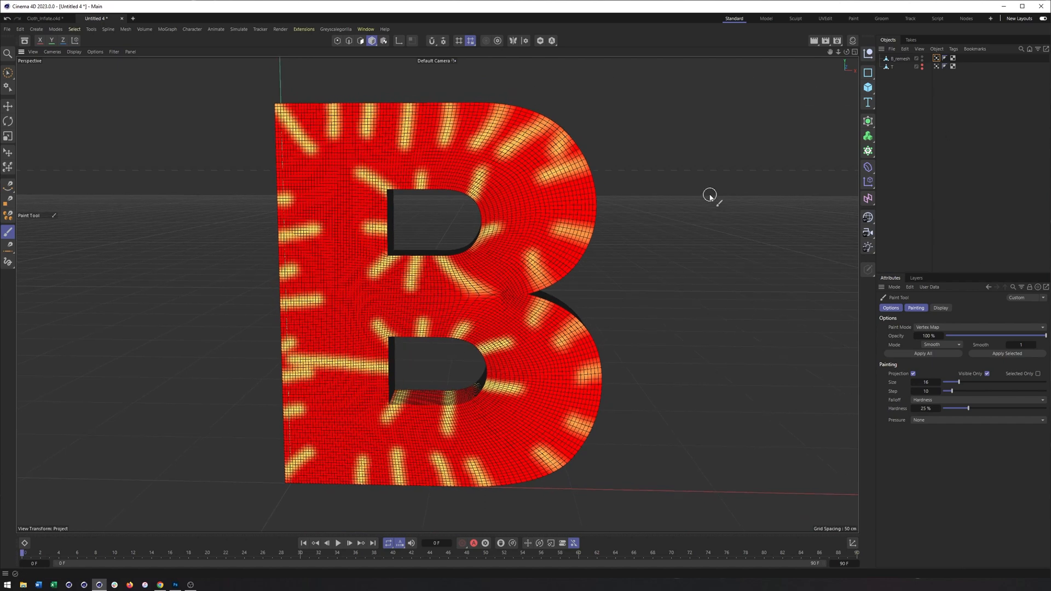
{"action": "mouse_move", "coordinate": [778, 146]}
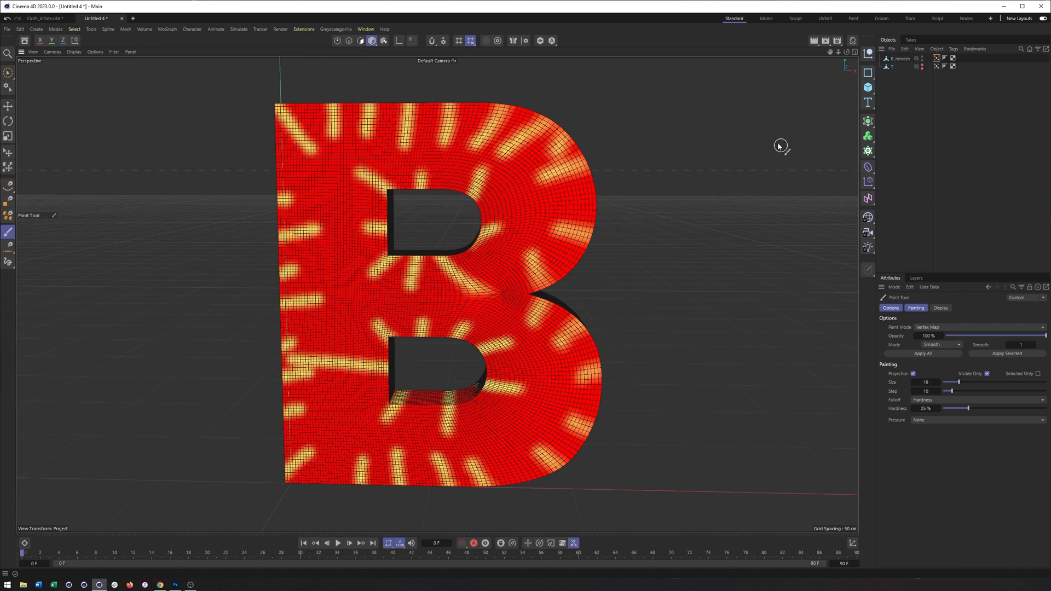
{"action": "mouse_move", "coordinate": [600, 211]}
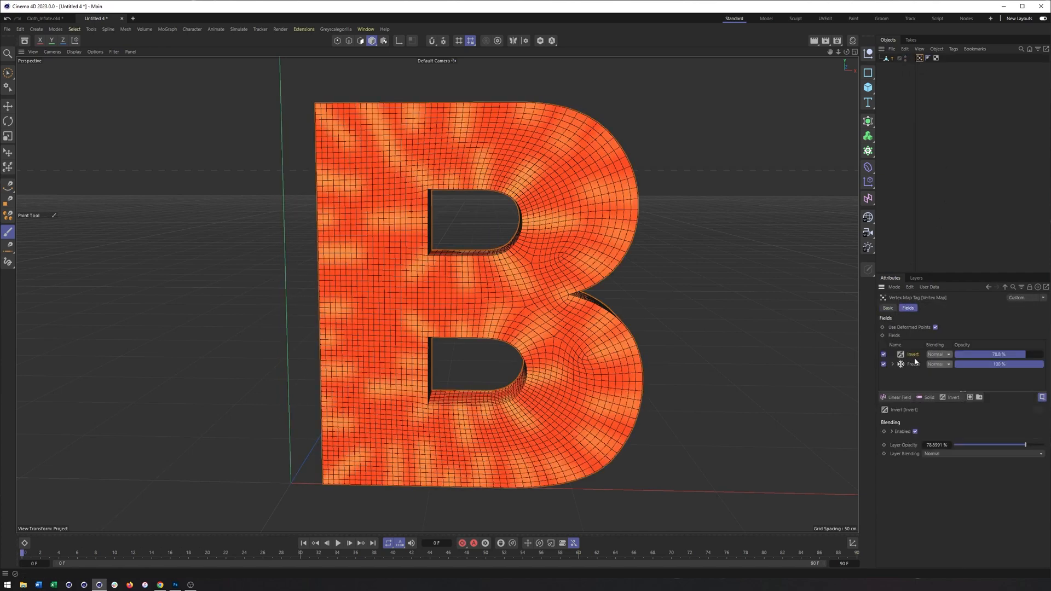
Toggle the Invert layer, check the Freeze layer, and lower the Invert layer's opacity
{"action": "left_click", "coordinate": [883, 354]}
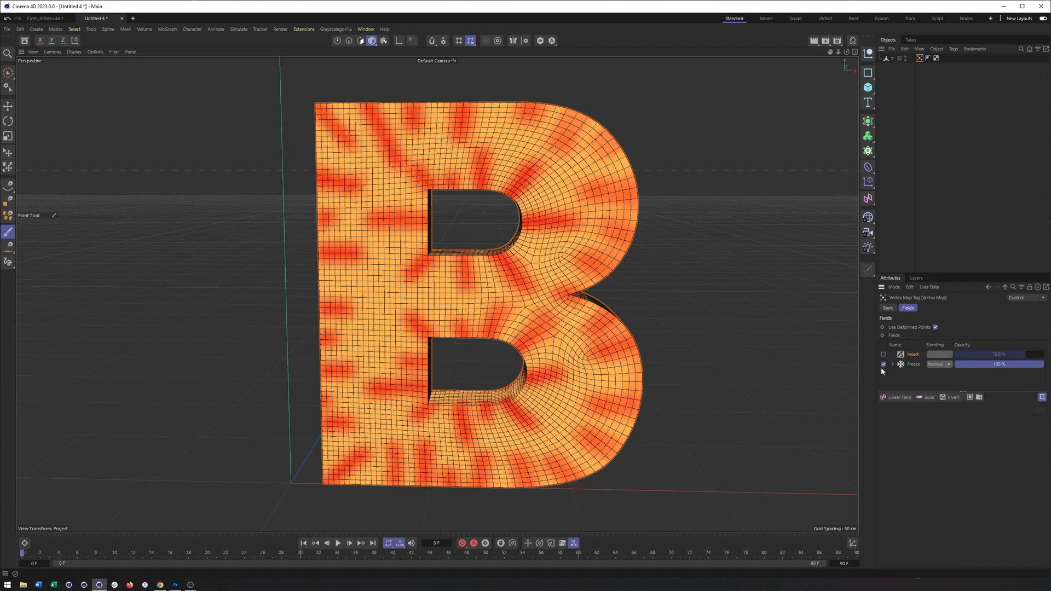
{"action": "left_click", "coordinate": [884, 354]}
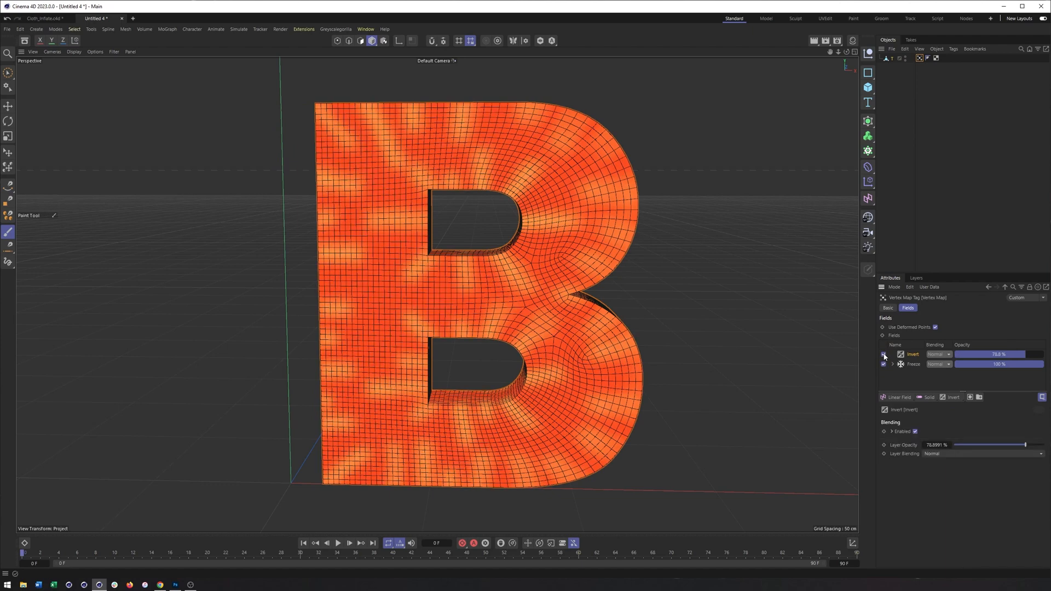
{"action": "left_click", "coordinate": [883, 354]}
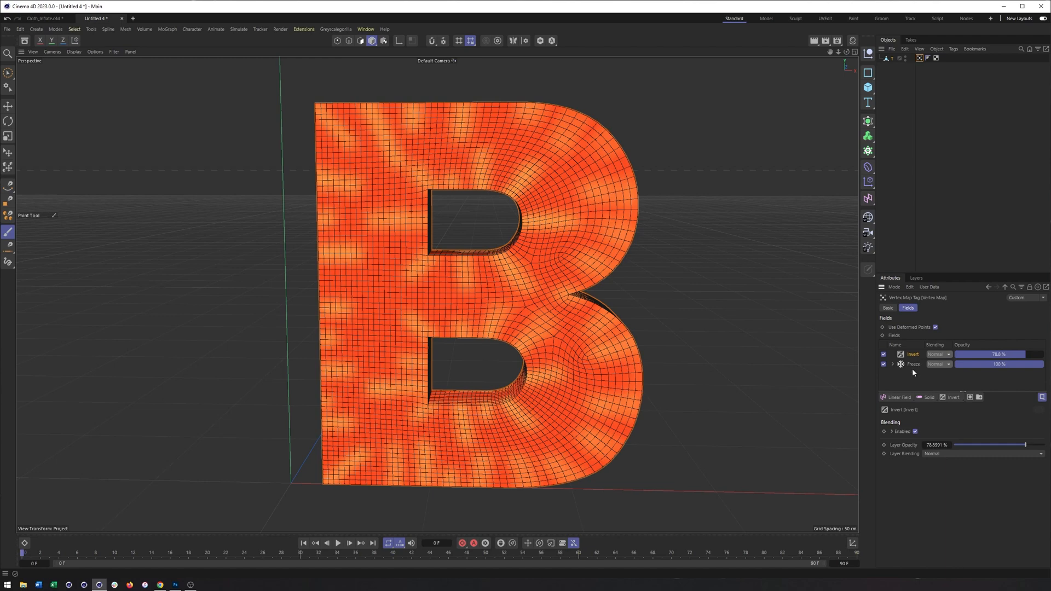
{"action": "left_click", "coordinate": [912, 364]}
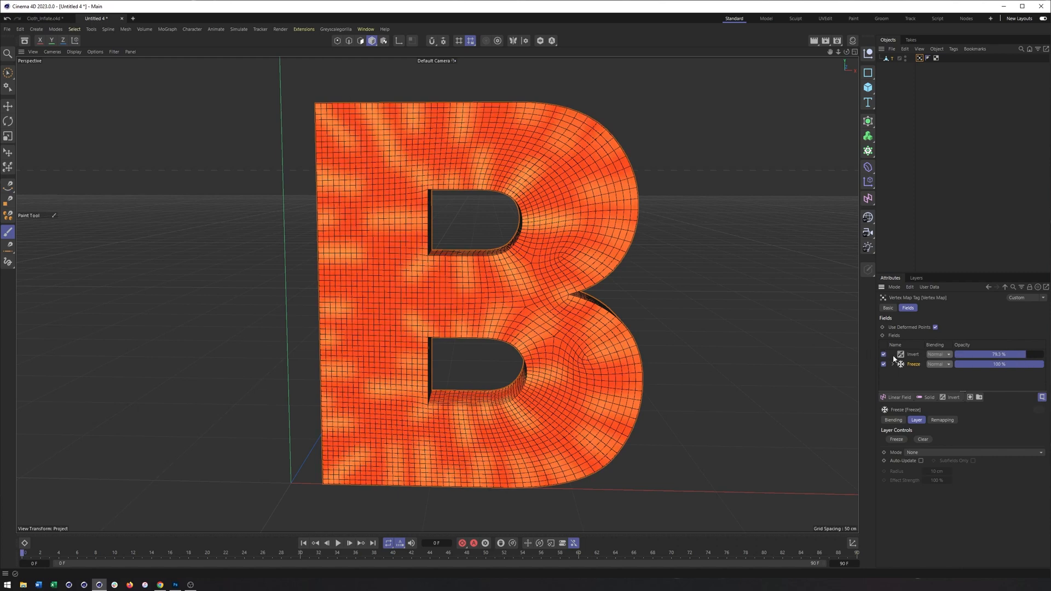
{"action": "left_click", "coordinate": [952, 397]}
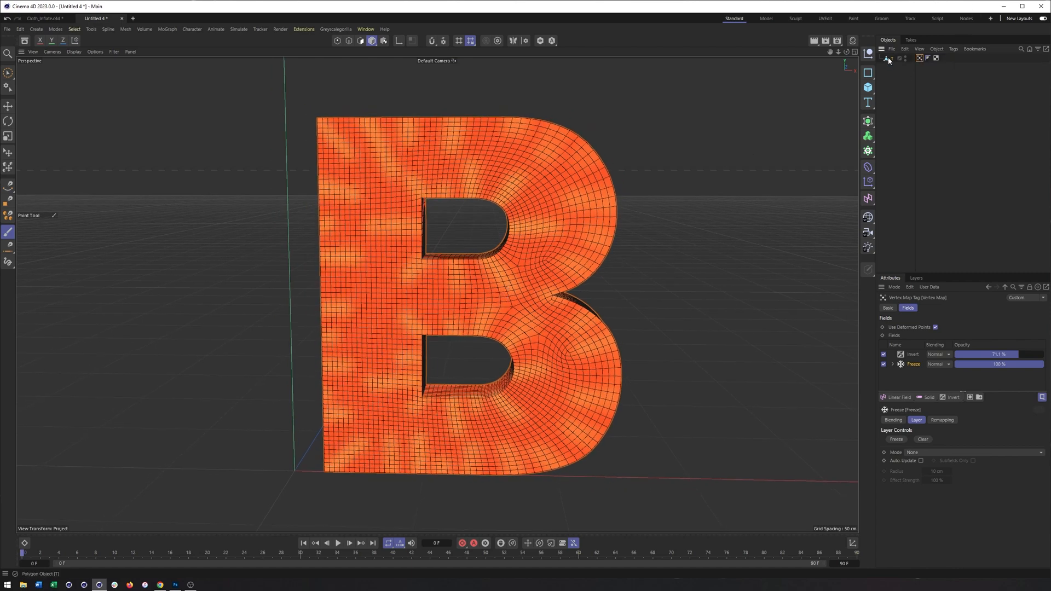
Open Project Settings to set simulation gravity to 0 cm
{"action": "left_click", "coordinate": [20, 29]}
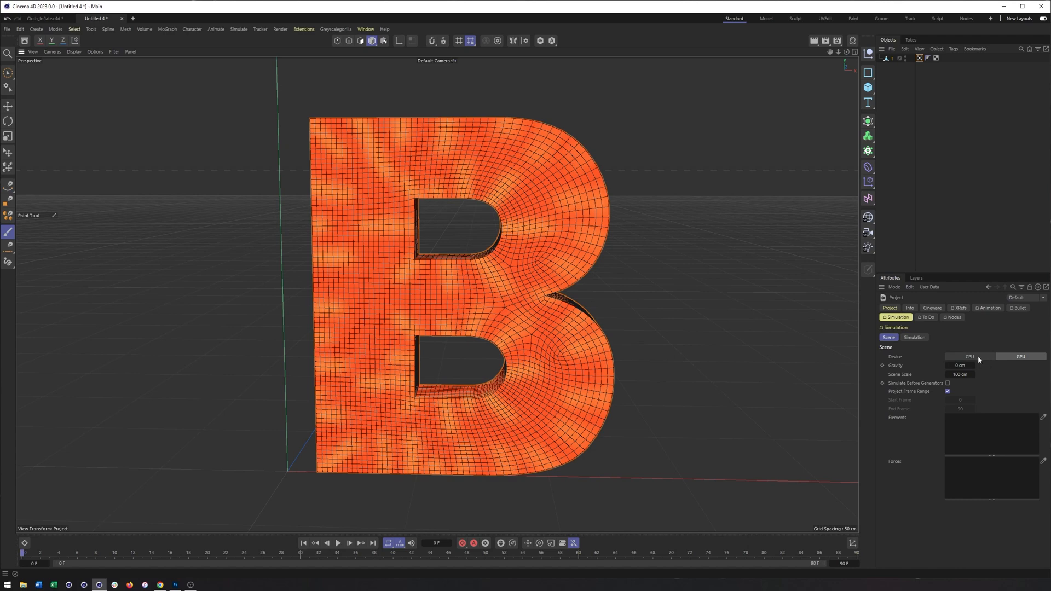
{"action": "mouse_move", "coordinate": [996, 370]}
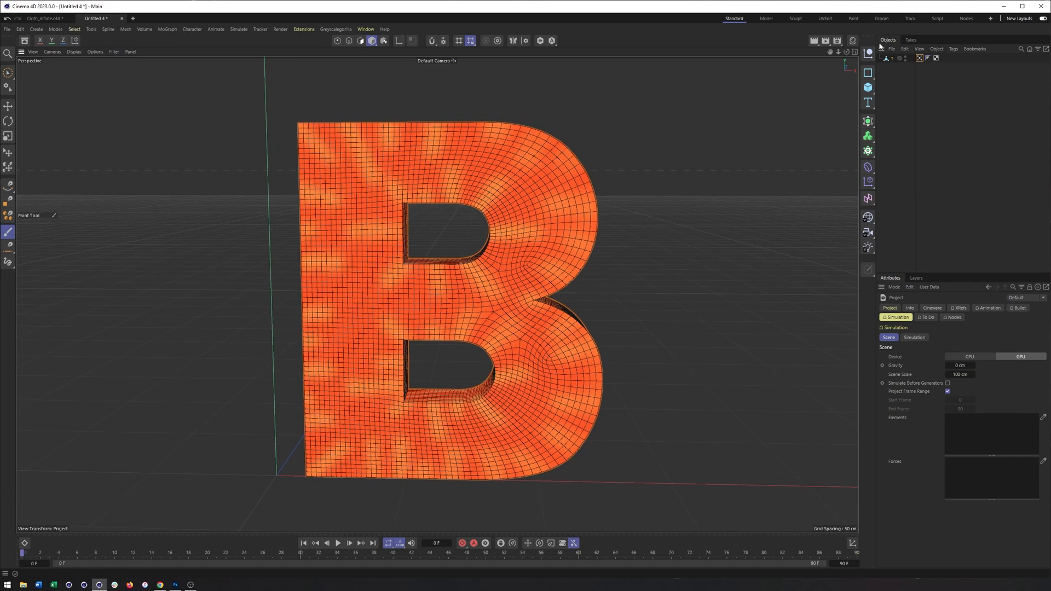
{"action": "mouse_move", "coordinate": [907, 82]}
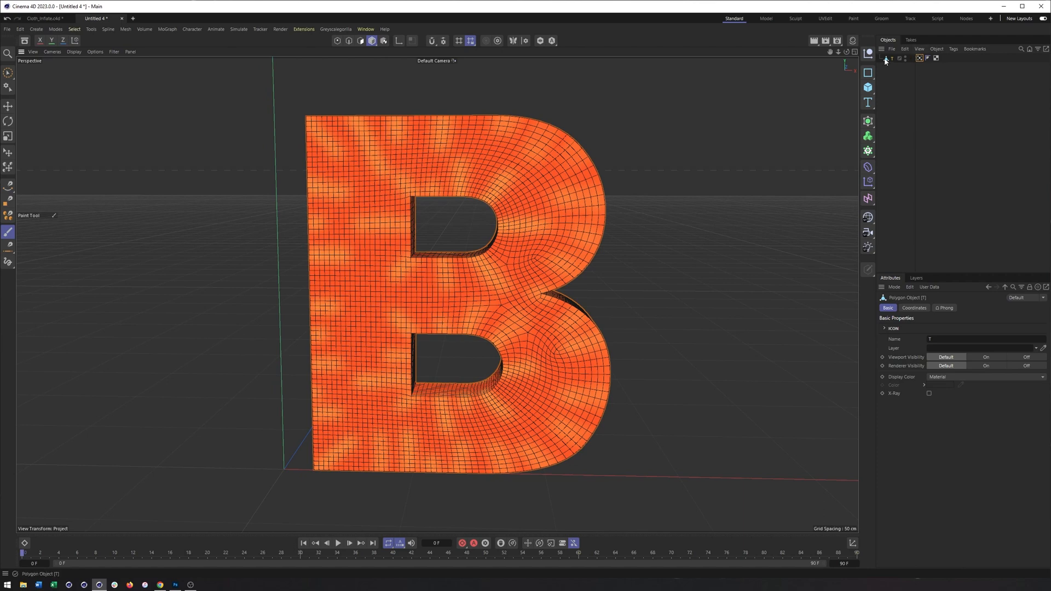
Add a Cloth simulation tag to the B and preview the playback
{"action": "right_click", "coordinate": [905, 63]}
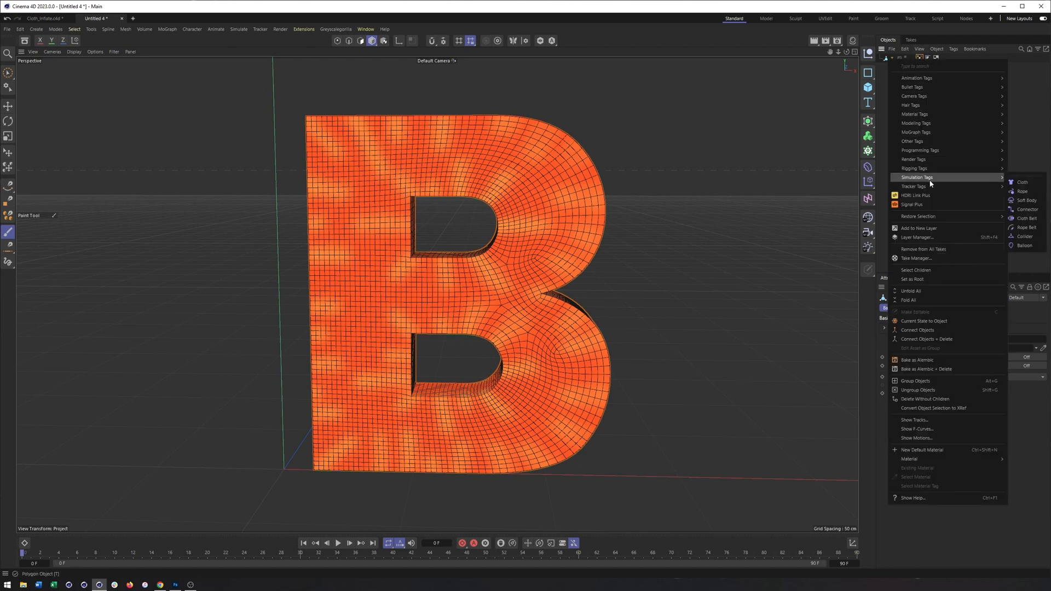
{"action": "left_click", "coordinate": [1020, 182]}
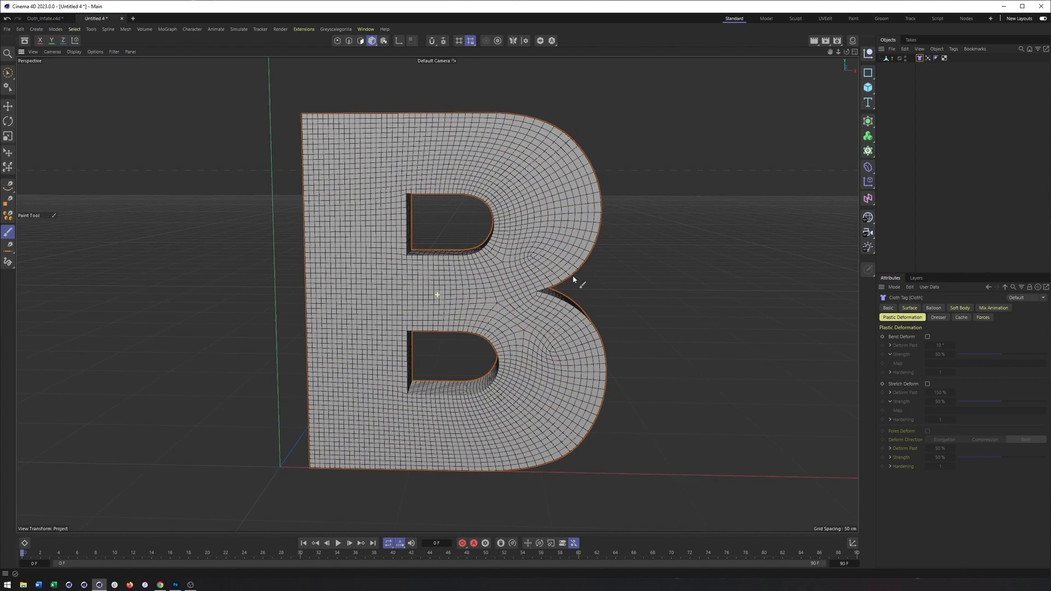
{"action": "left_click", "coordinate": [338, 543]}
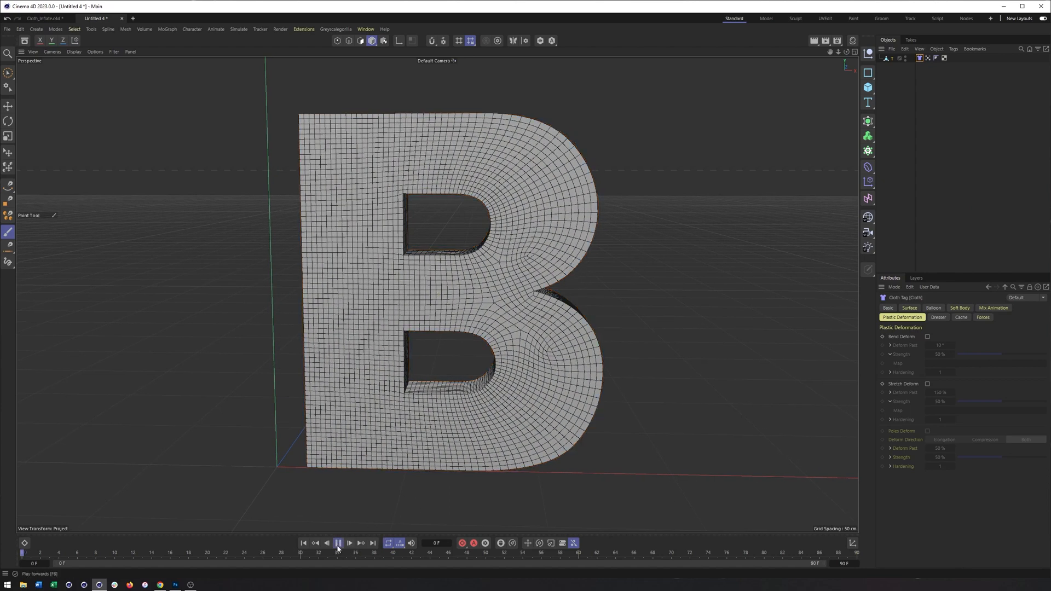
{"action": "left_click", "coordinate": [339, 543]}
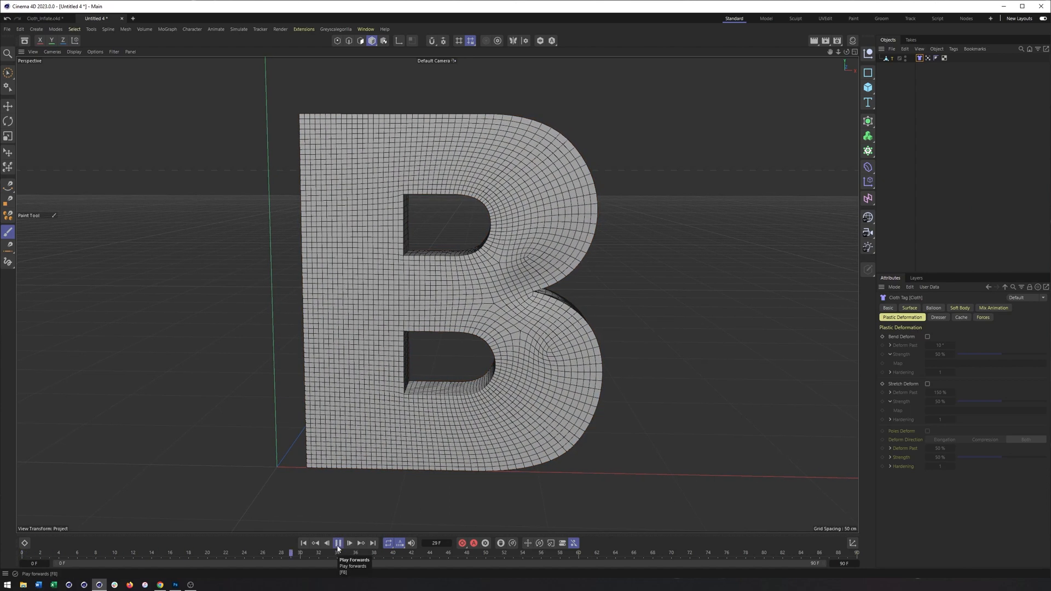
{"action": "left_click", "coordinate": [338, 543]}
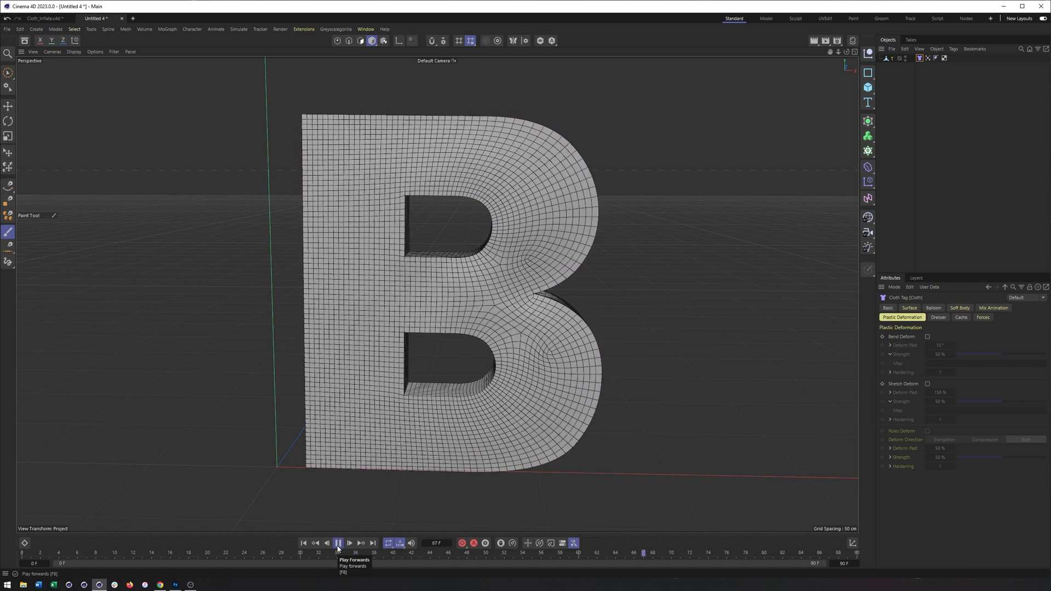
Enable Soft Body in the Cloth tag and replay the simulation
{"action": "left_click", "coordinate": [959, 308]}
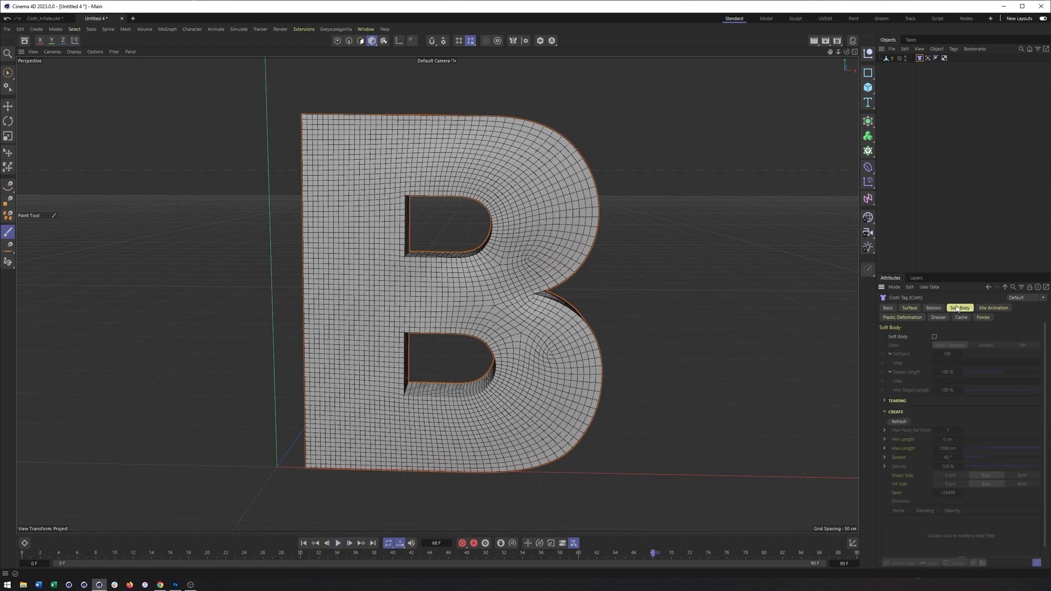
{"action": "left_click", "coordinate": [958, 308]}
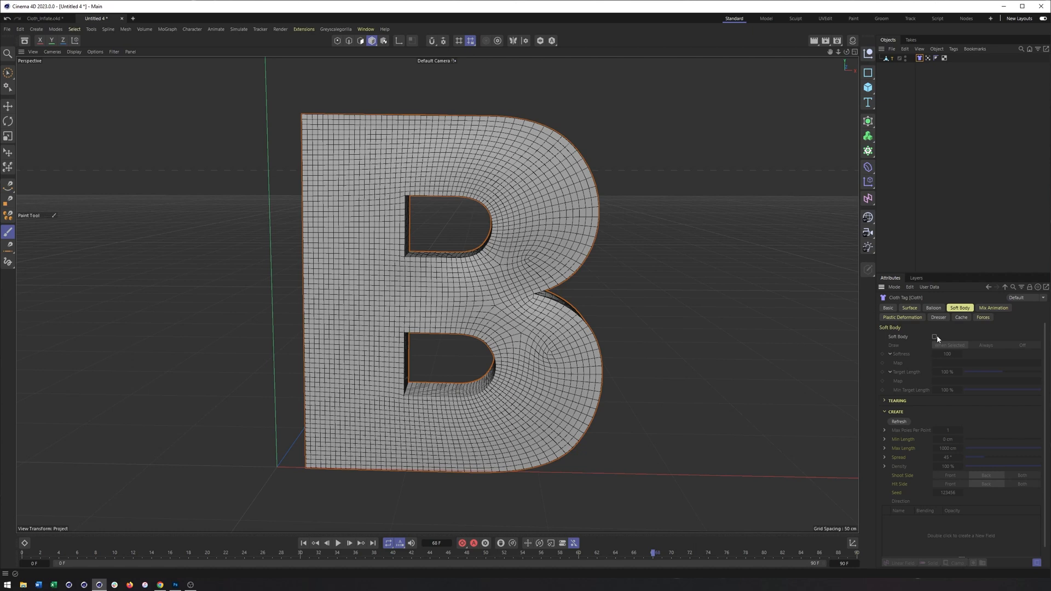
{"action": "left_click", "coordinate": [933, 337]}
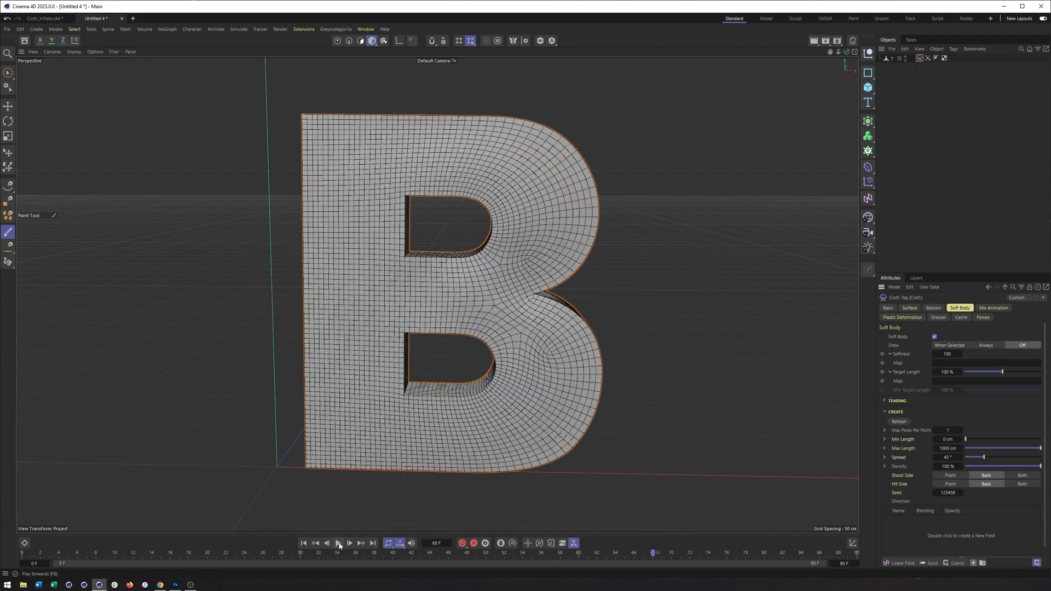
{"action": "left_click", "coordinate": [338, 543]}
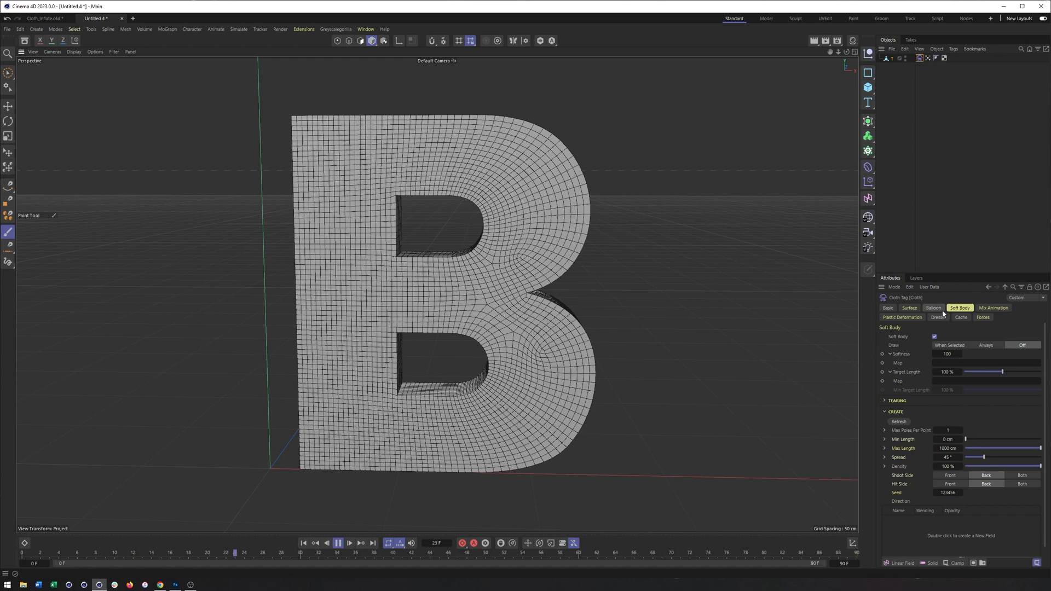
Replay the inflating cloth B several times, then uncheck Balloon and replay
{"action": "left_click", "coordinate": [932, 307]}
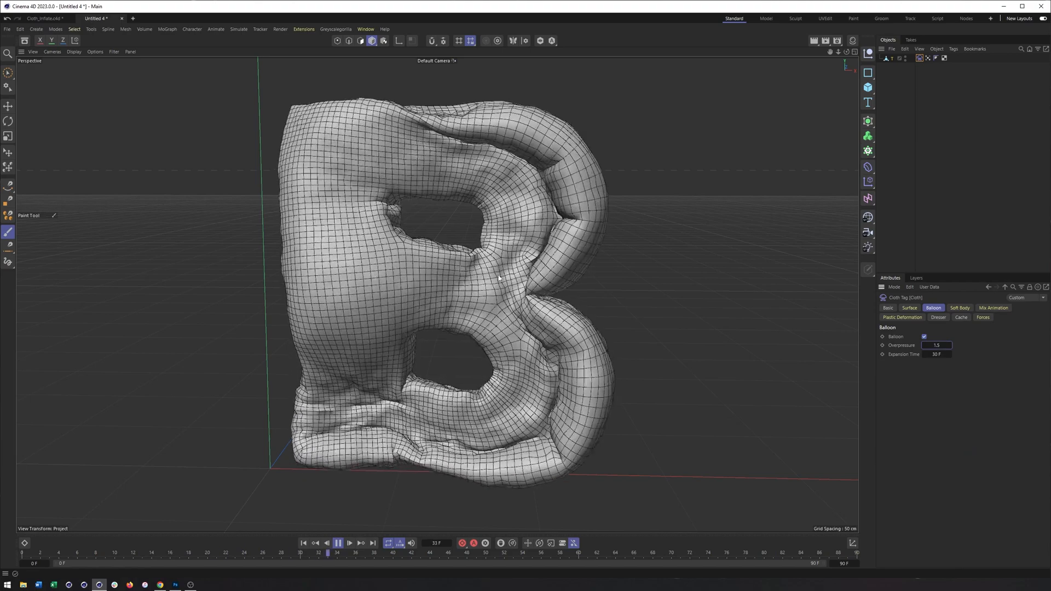
{"action": "left_click", "coordinate": [338, 543]}
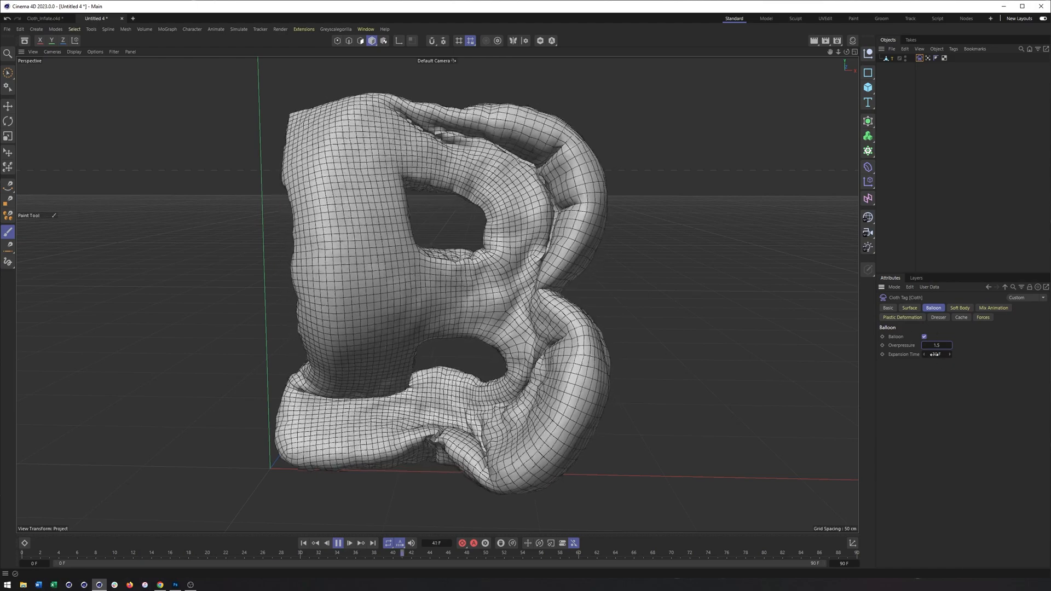
{"action": "left_click", "coordinate": [337, 543]}
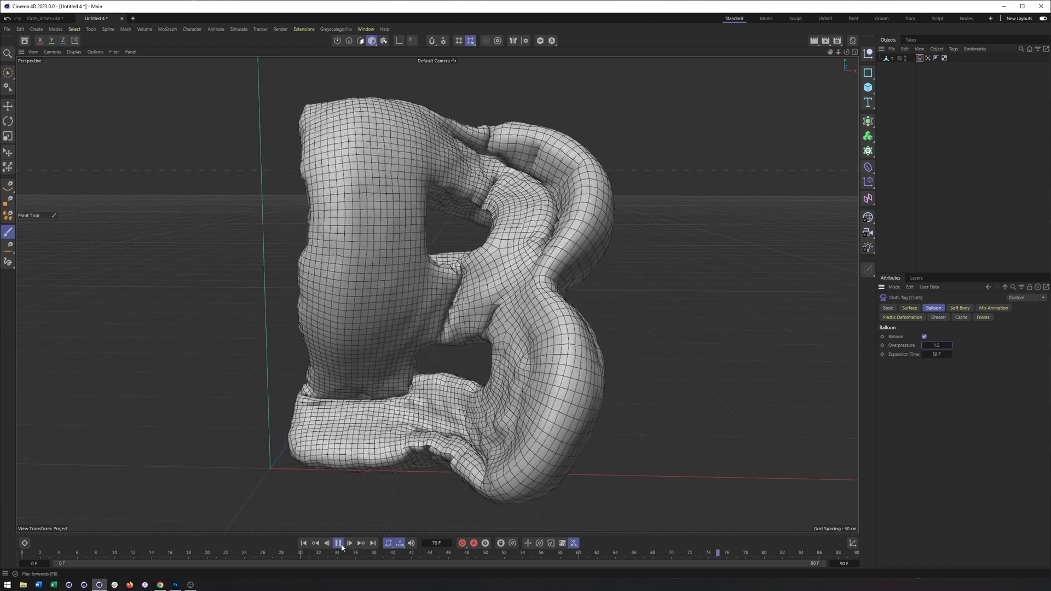
{"action": "left_click", "coordinate": [337, 543]}
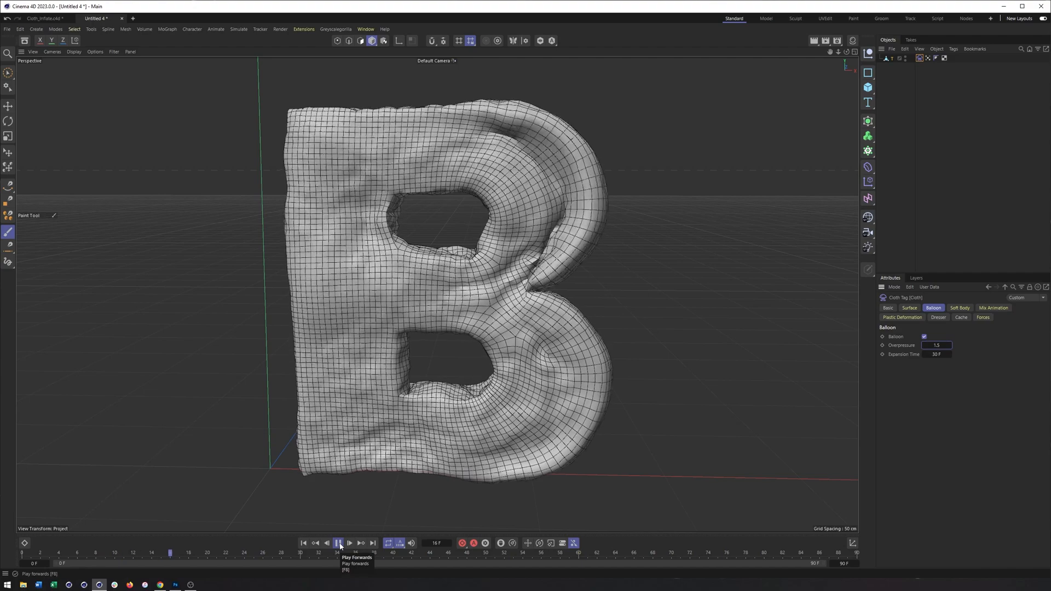
{"action": "left_click", "coordinate": [338, 543]}
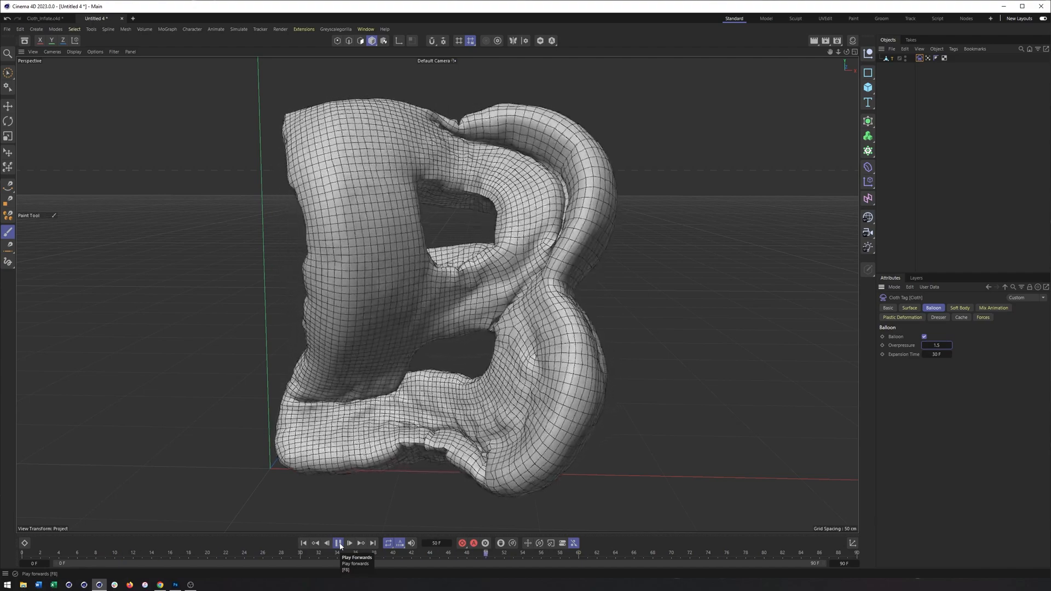
{"action": "left_click", "coordinate": [340, 543]}
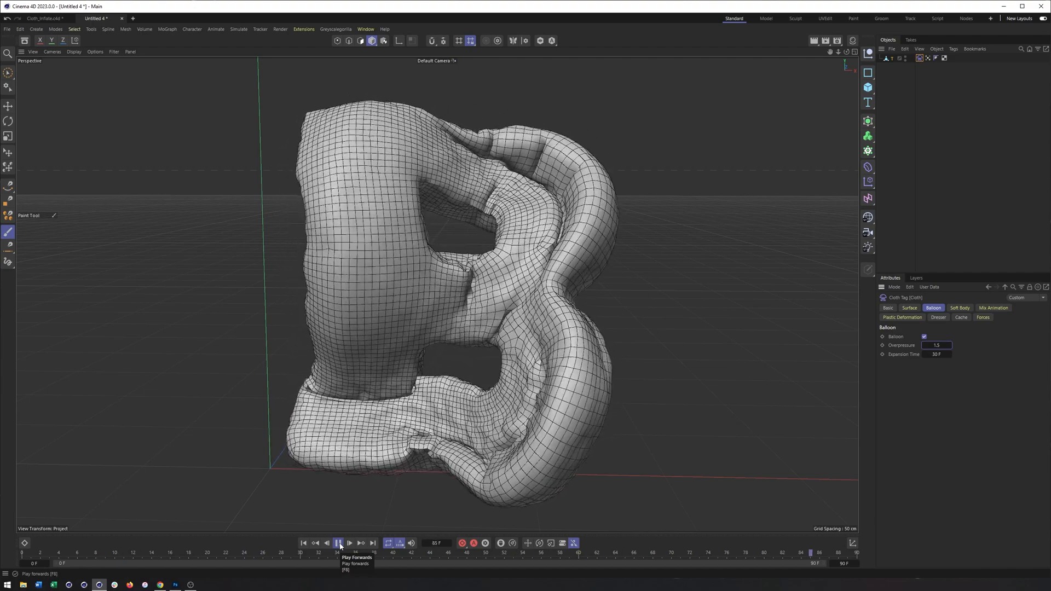
{"action": "left_click", "coordinate": [339, 543]}
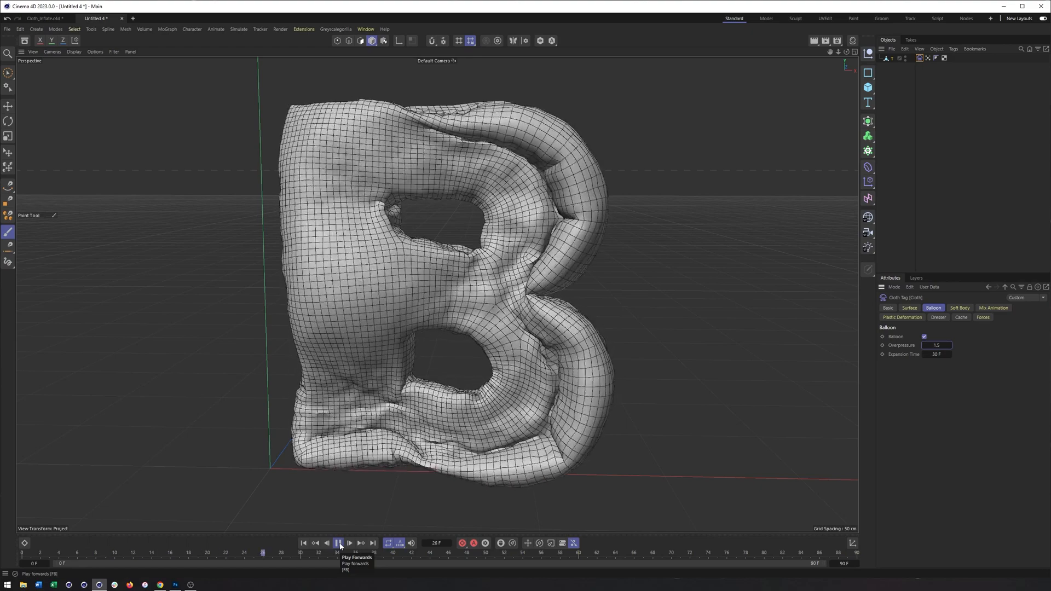
{"action": "left_click", "coordinate": [338, 543]}
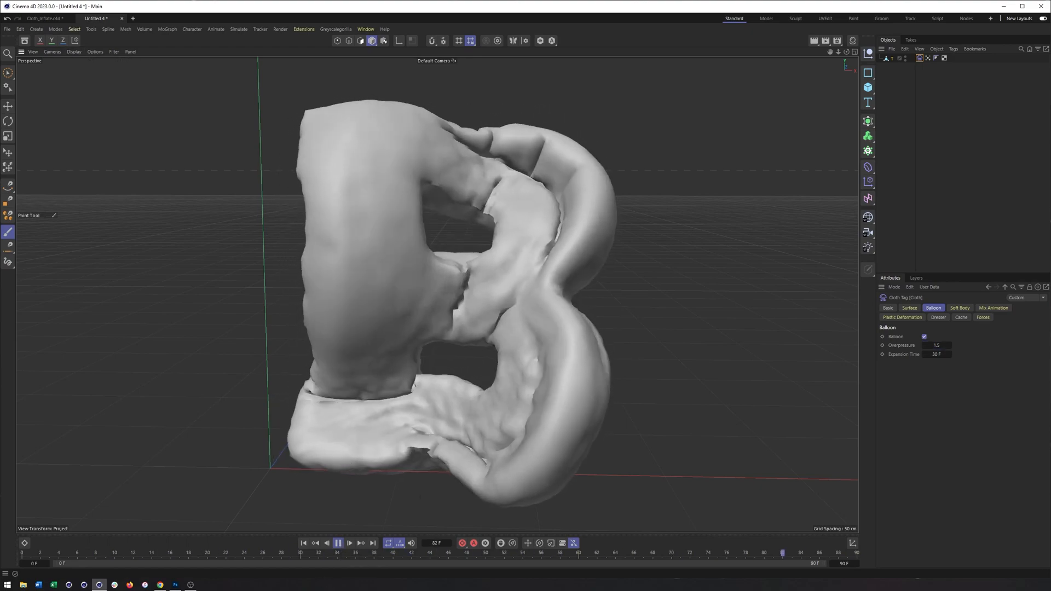
{"action": "left_click", "coordinate": [923, 337]}
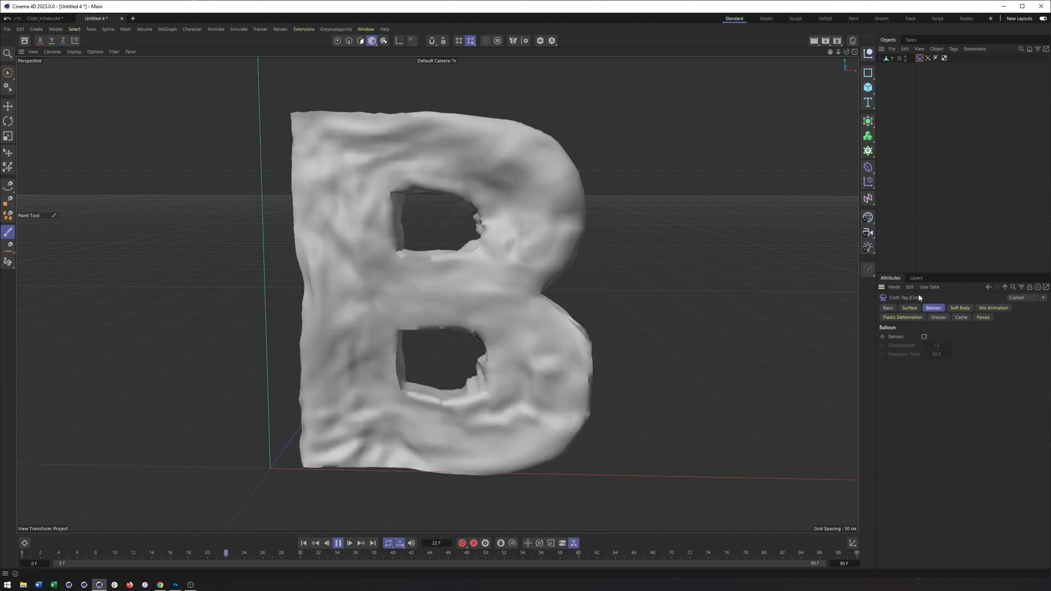
{"action": "left_click", "coordinate": [338, 542]}
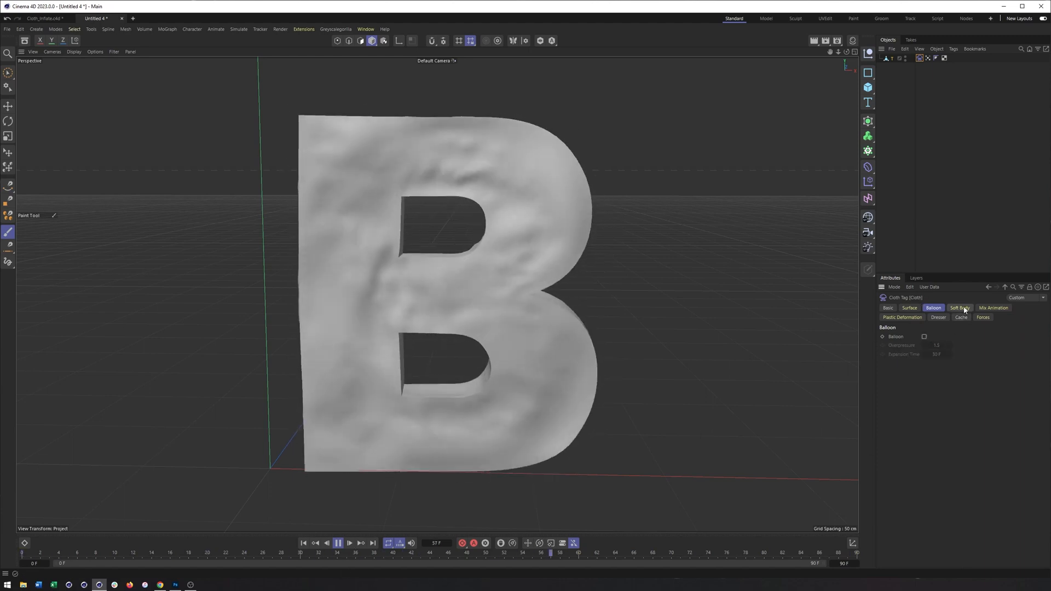
Set the cloth's soft body Target Length to 175% and replay the puffing simulation
{"action": "left_click", "coordinate": [958, 307]}
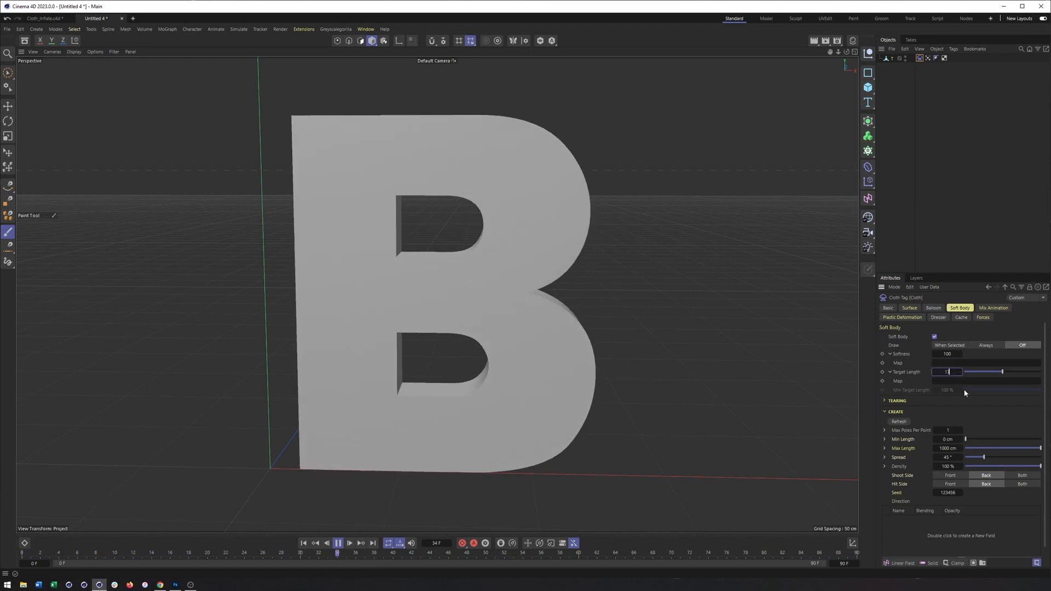
{"action": "type", "text": "175 %"}
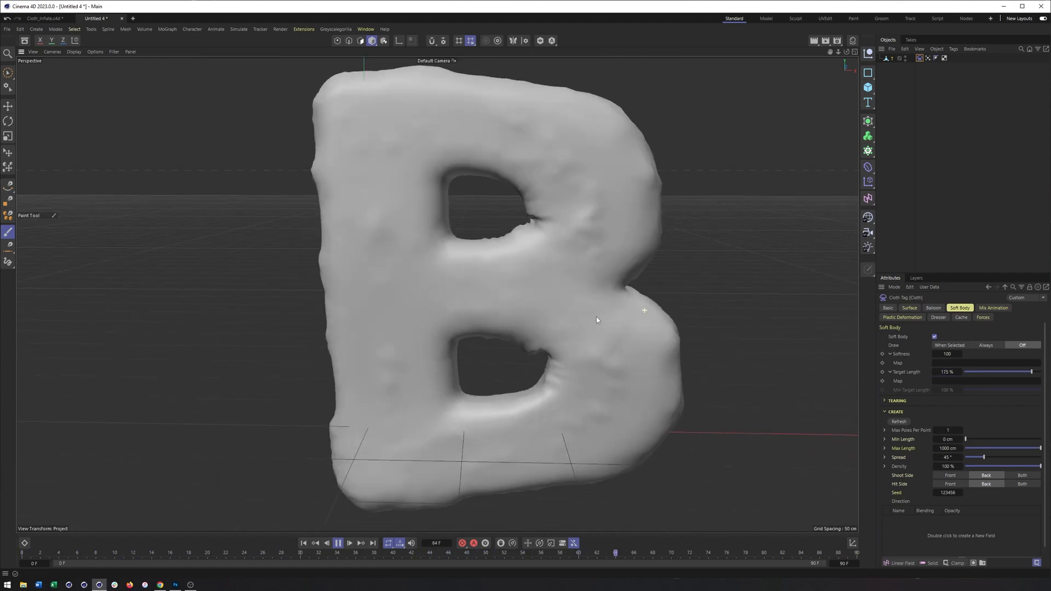
{"action": "left_click", "coordinate": [337, 542]}
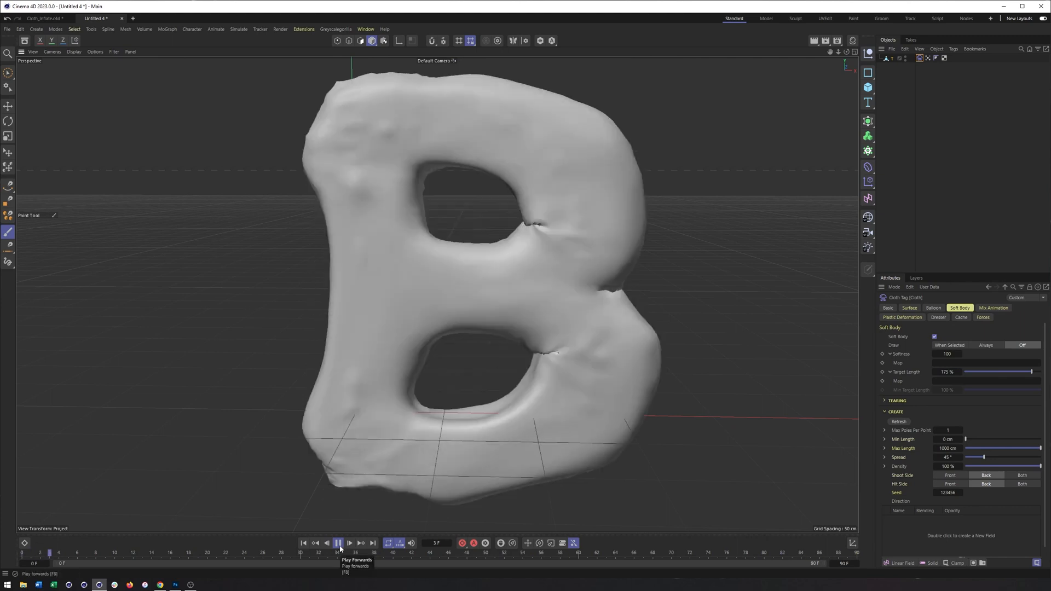
{"action": "left_click", "coordinate": [338, 542]}
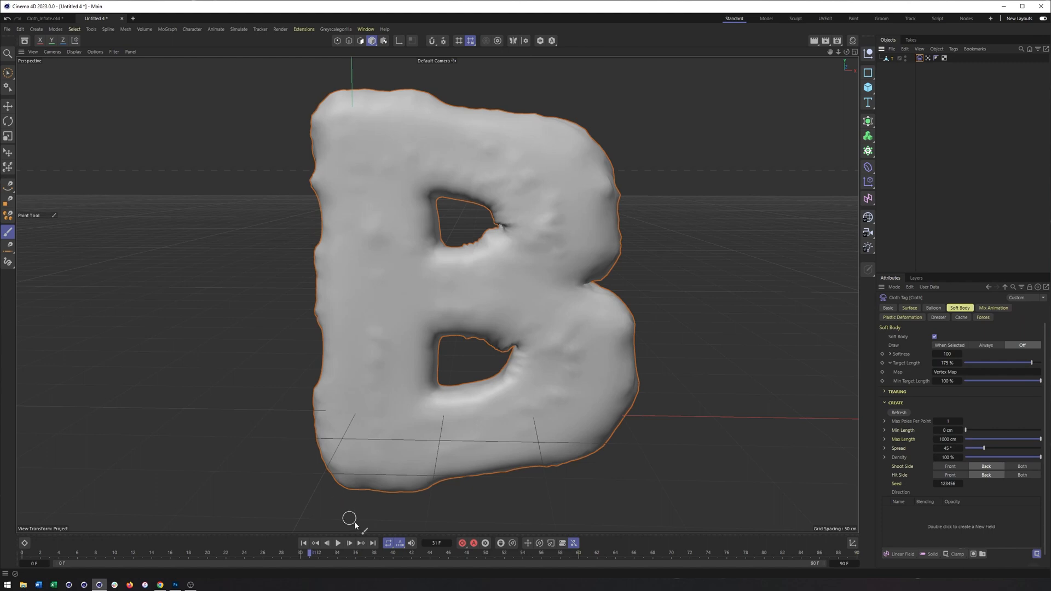
{"action": "left_click", "coordinate": [337, 543]}
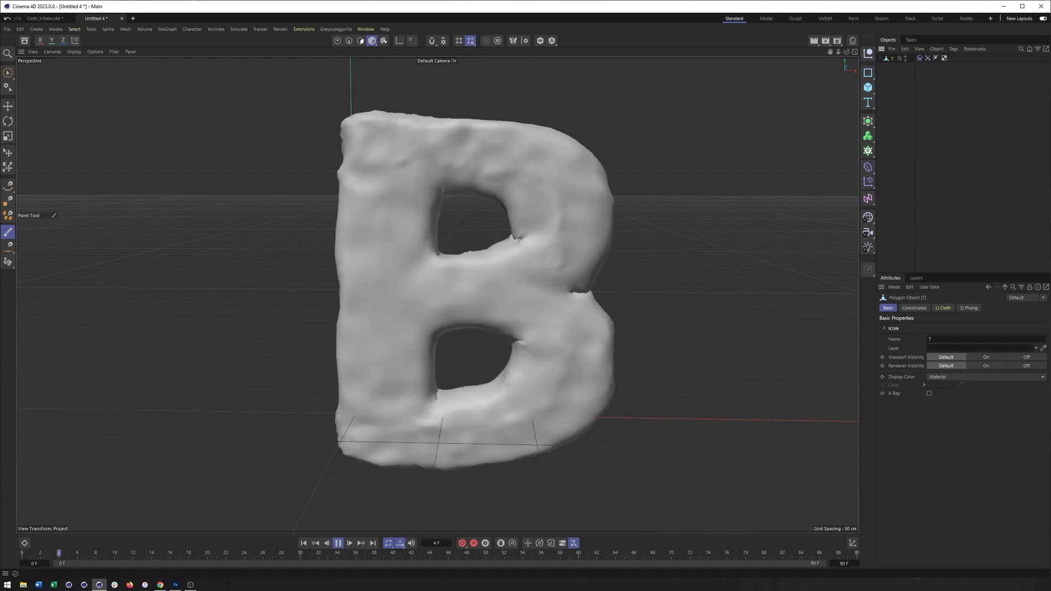
{"action": "left_click", "coordinate": [337, 542]}
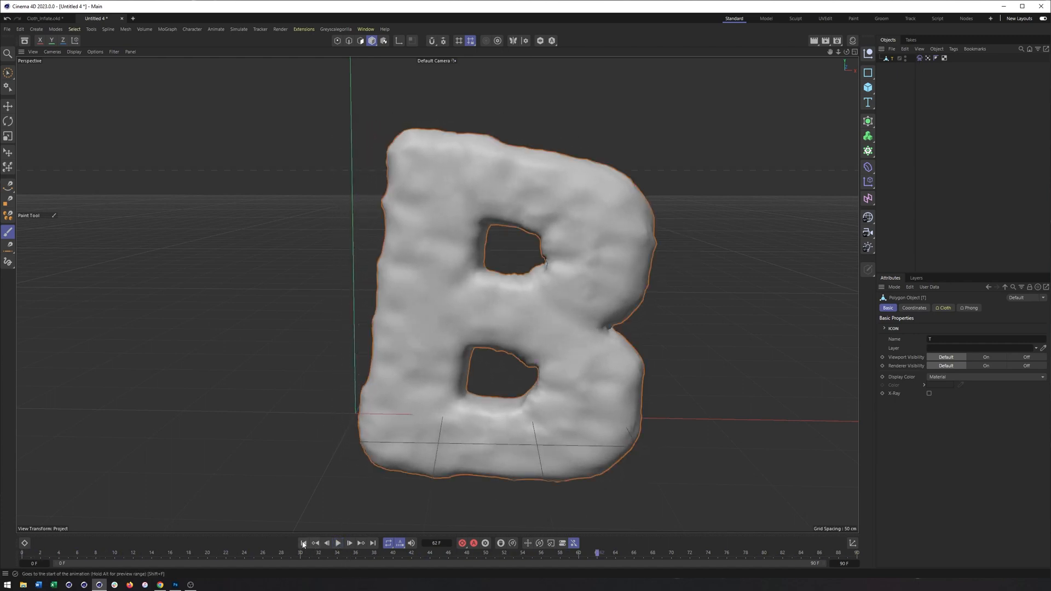
Rewind and add a Friction force from Simulate > Forces
{"action": "left_click", "coordinate": [303, 543]}
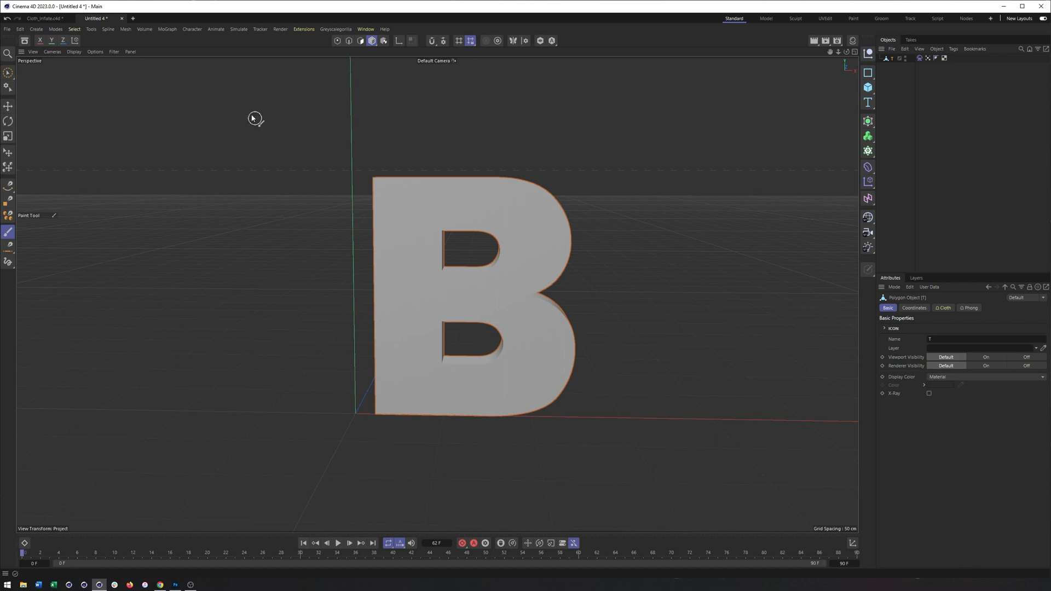
{"action": "left_click", "coordinate": [238, 29]}
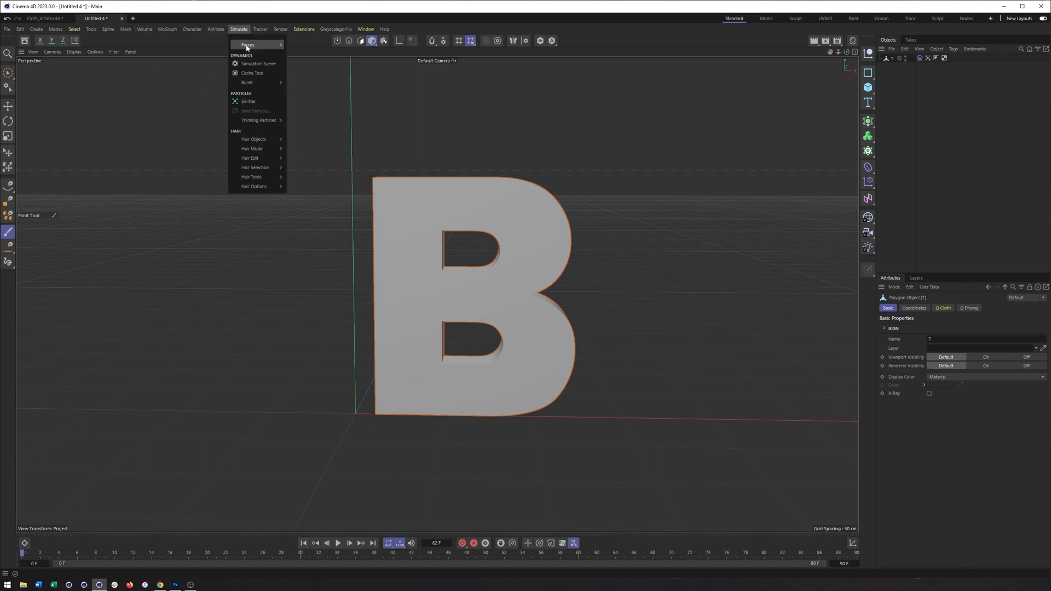
{"action": "left_click", "coordinate": [247, 44]}
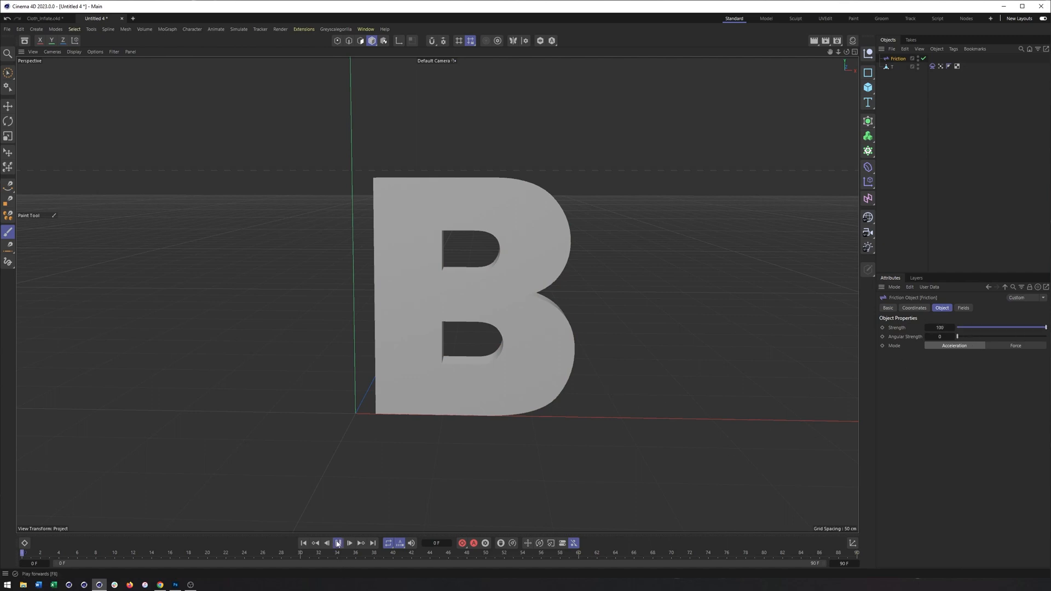
Replay and step through the friction simulation, then select the B's cloth tag
{"action": "left_click", "coordinate": [337, 543]}
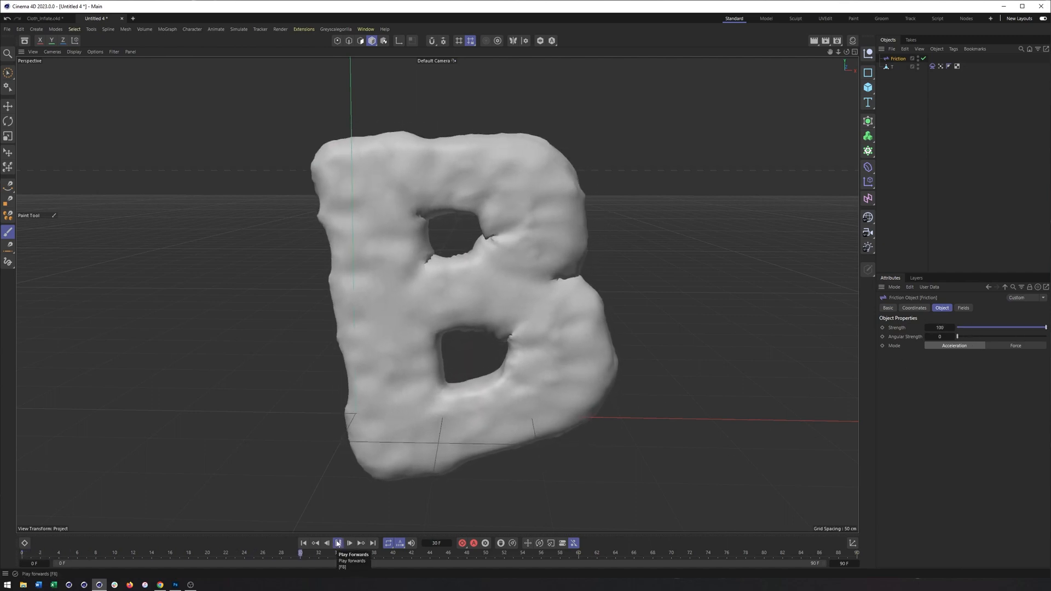
{"action": "left_click", "coordinate": [338, 543]}
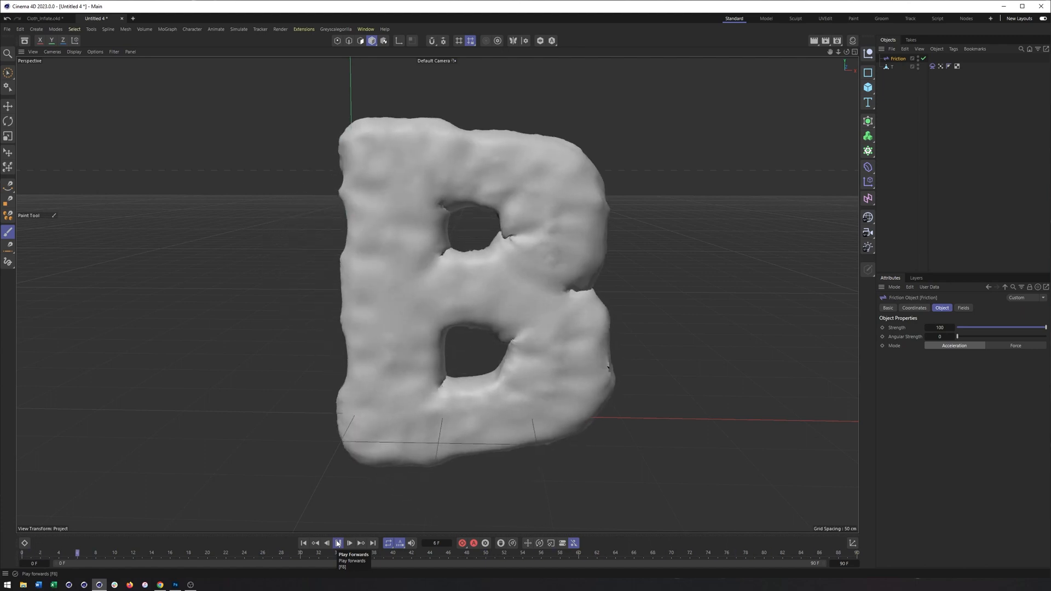
{"action": "left_click", "coordinate": [337, 543]}
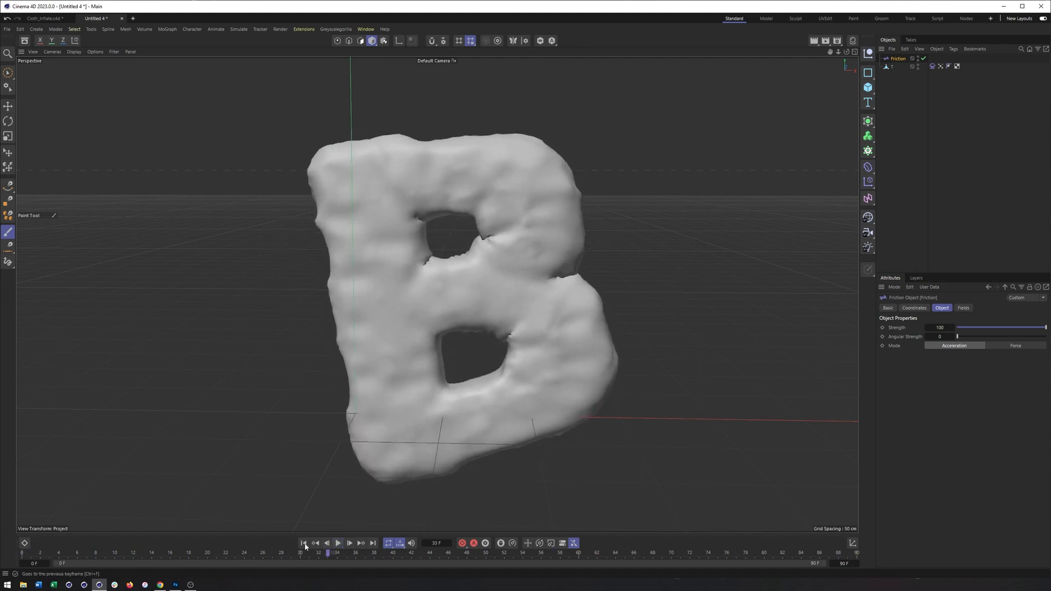
{"action": "left_click", "coordinate": [337, 543]}
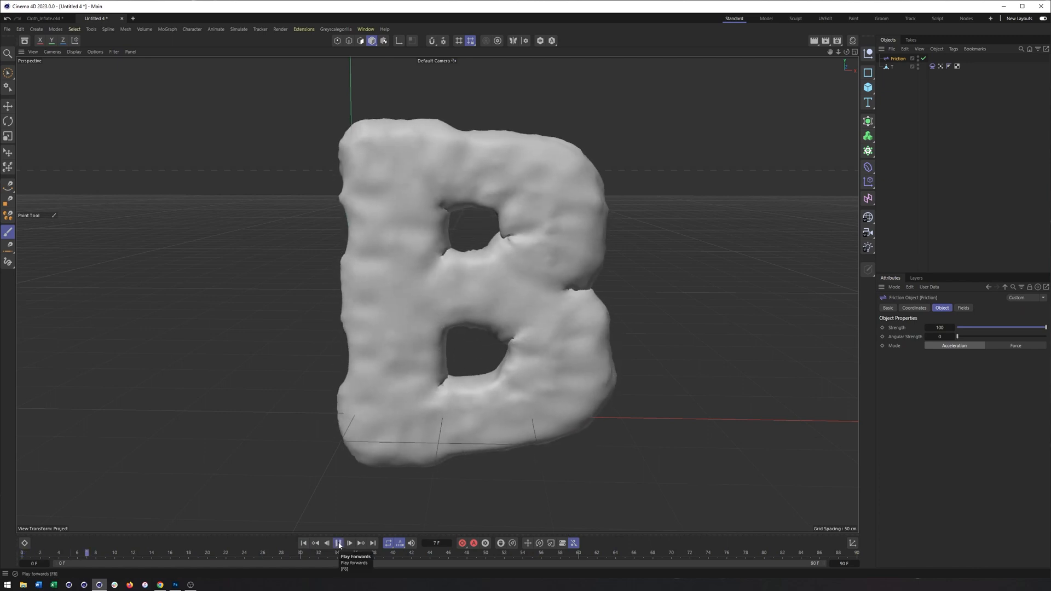
{"action": "left_click", "coordinate": [339, 543]}
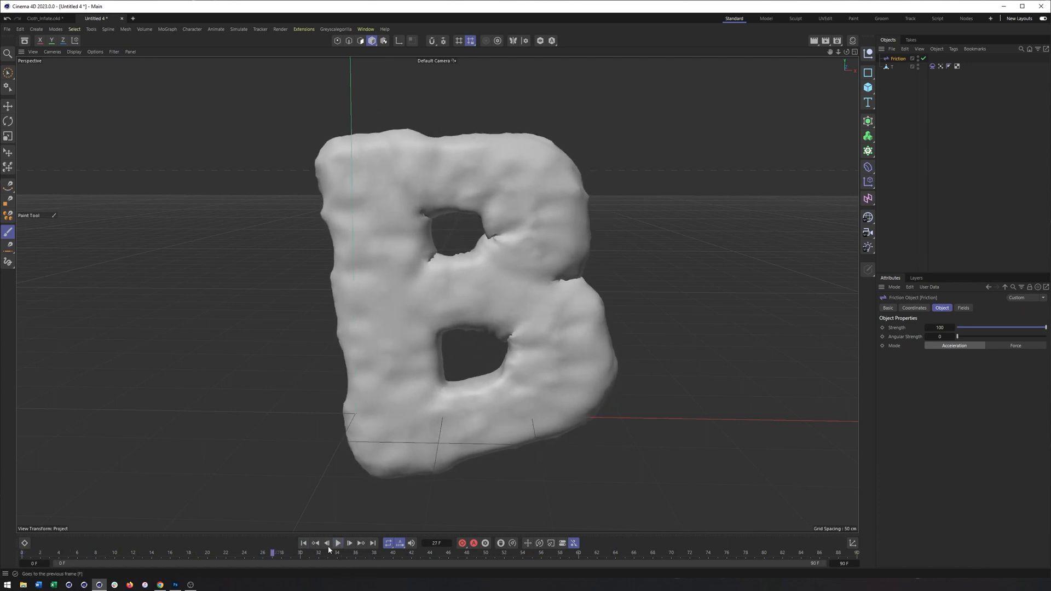
{"action": "left_click", "coordinate": [337, 542]}
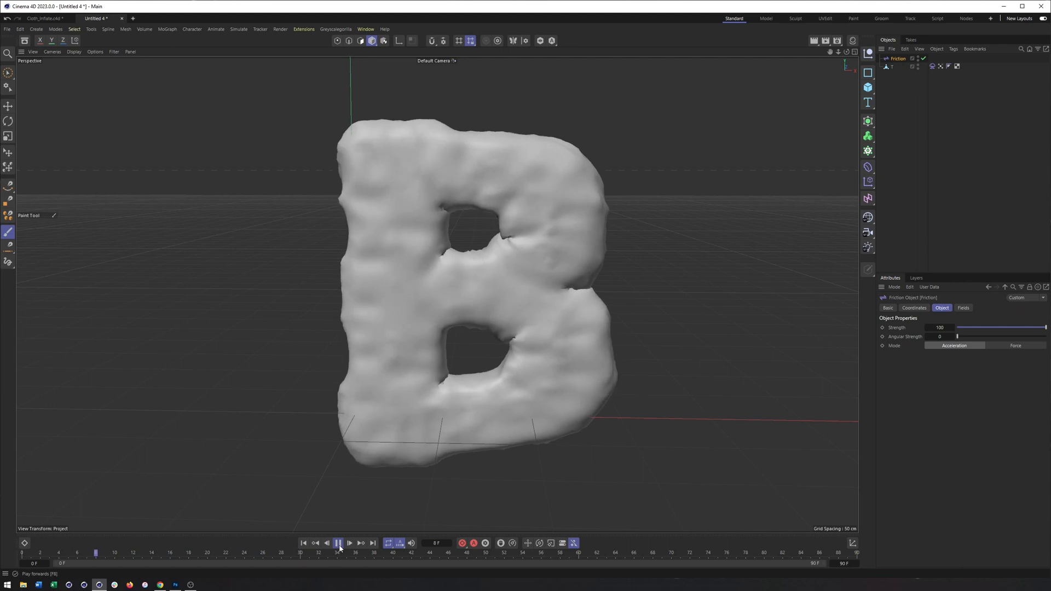
{"action": "left_click", "coordinate": [337, 543]}
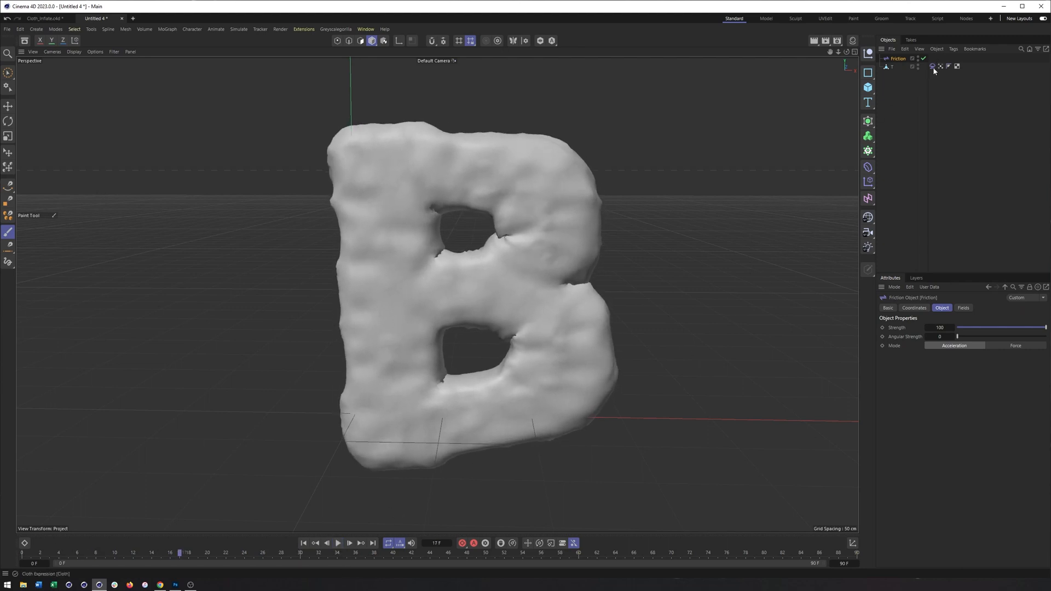
{"action": "left_click", "coordinate": [932, 65]}
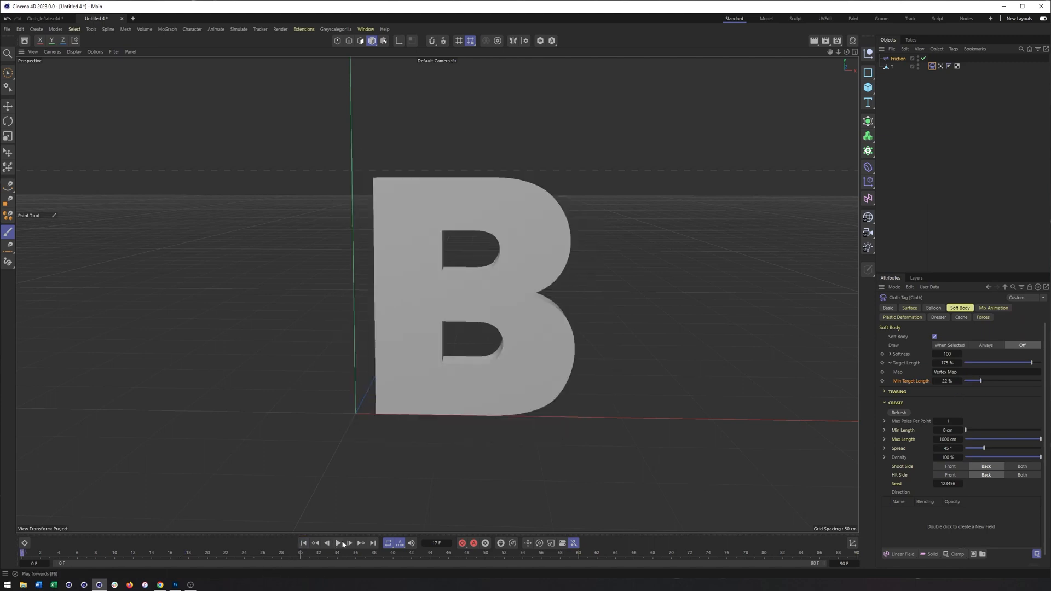
Play the simulation and drag Min Target Length from 22% up to 100%
{"action": "left_click", "coordinate": [337, 542]}
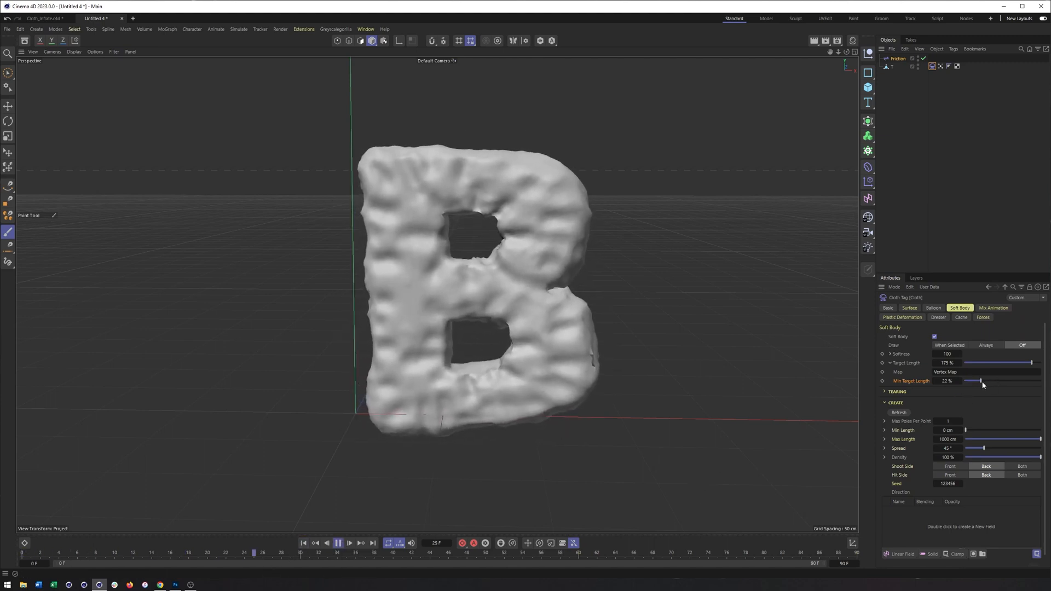
{"action": "left_click_drag", "start_coordinate": [967, 381], "coordinate": [1019, 381]}
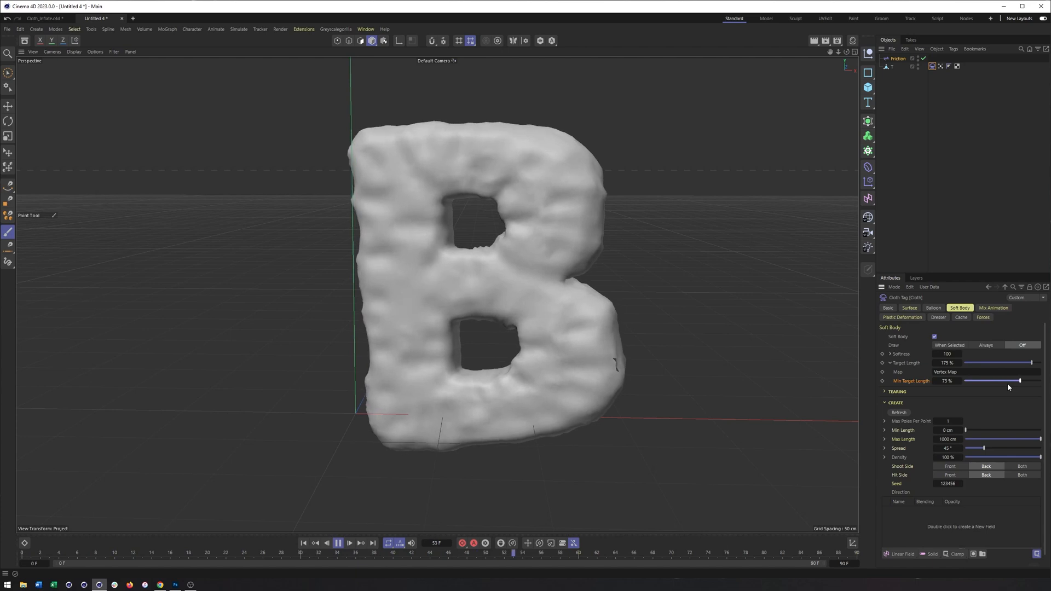
{"action": "left_click_drag", "start_coordinate": [1019, 380], "coordinate": [1041, 381]}
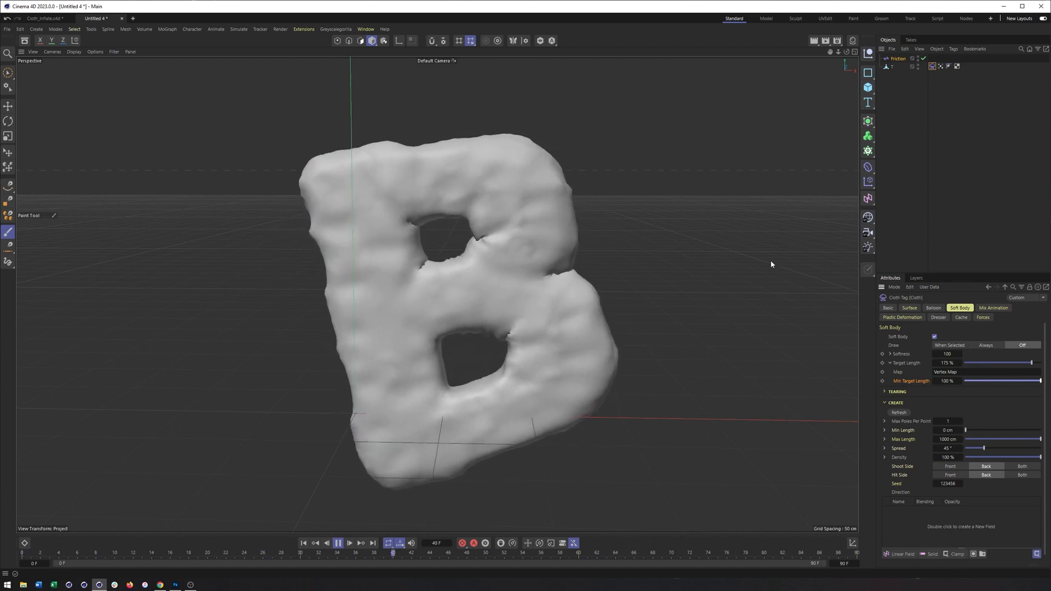
{"action": "left_click", "coordinate": [337, 543]}
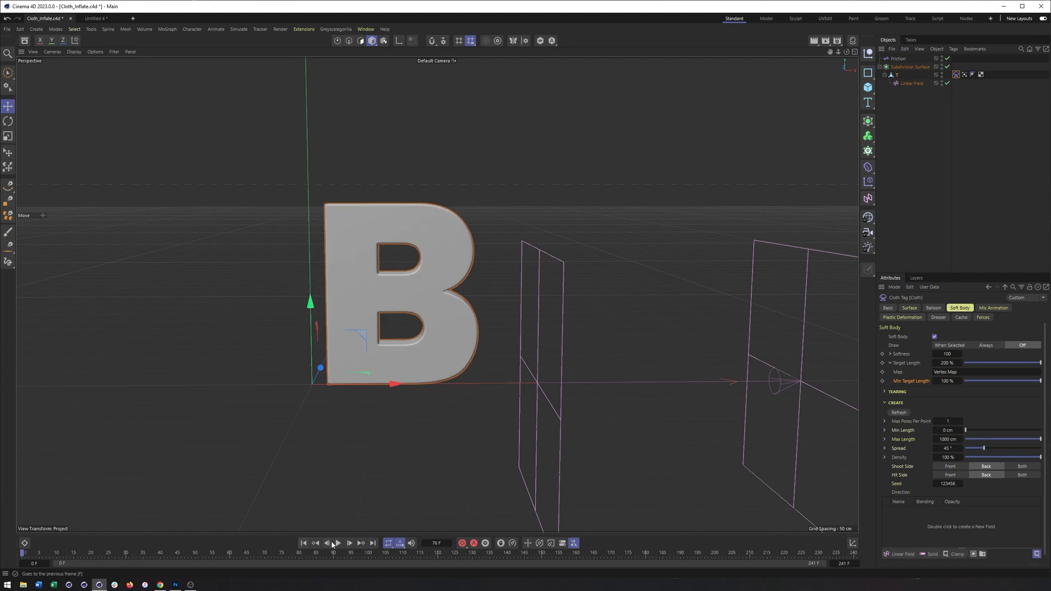
Enable Bend Deform and Stretch Deform under Plastic Deformation, then preview the crumpling
{"action": "left_click", "coordinate": [337, 543]}
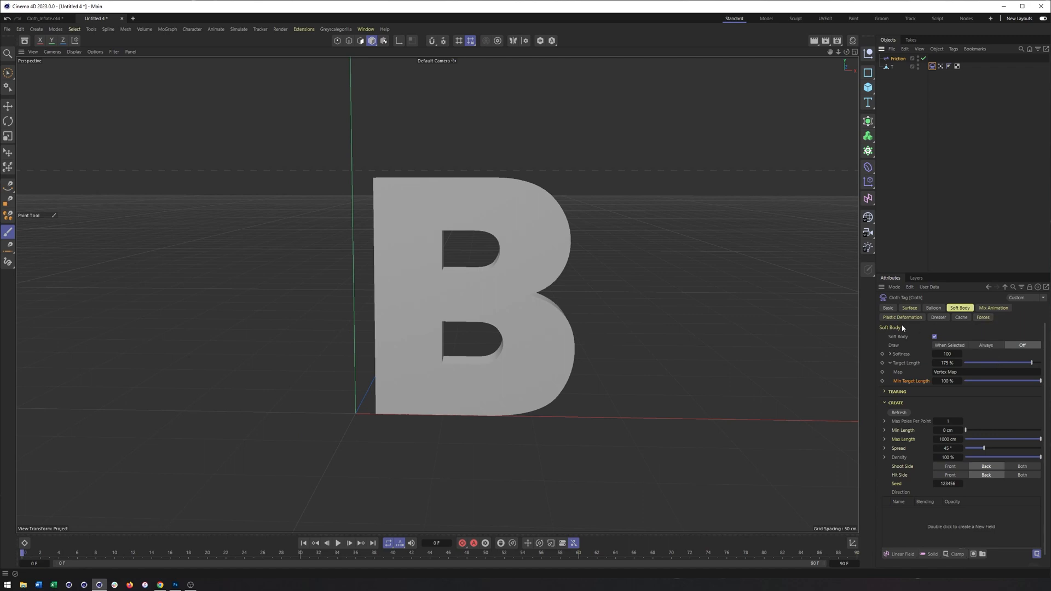
{"action": "left_click", "coordinate": [901, 317]}
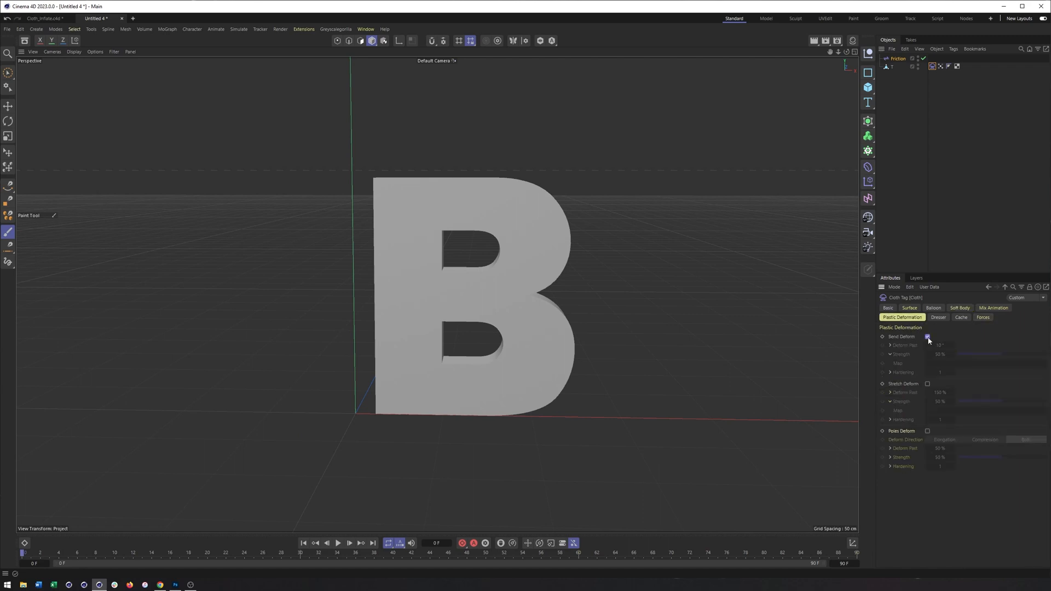
{"action": "left_click", "coordinate": [929, 336]}
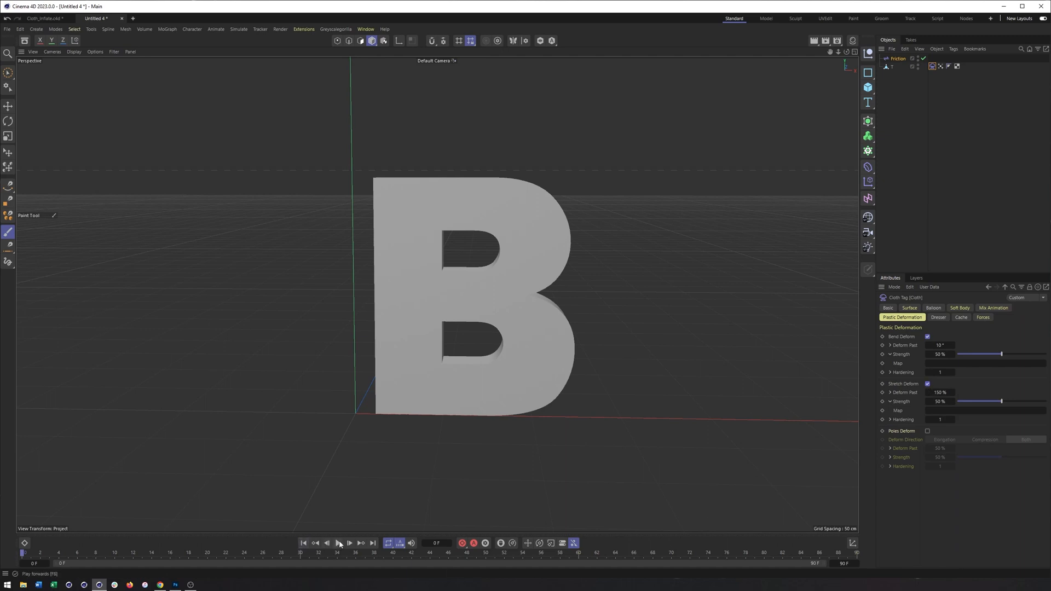
{"action": "left_click", "coordinate": [338, 543]}
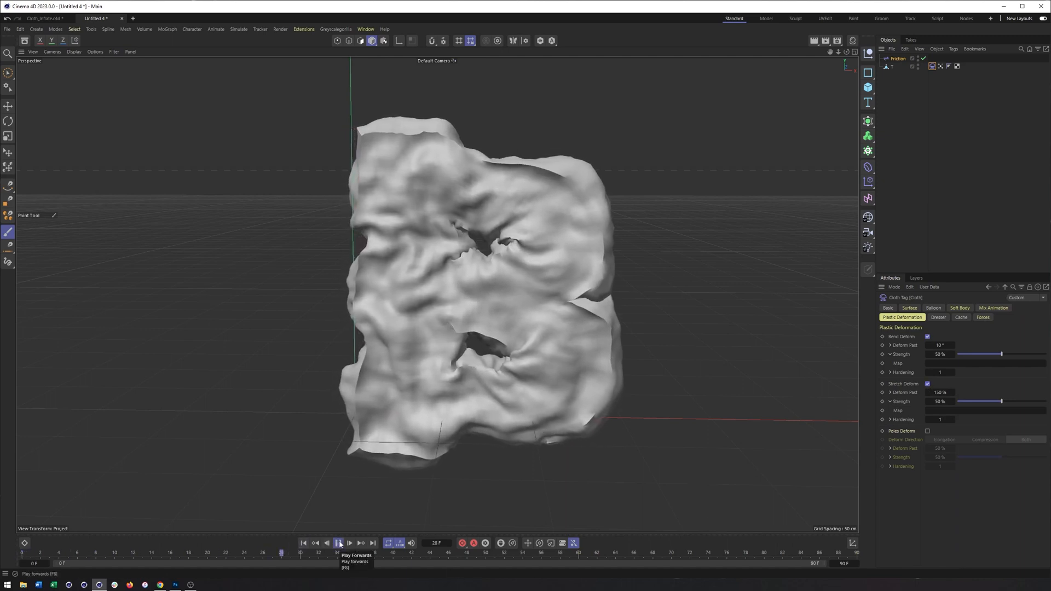
{"action": "left_click", "coordinate": [338, 543]}
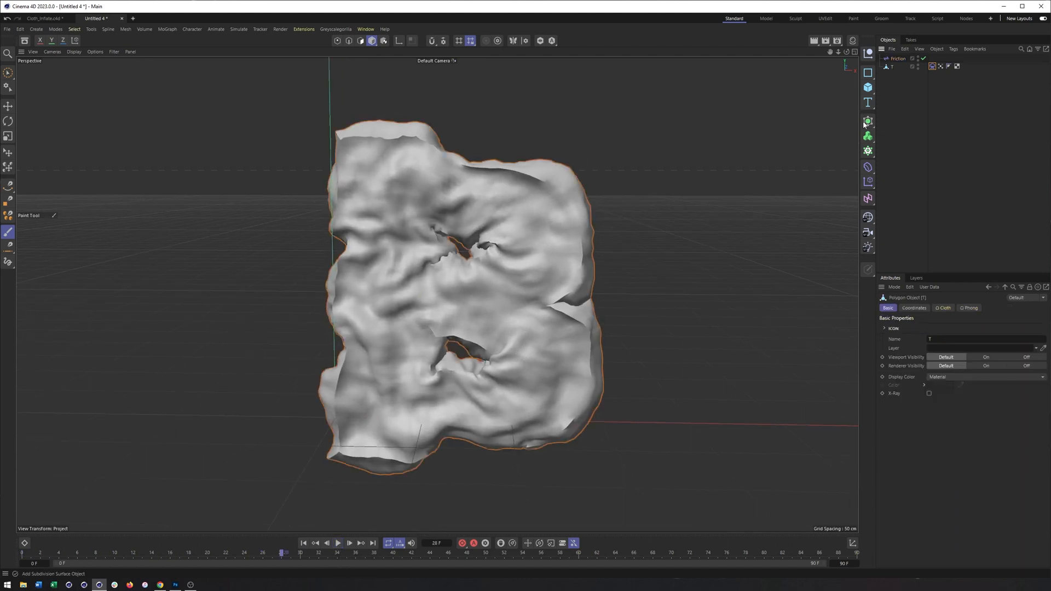
Parent the letter under a Subdivision Surface and replay the smoothed simulation
{"action": "left_click", "coordinate": [867, 123]}
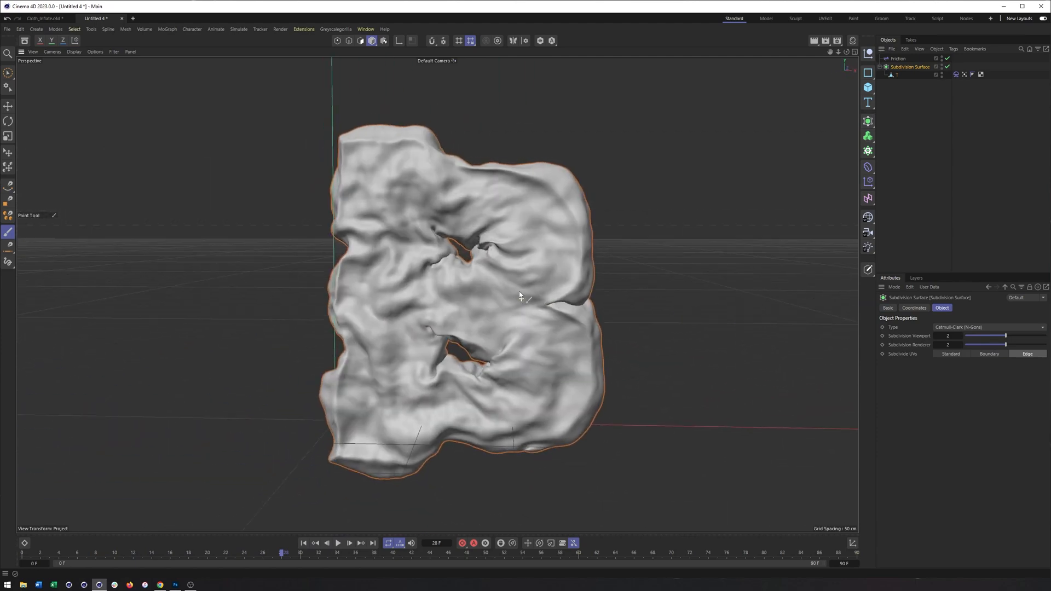
{"action": "left_click", "coordinate": [338, 543]}
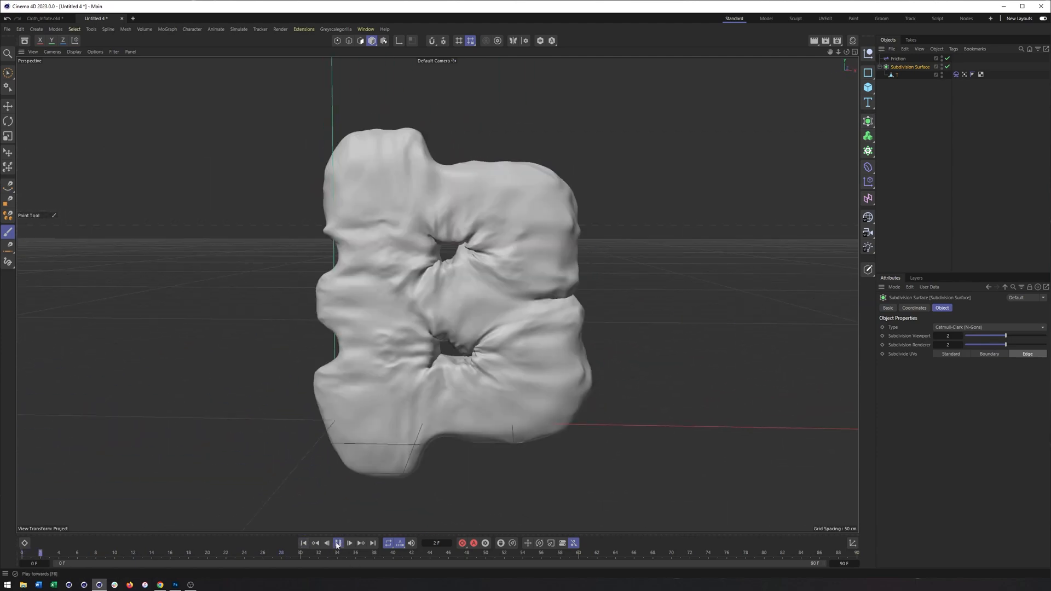
{"action": "left_click", "coordinate": [338, 543]}
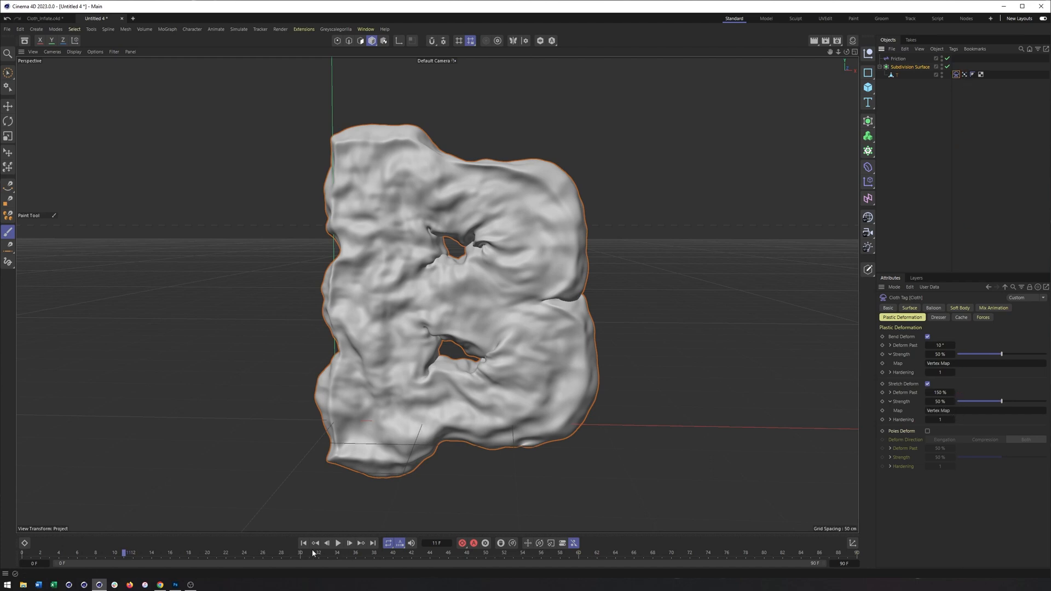
{"action": "left_click", "coordinate": [338, 543]}
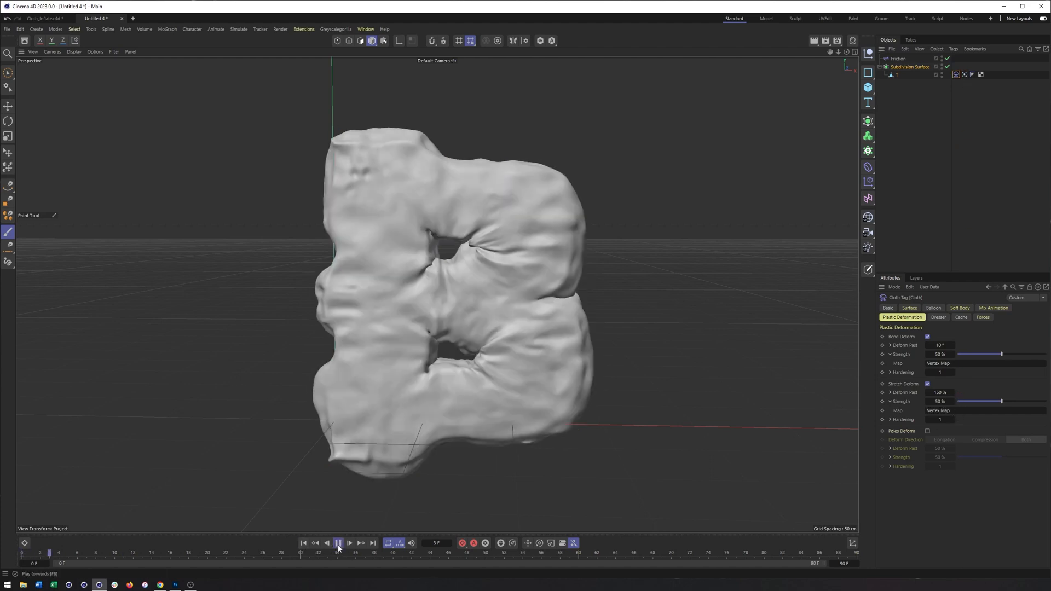
{"action": "left_click", "coordinate": [337, 543]}
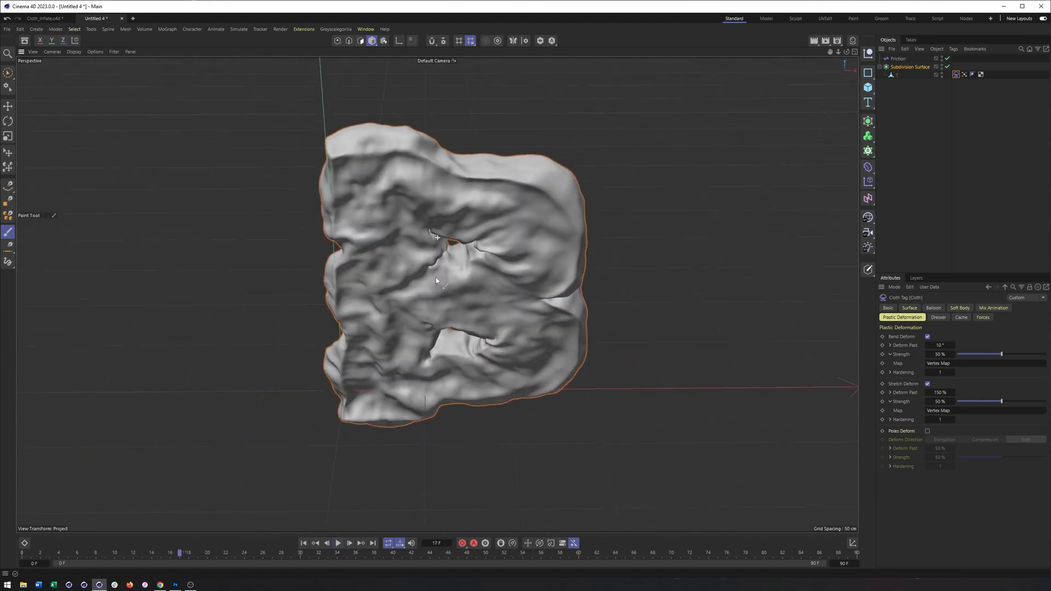
{"action": "left_click", "coordinate": [910, 308]}
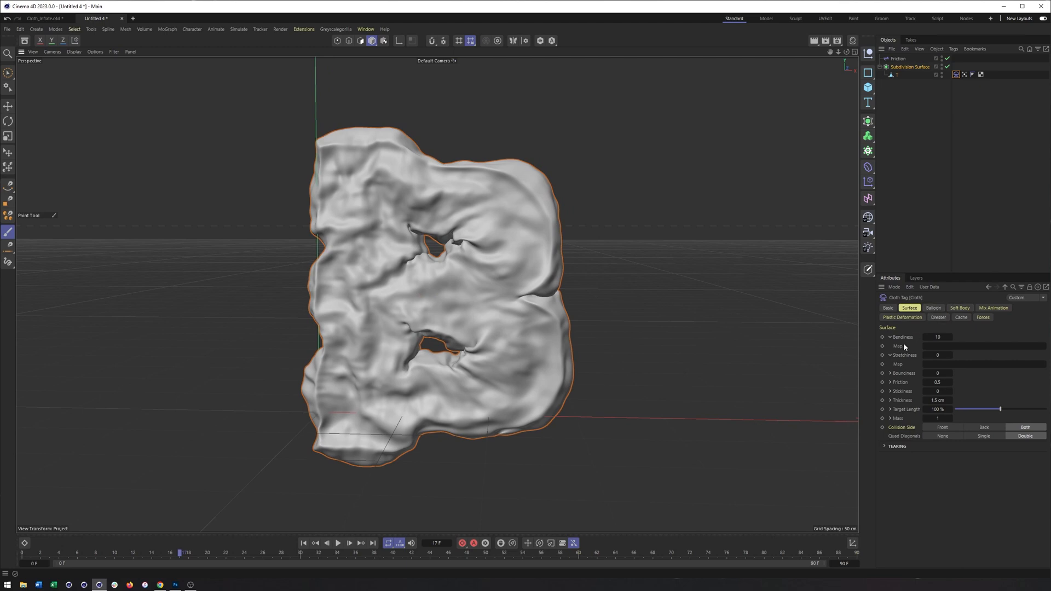
{"action": "mouse_move", "coordinate": [911, 374]}
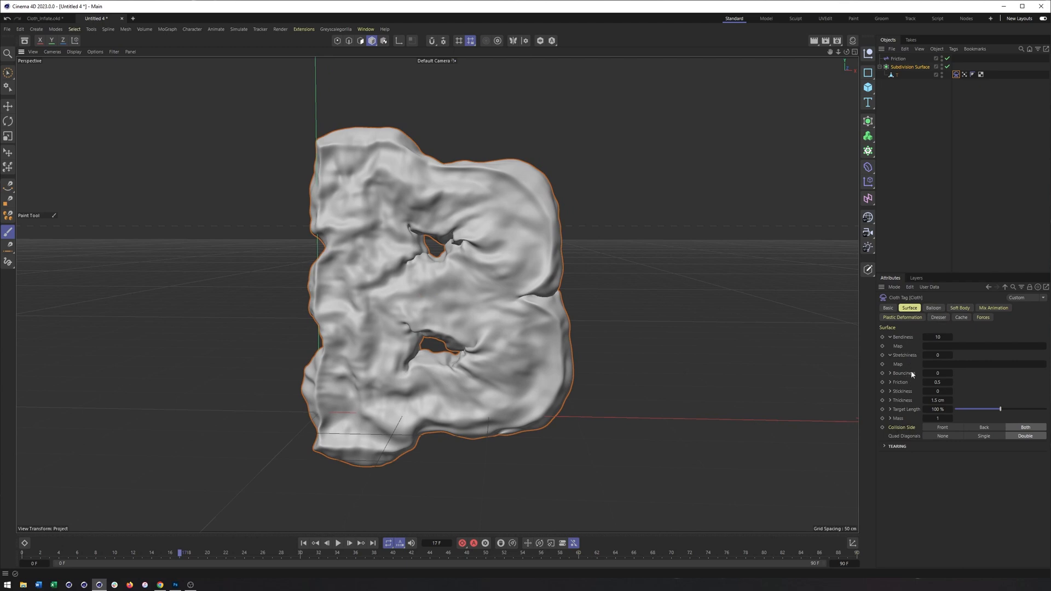
{"action": "mouse_move", "coordinate": [963, 74]}
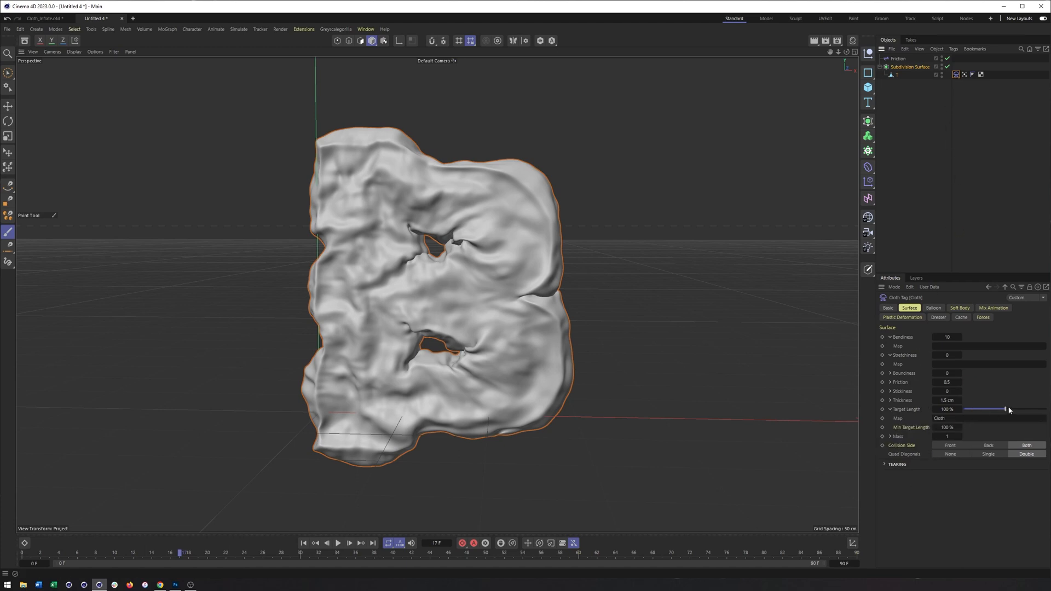
Set Target Length to 138% with the Cloth map and replay the rippling letter
{"action": "left_click", "coordinate": [337, 543]}
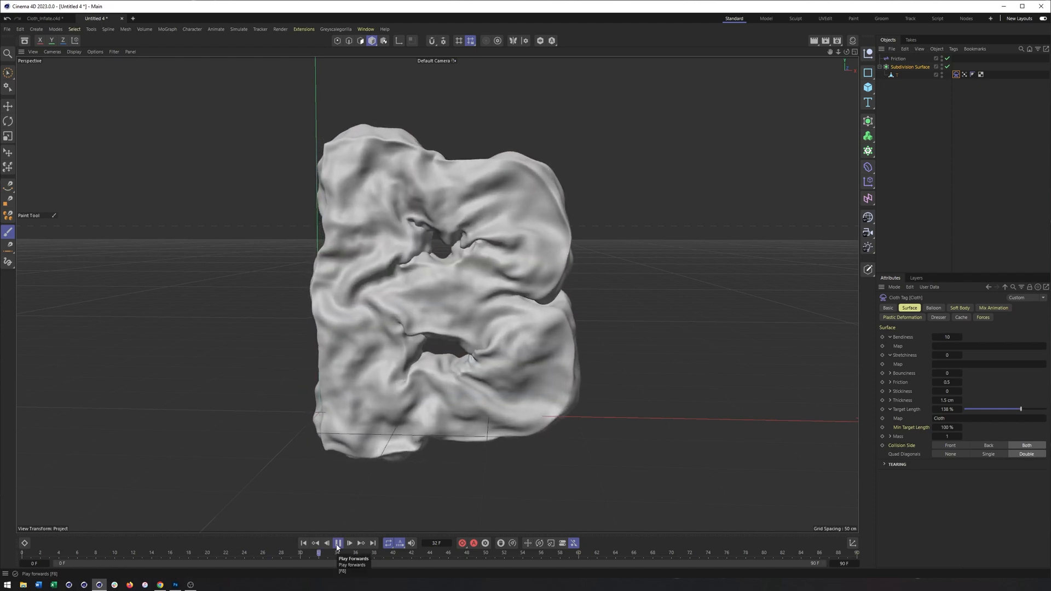
{"action": "left_click", "coordinate": [337, 543]}
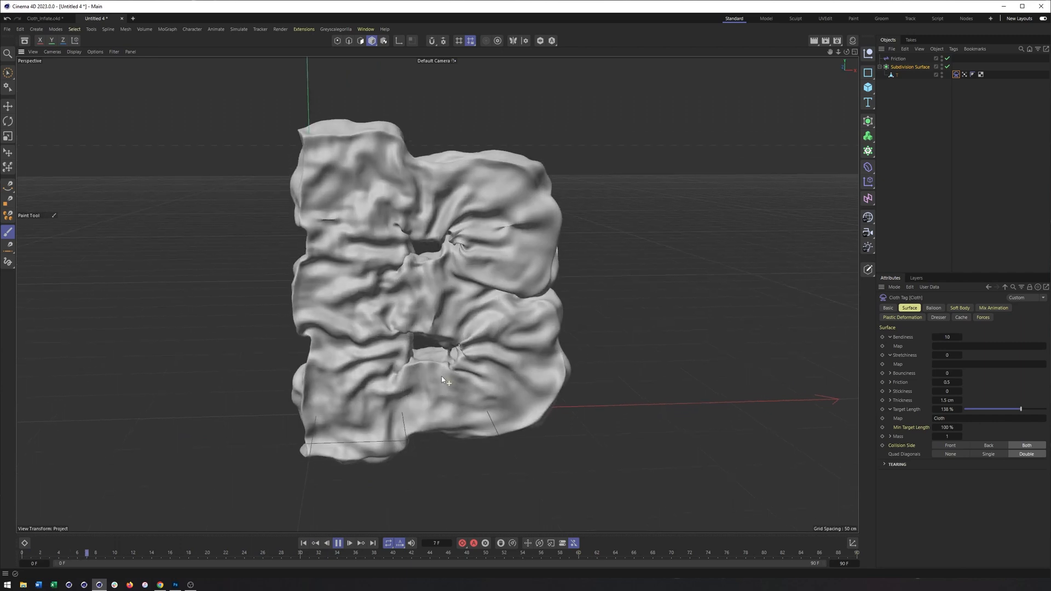
{"action": "left_click", "coordinate": [338, 543]}
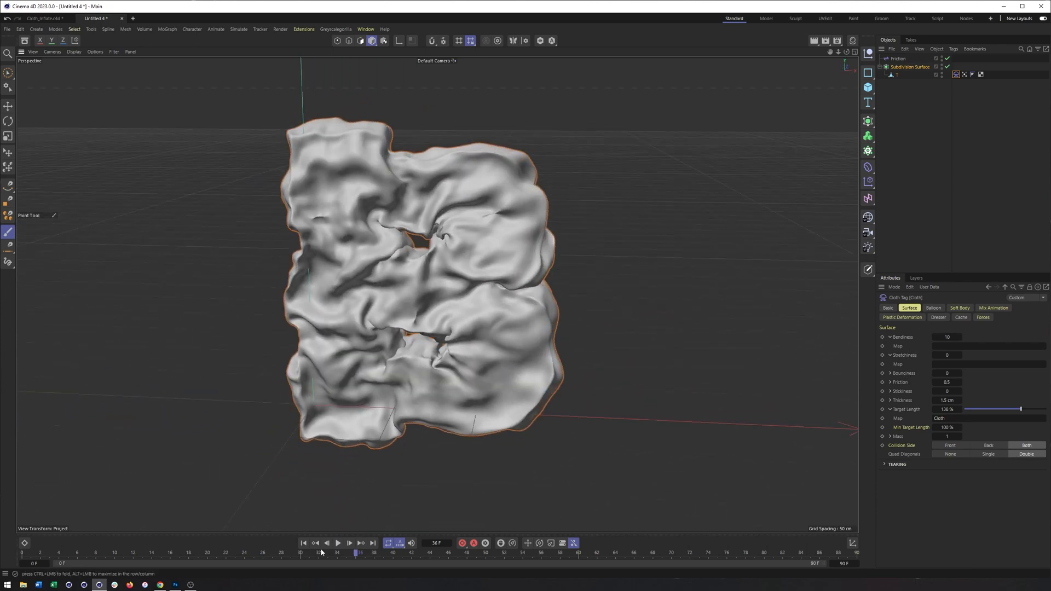
{"action": "left_click", "coordinate": [338, 543]}
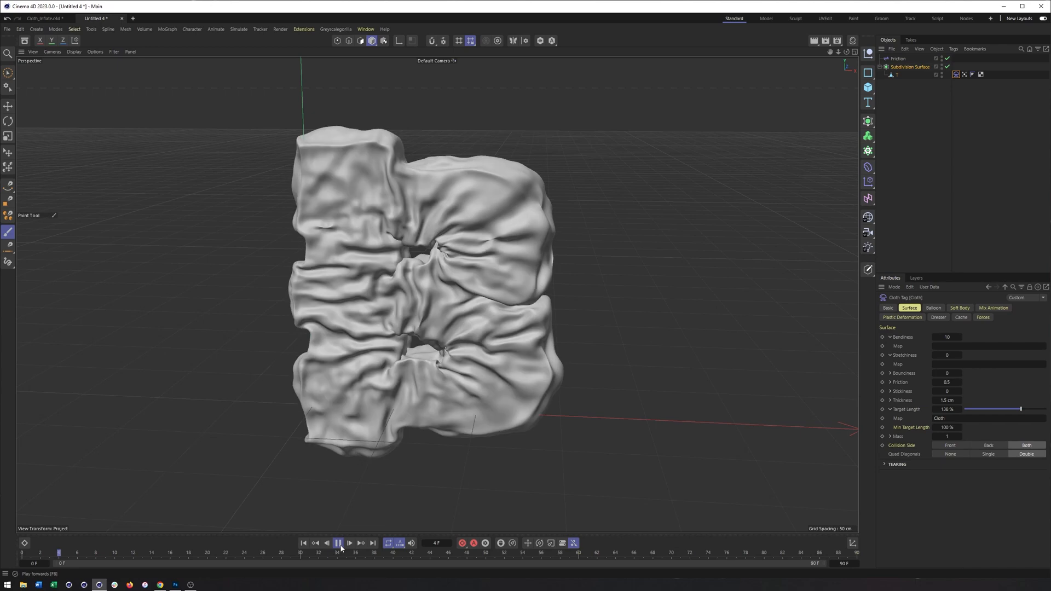
{"action": "left_click", "coordinate": [338, 543]}
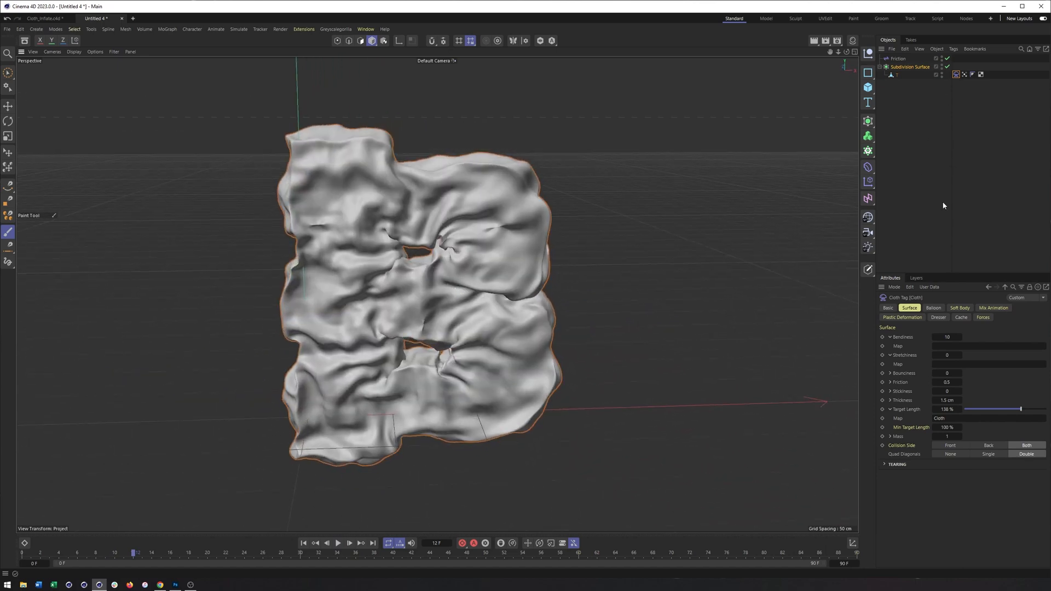
Preview Balloon inflation, uncheck Balloon, and rewind to the first frame
{"action": "left_click", "coordinate": [933, 308]}
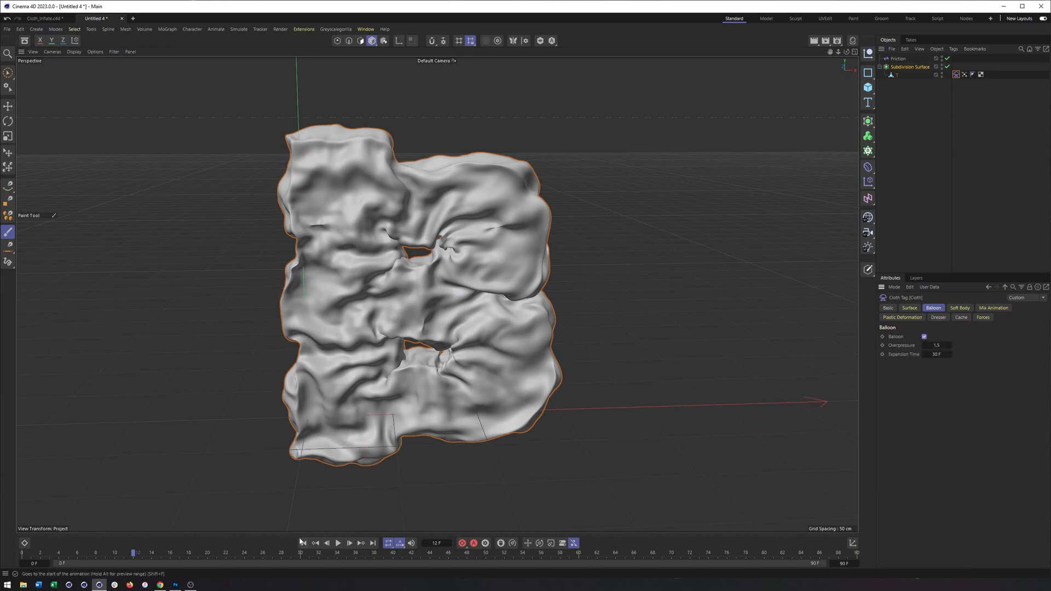
{"action": "left_click", "coordinate": [337, 543]}
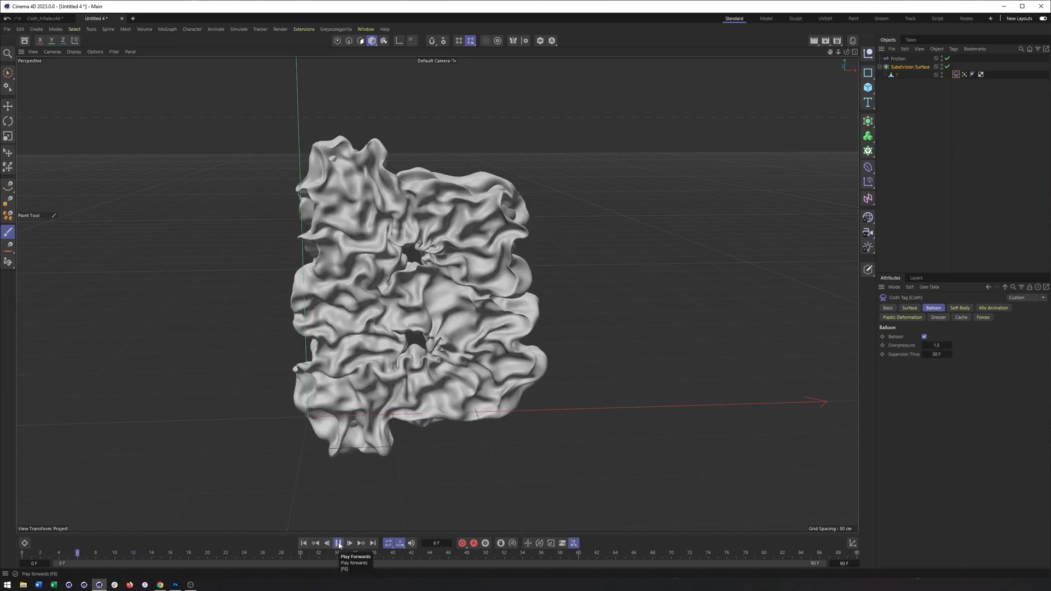
{"action": "left_click", "coordinate": [338, 542]}
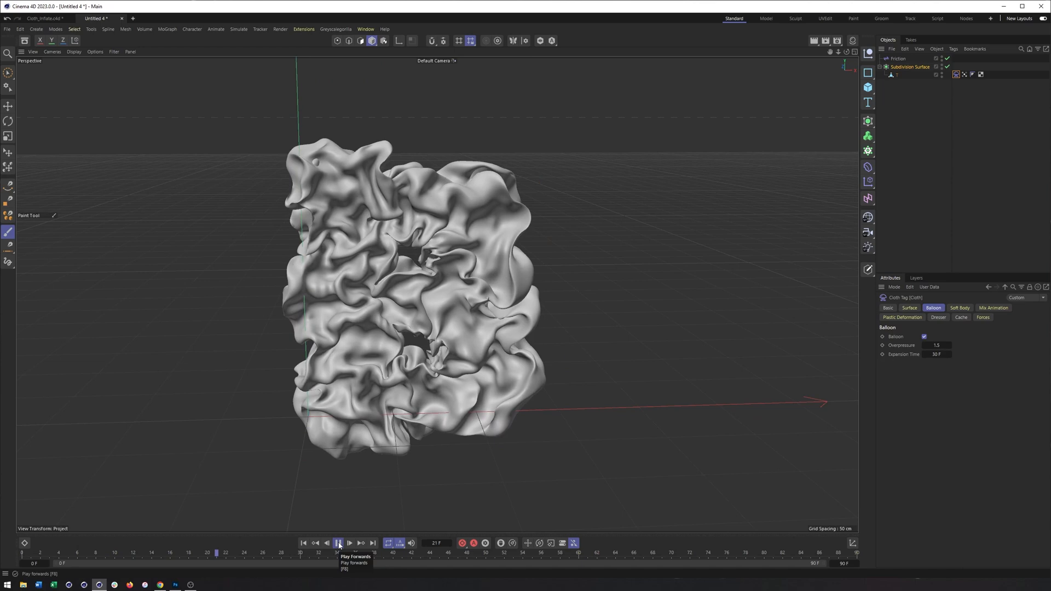
{"action": "left_click", "coordinate": [338, 543]}
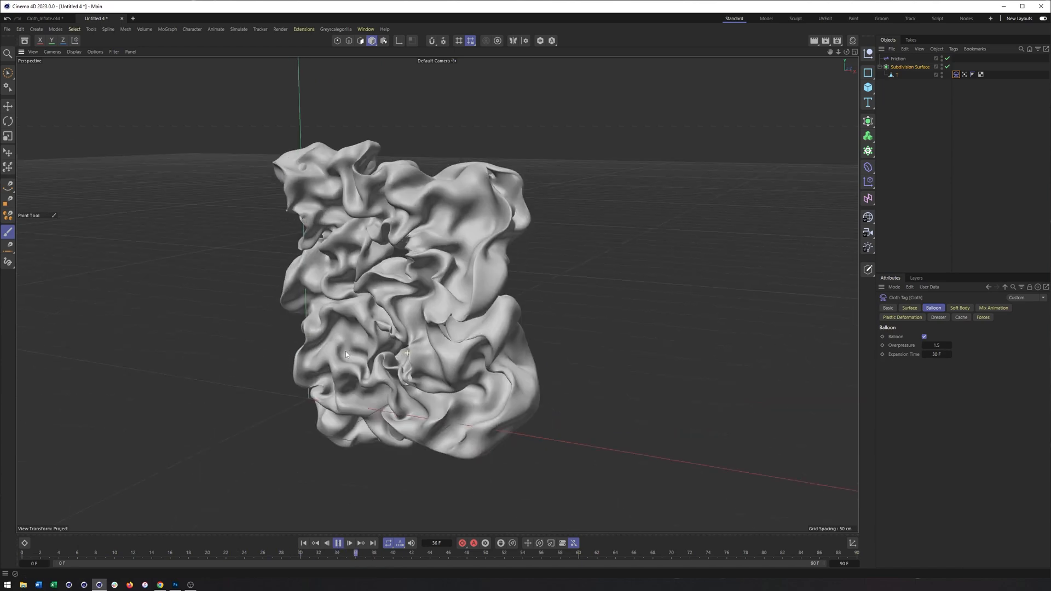
{"action": "left_click", "coordinate": [924, 337]}
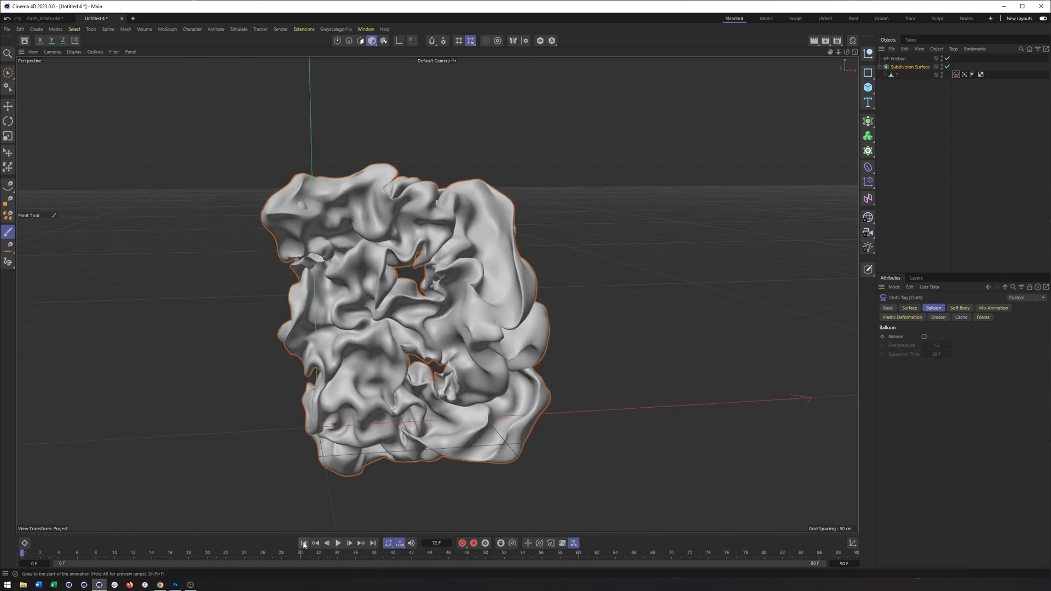
{"action": "left_click", "coordinate": [303, 543]}
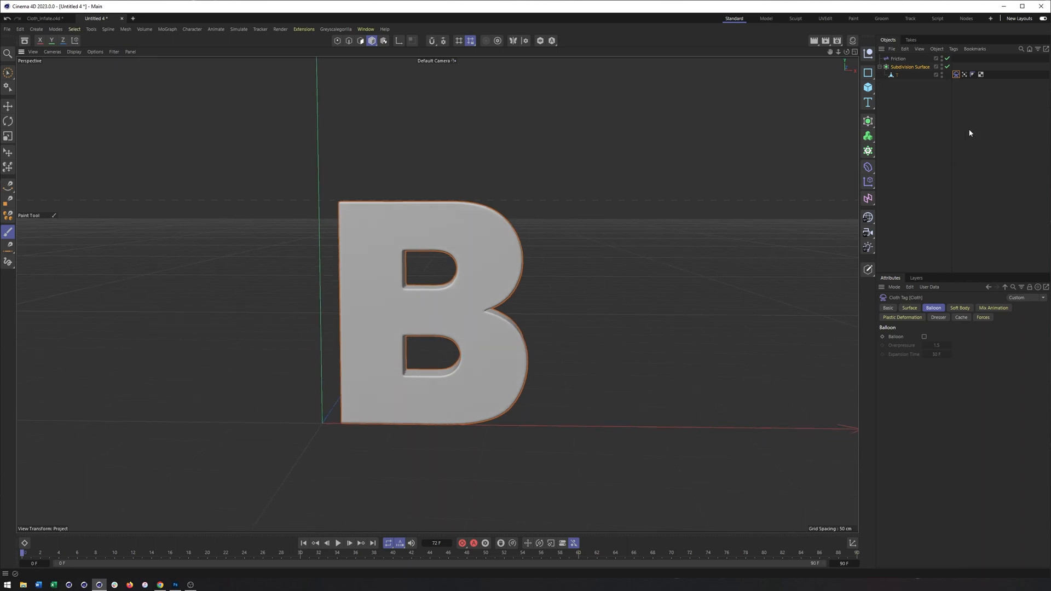
{"action": "mouse_move", "coordinate": [384, 555]}
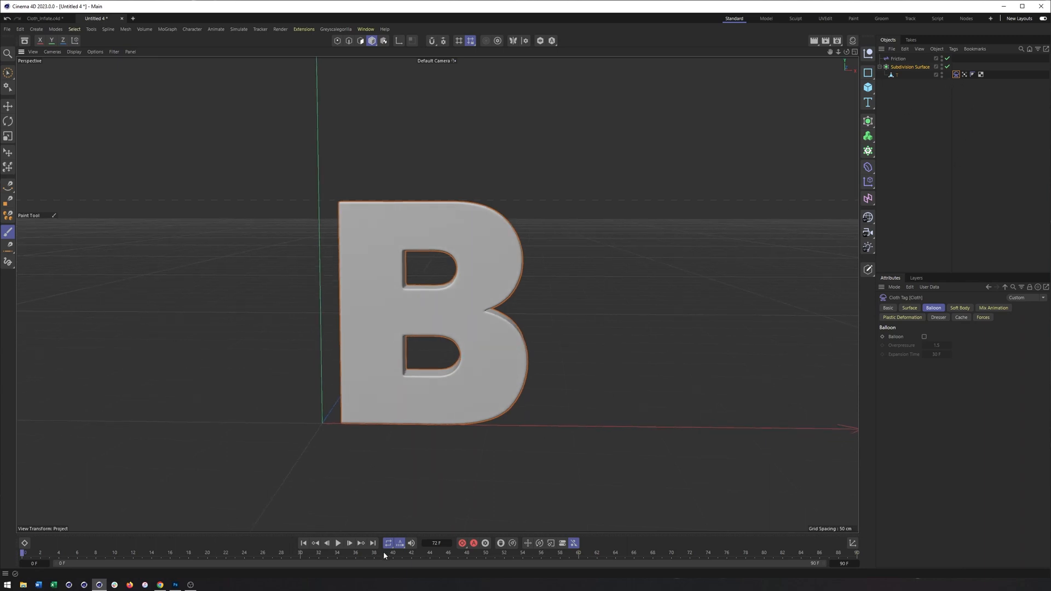
Briefly replay the cloth, then bring up the vertex map tag's field settings
{"action": "left_click", "coordinate": [337, 543]}
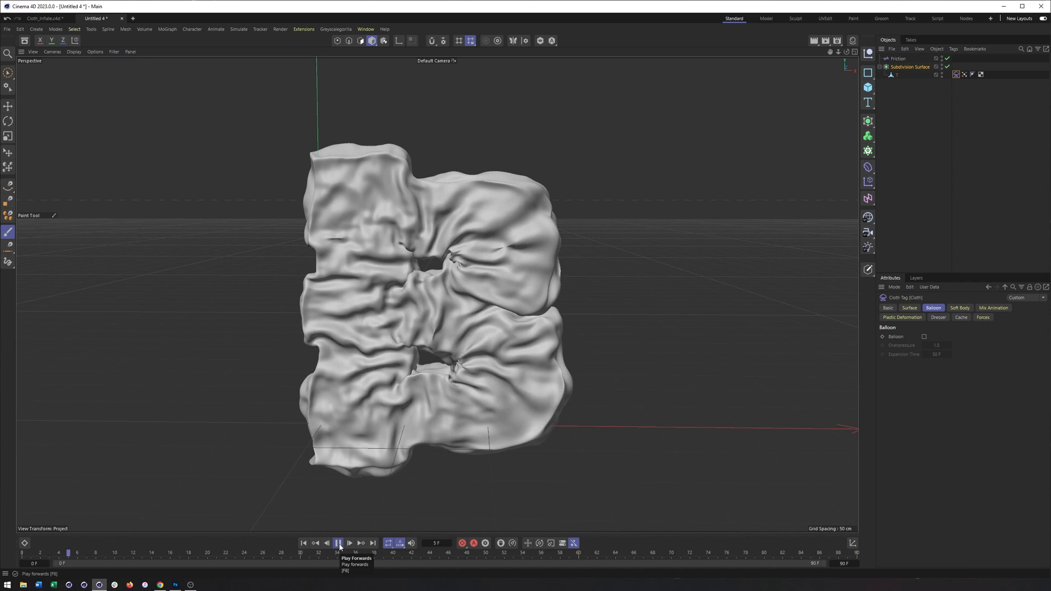
{"action": "left_click", "coordinate": [337, 543]}
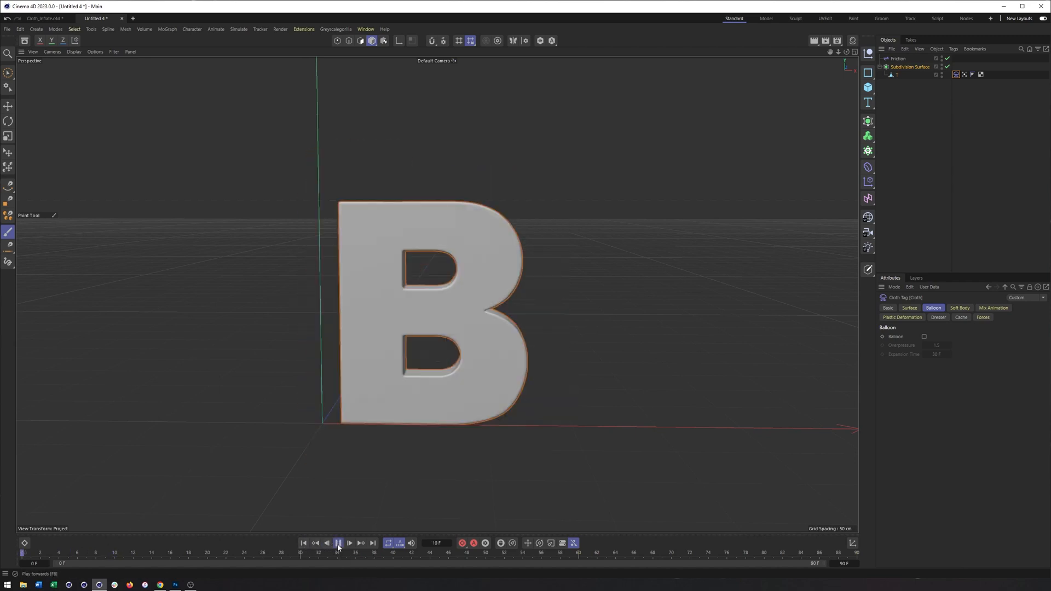
{"action": "left_click", "coordinate": [337, 543]}
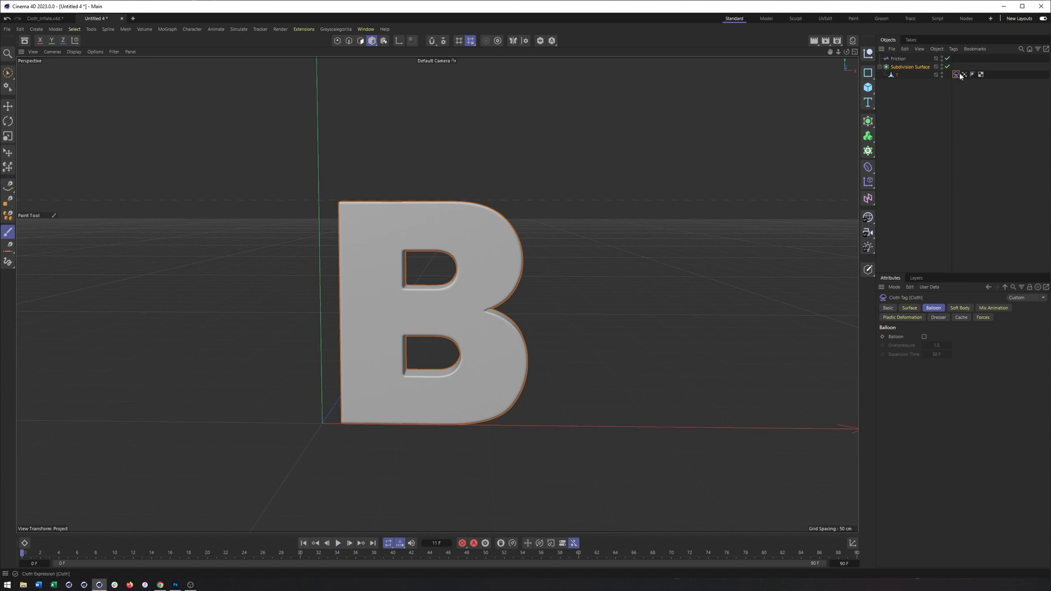
{"action": "left_click", "coordinate": [964, 75]}
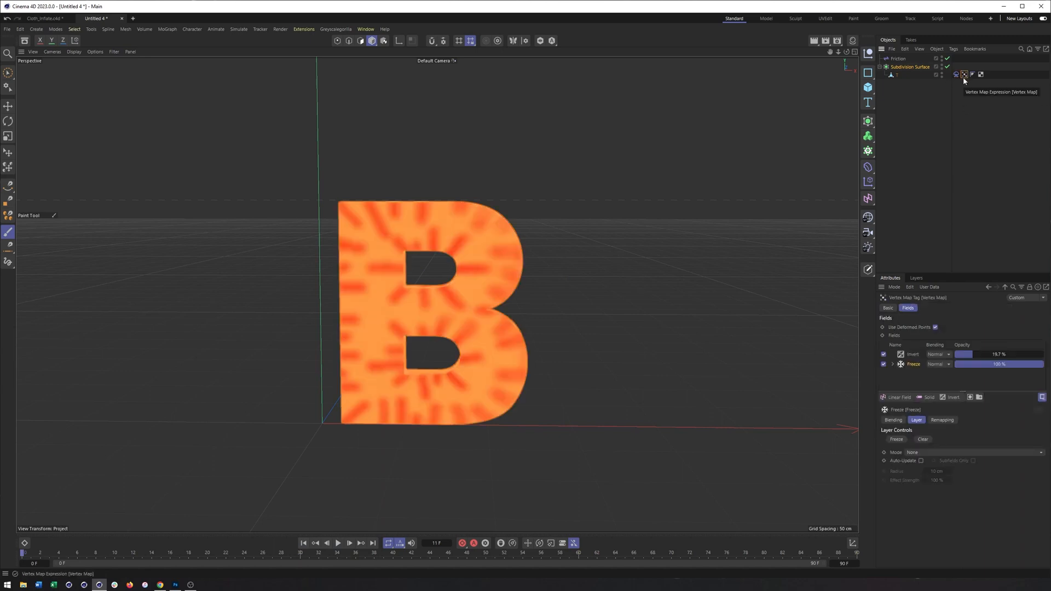
{"action": "mouse_move", "coordinate": [933, 349]}
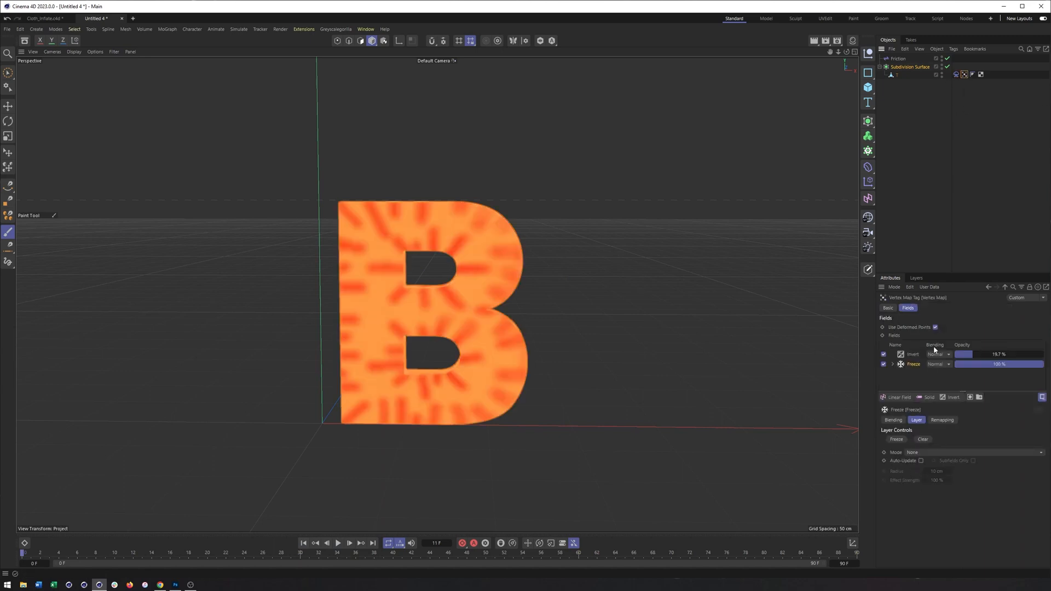
{"action": "left_click", "coordinate": [907, 308]}
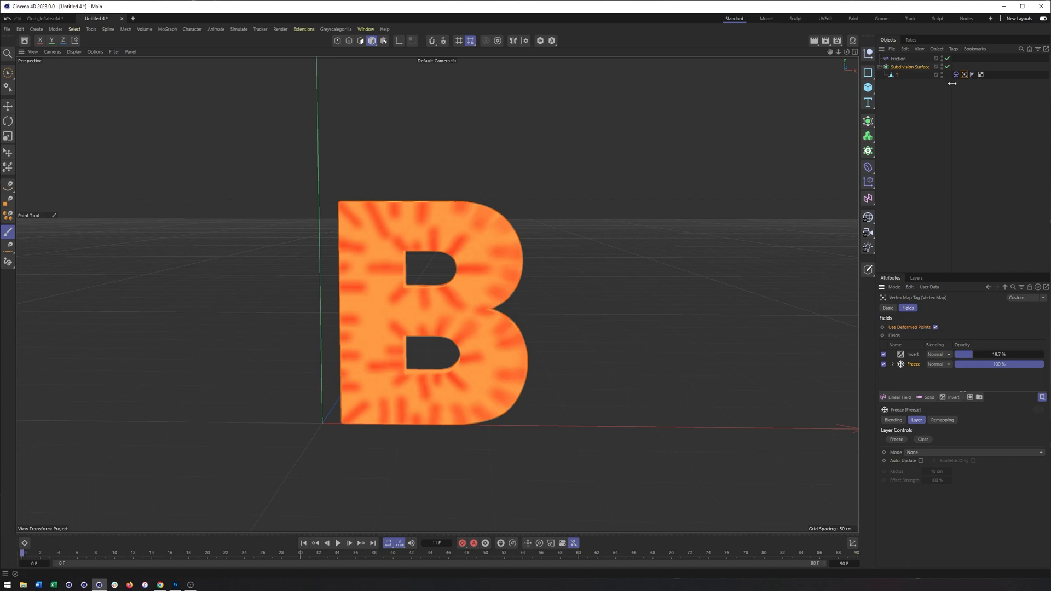
{"action": "mouse_move", "coordinate": [964, 75]}
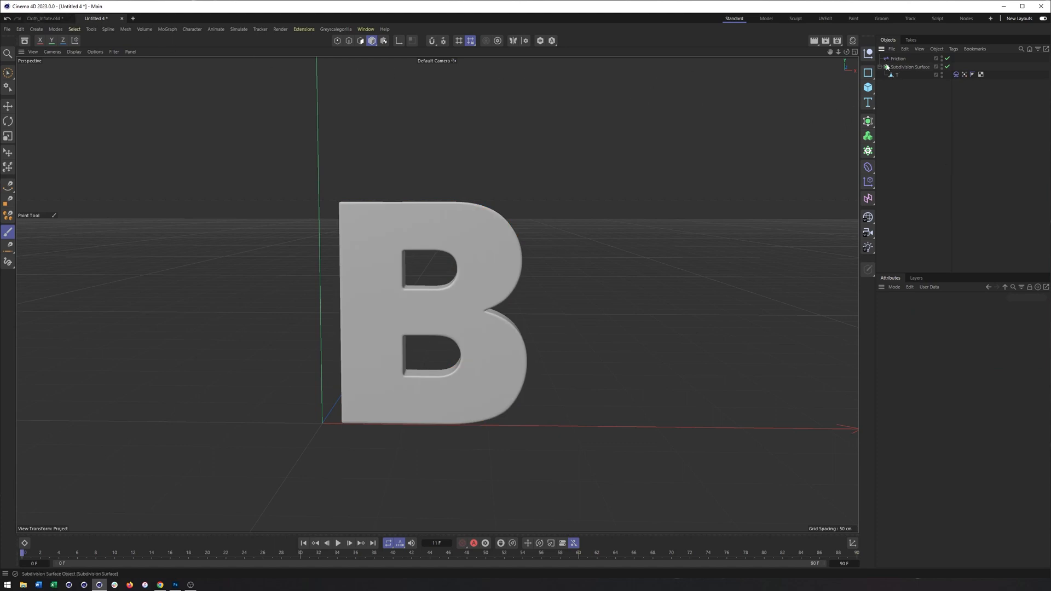
Select the Vertex Map tag and inspect its Fields list with the Freeze layer
{"action": "right_click", "coordinate": [908, 67]}
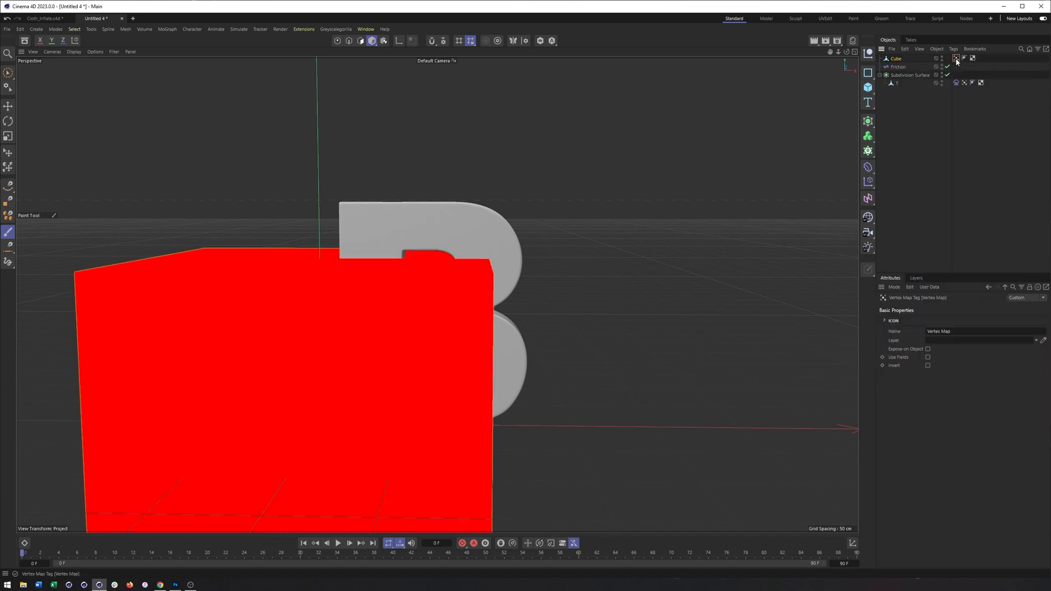
{"action": "left_click", "coordinate": [907, 308]}
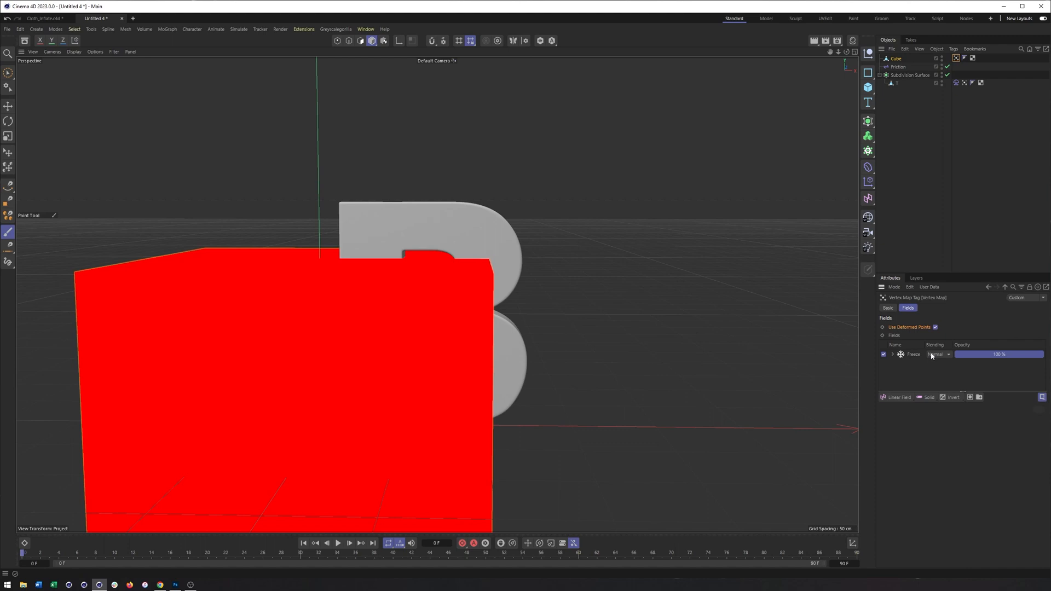
{"action": "mouse_move", "coordinate": [991, 388]}
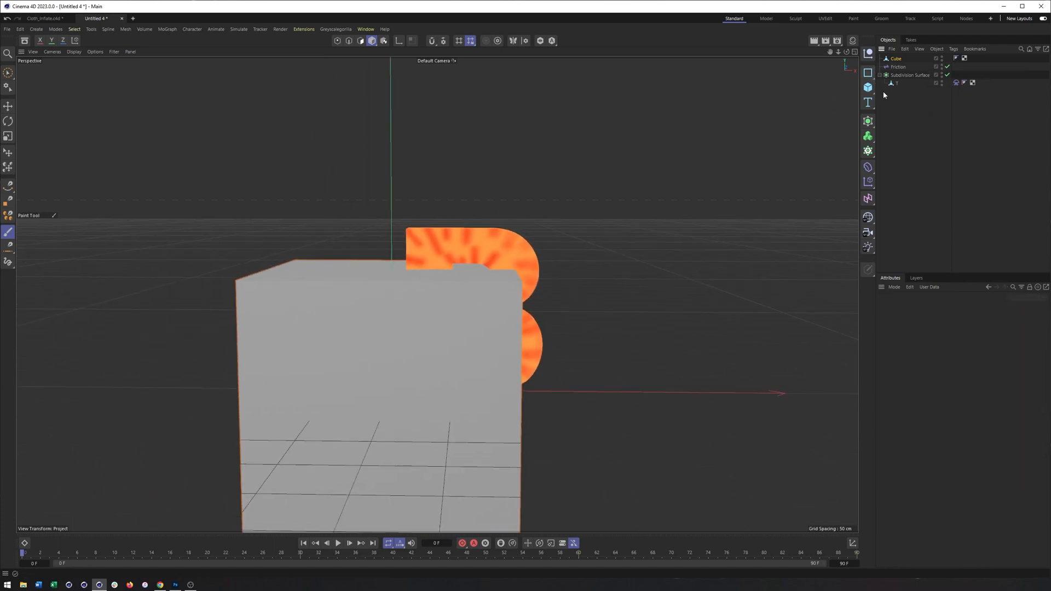
{"action": "left_click", "coordinate": [897, 83]}
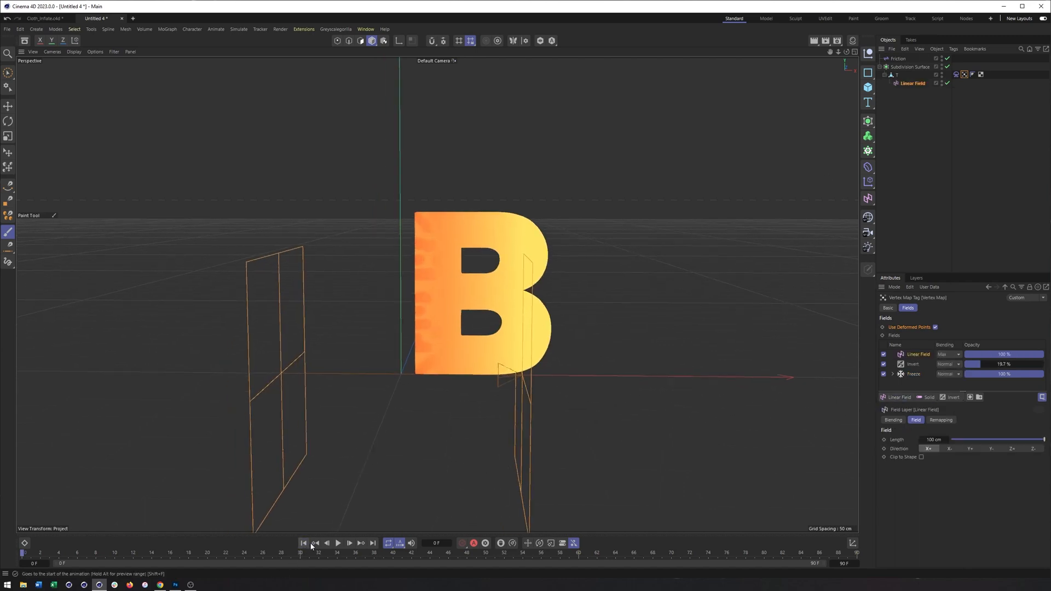
Rewind and play the Linear Field inflation, then set the layer's blending to Max
{"action": "left_click", "coordinate": [337, 543]}
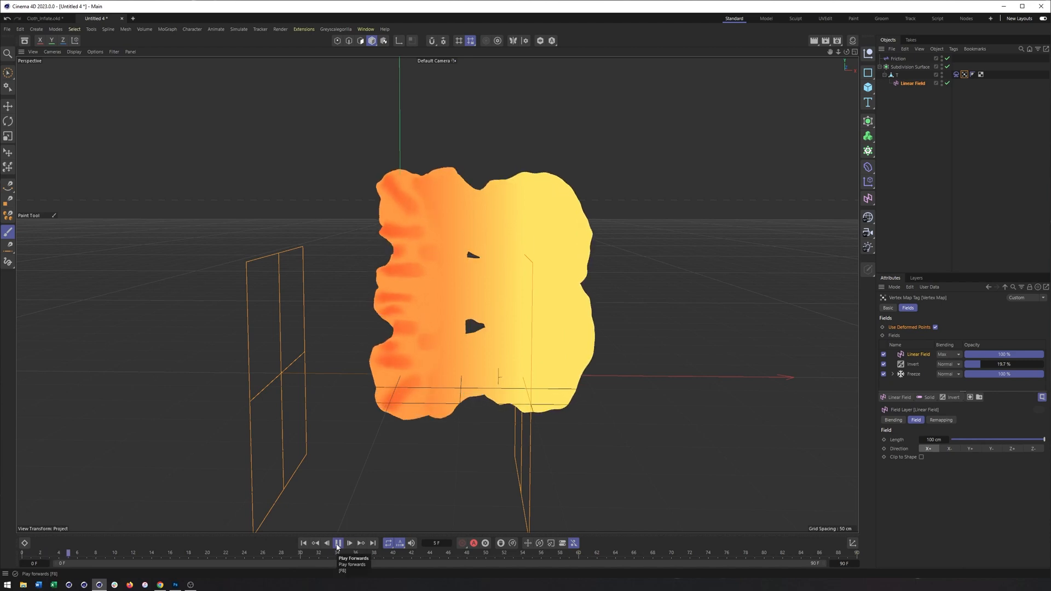
{"action": "left_click", "coordinate": [337, 543]}
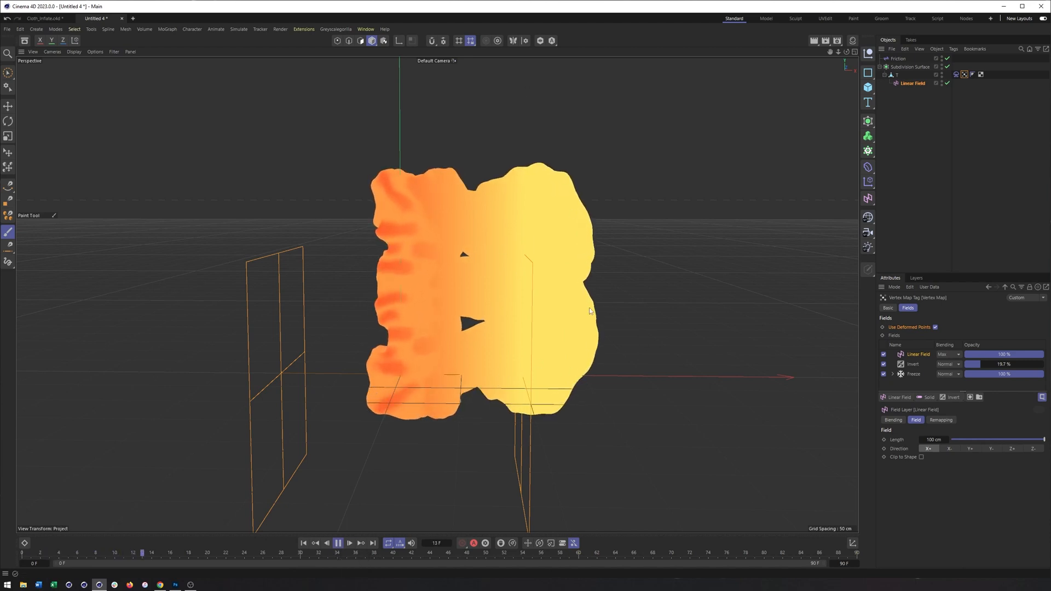
{"action": "left_click", "coordinate": [338, 542]}
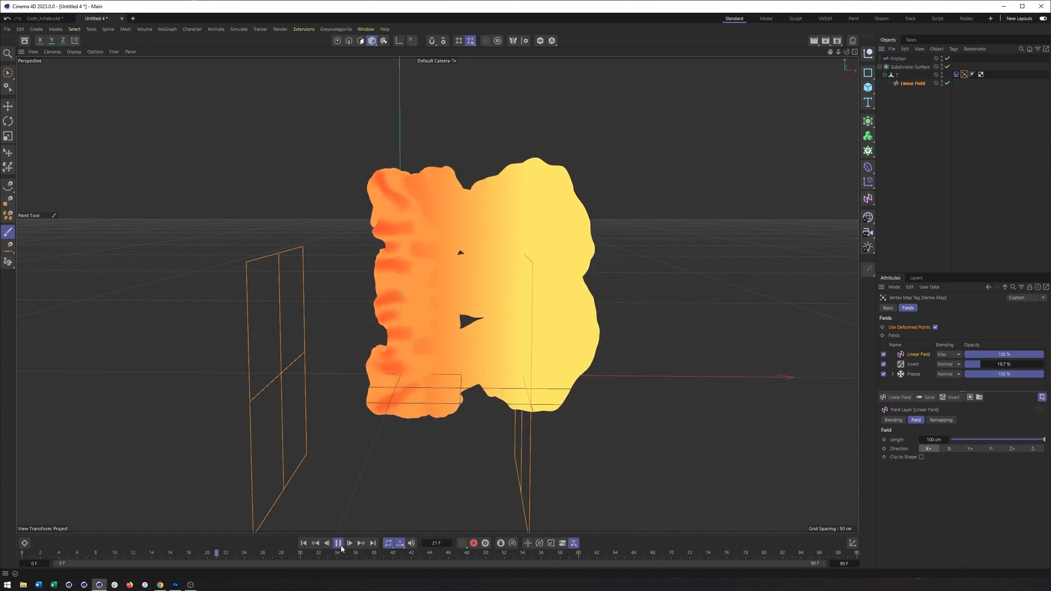
{"action": "left_click", "coordinate": [947, 354]}
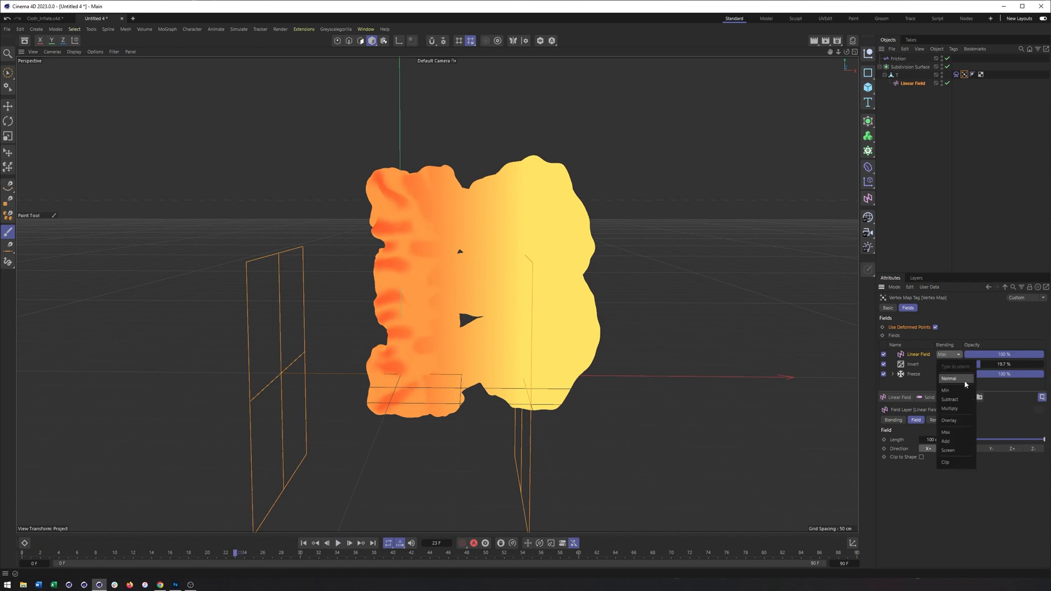
{"action": "left_click", "coordinate": [950, 399]}
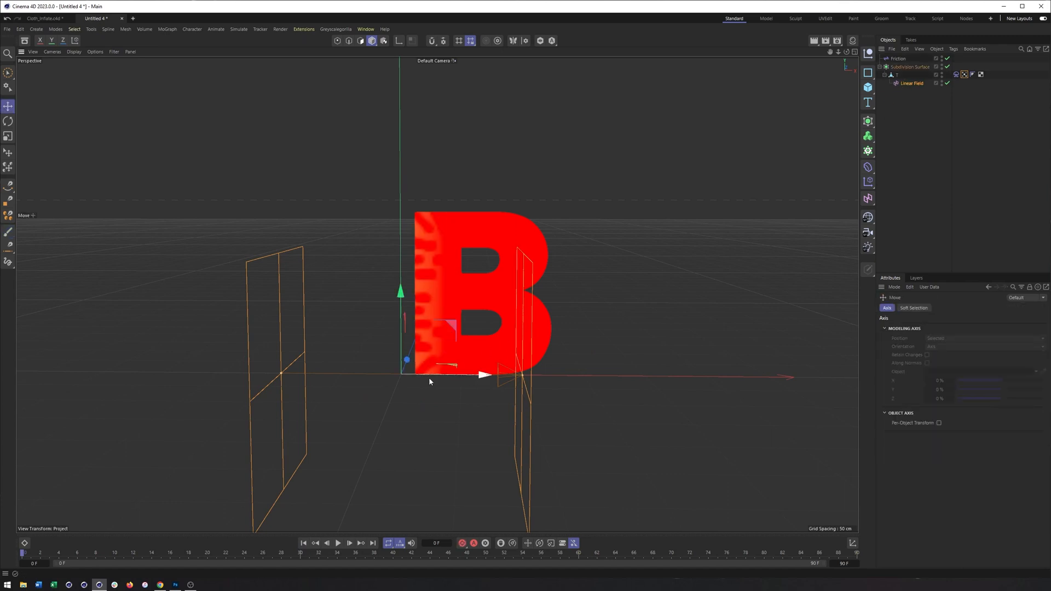
Drag the Linear Field further left along X and replay the slower inflation
{"action": "left_click_drag", "start_coordinate": [481, 374], "coordinate": [585, 375]}
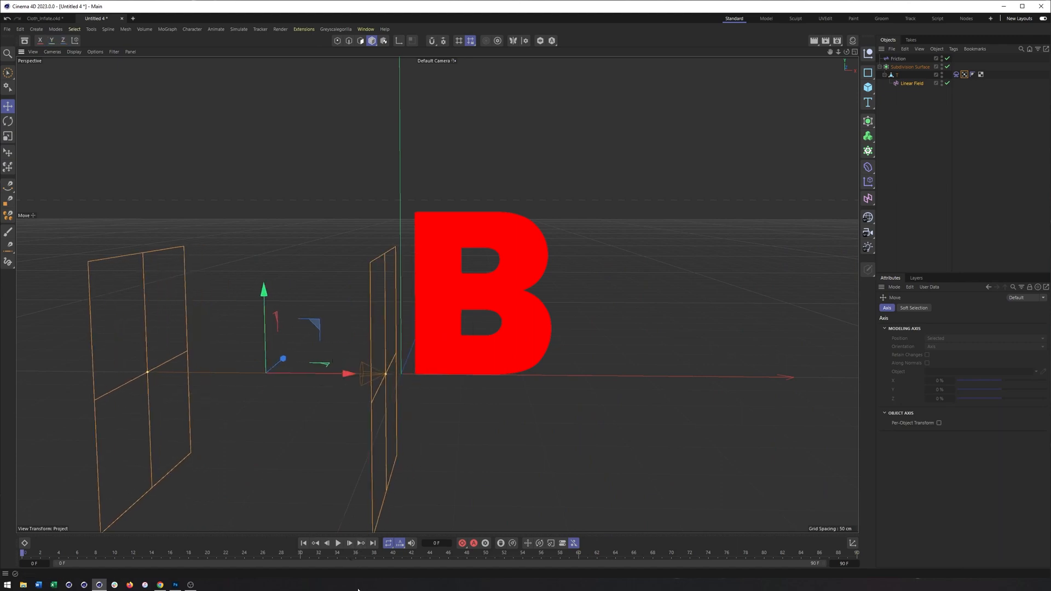
{"action": "left_click", "coordinate": [339, 543]}
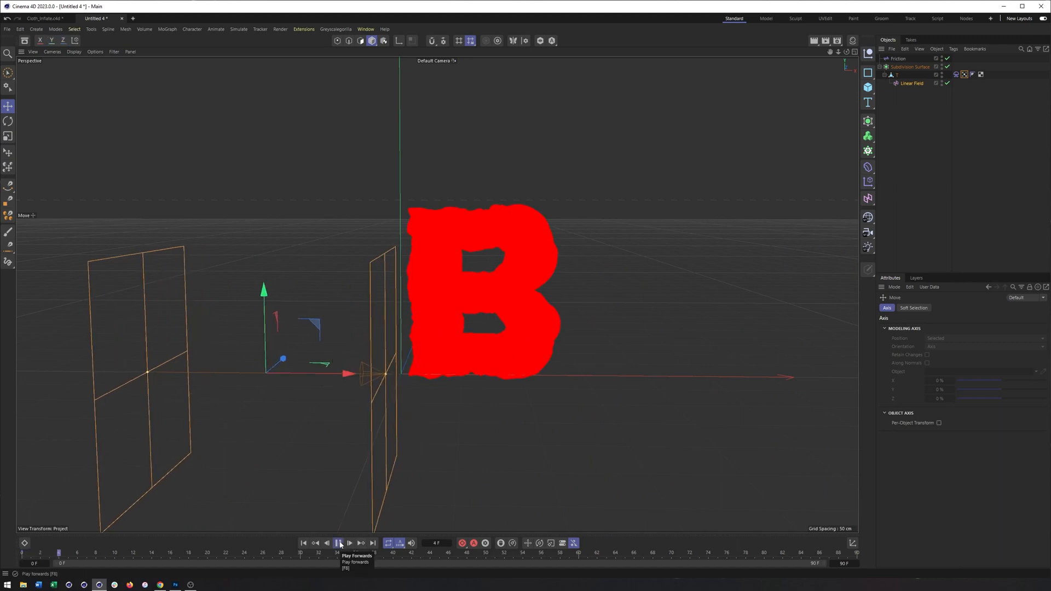
{"action": "left_click", "coordinate": [337, 543]}
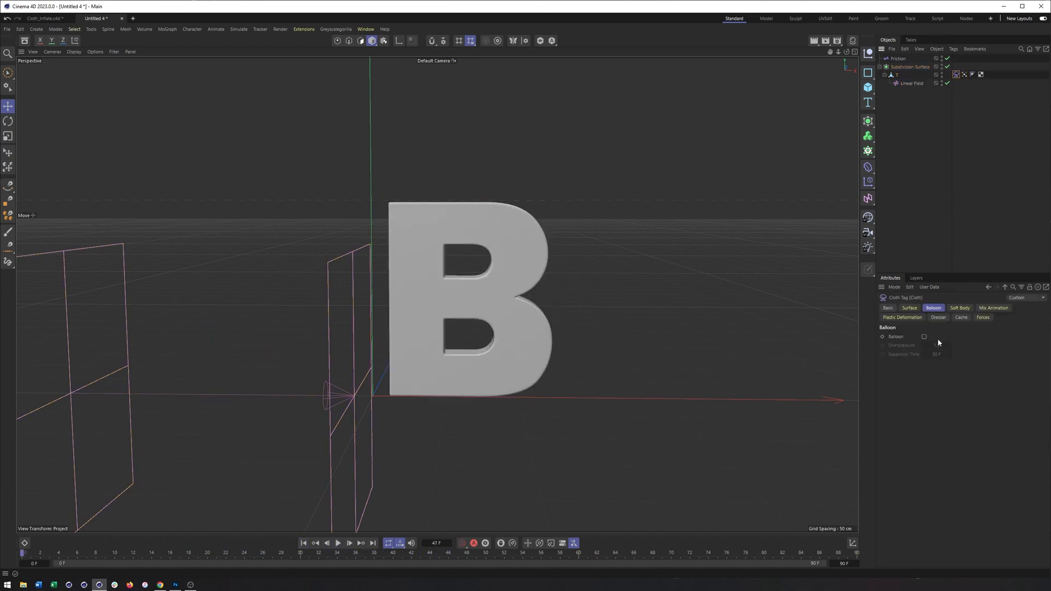
Show the B cloth tag's Surface settings, with target length at 100%
{"action": "left_click", "coordinate": [909, 308]}
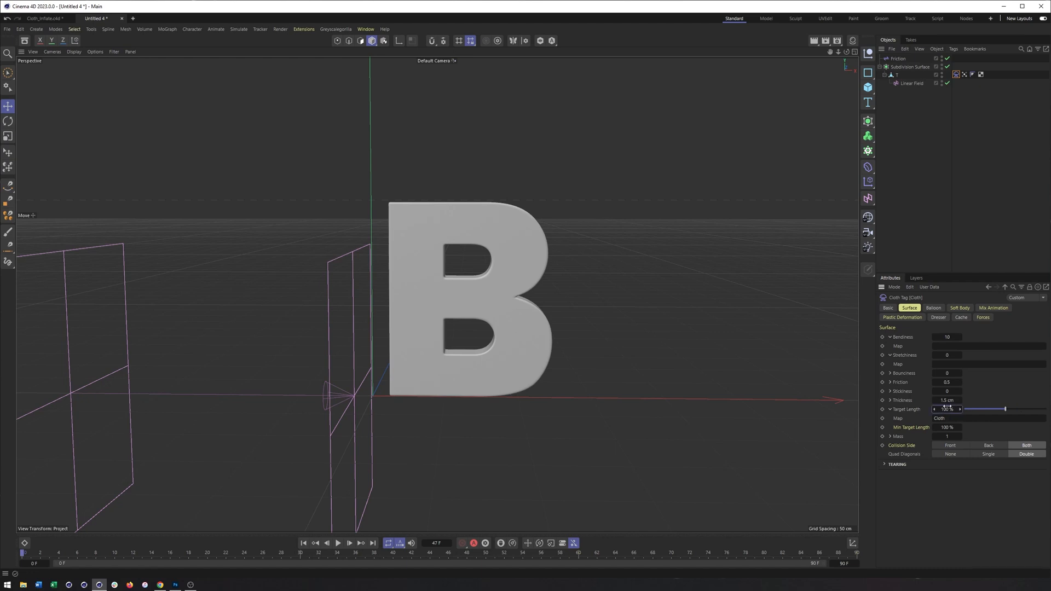
{"action": "left_click", "coordinate": [972, 418]}
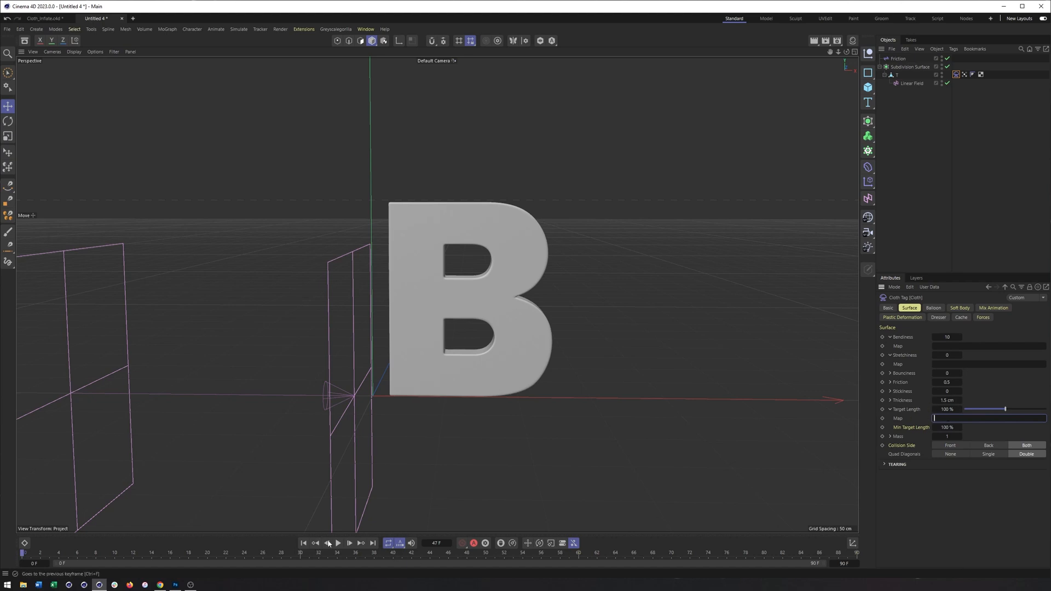
Replay the cloth simulation and raise Target Length to about 126%
{"action": "left_click", "coordinate": [338, 543]}
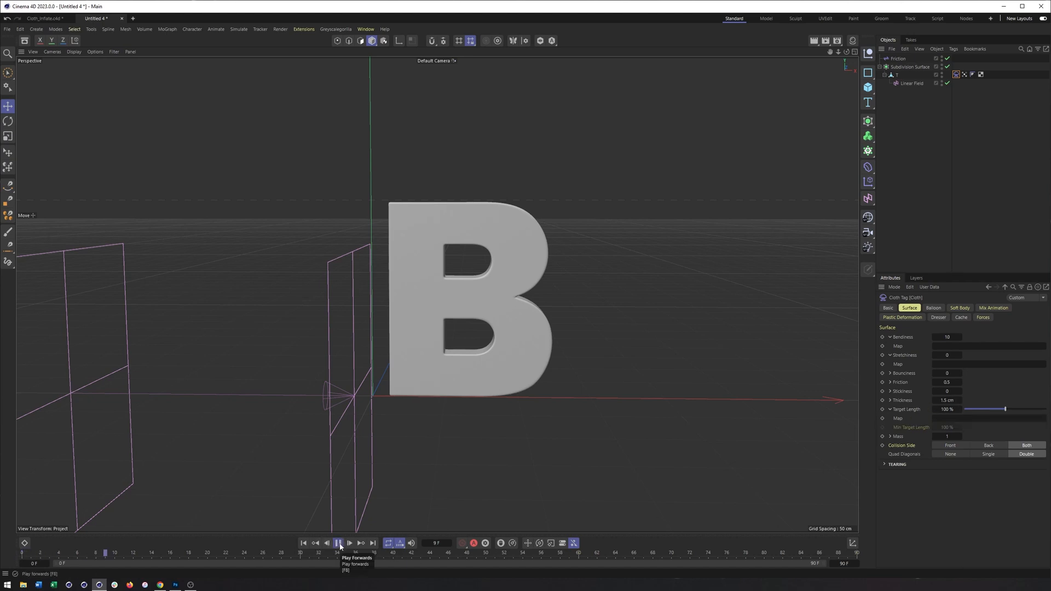
{"action": "left_click", "coordinate": [337, 543]}
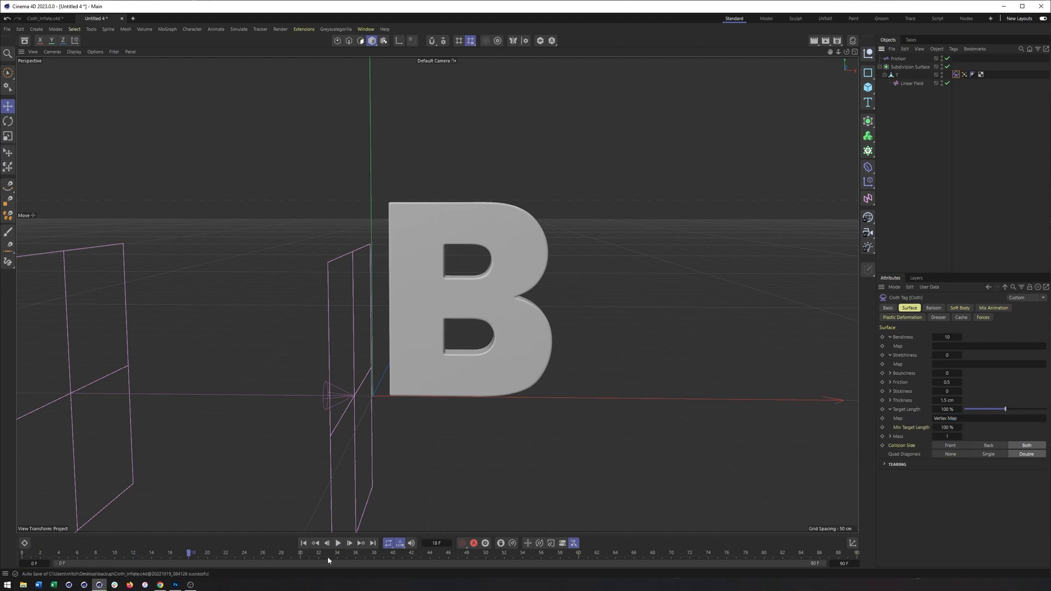
{"action": "left_click", "coordinate": [338, 542]}
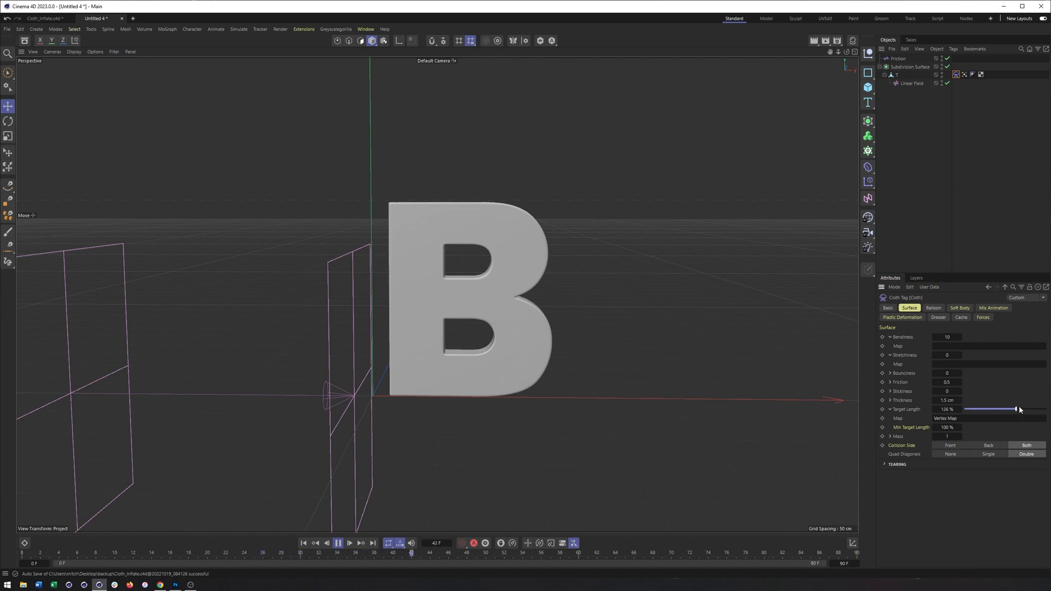
{"action": "left_click_drag", "start_coordinate": [1016, 409], "coordinate": [1021, 409]}
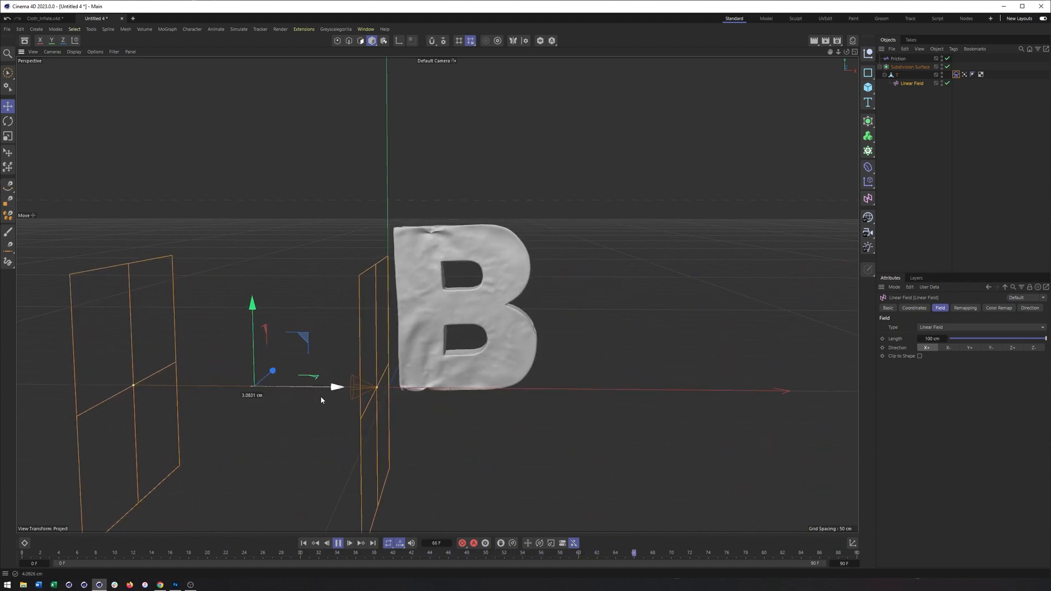
Shift the Linear Field along X so the B fully puffs up by the end
{"action": "left_click", "coordinate": [338, 543]}
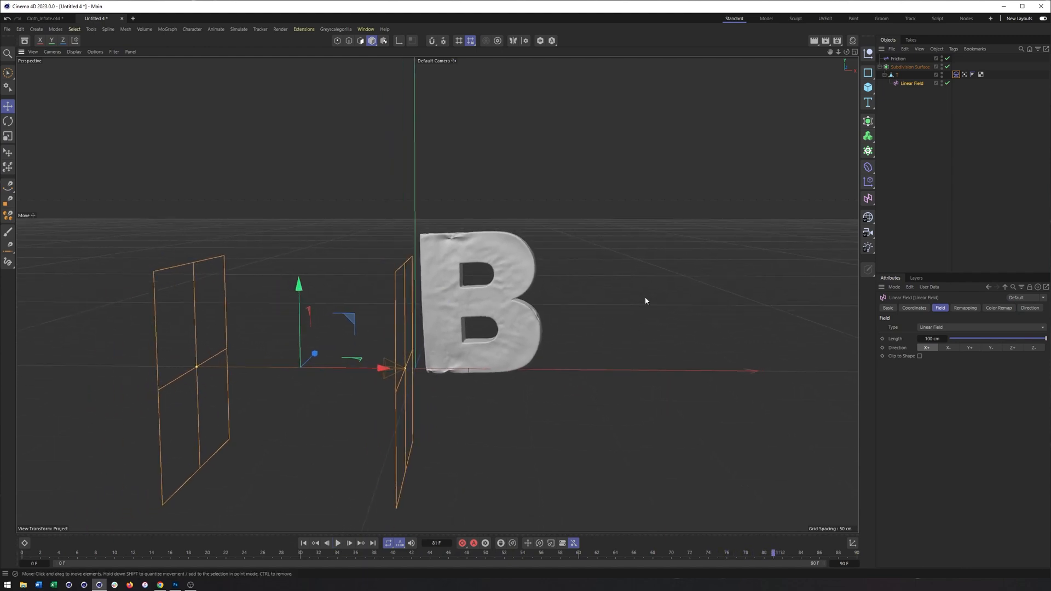
{"action": "mouse_move", "coordinate": [513, 390]}
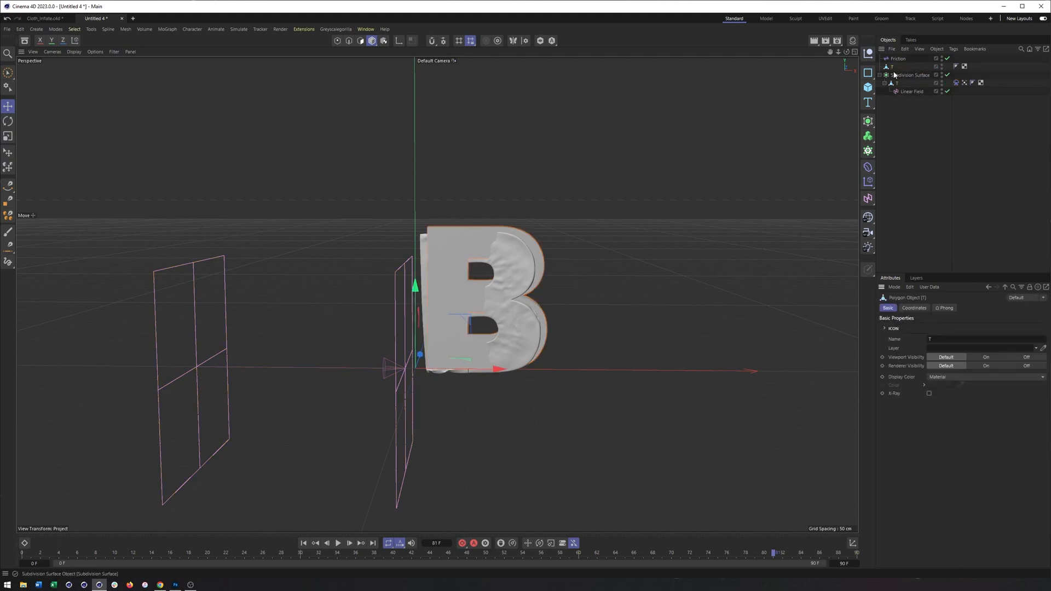
Rename the cloth letter object to T_Inflated
{"action": "double_click", "coordinate": [893, 66]}
{"action": "type", "text": "_Original"}
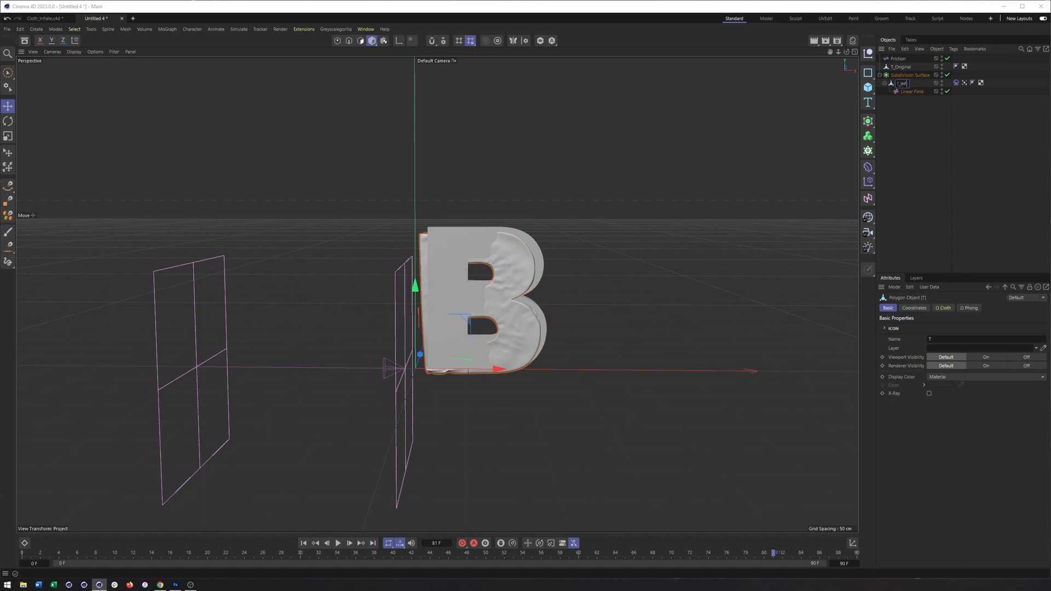
{"action": "type", "text": "T_Inflated"}
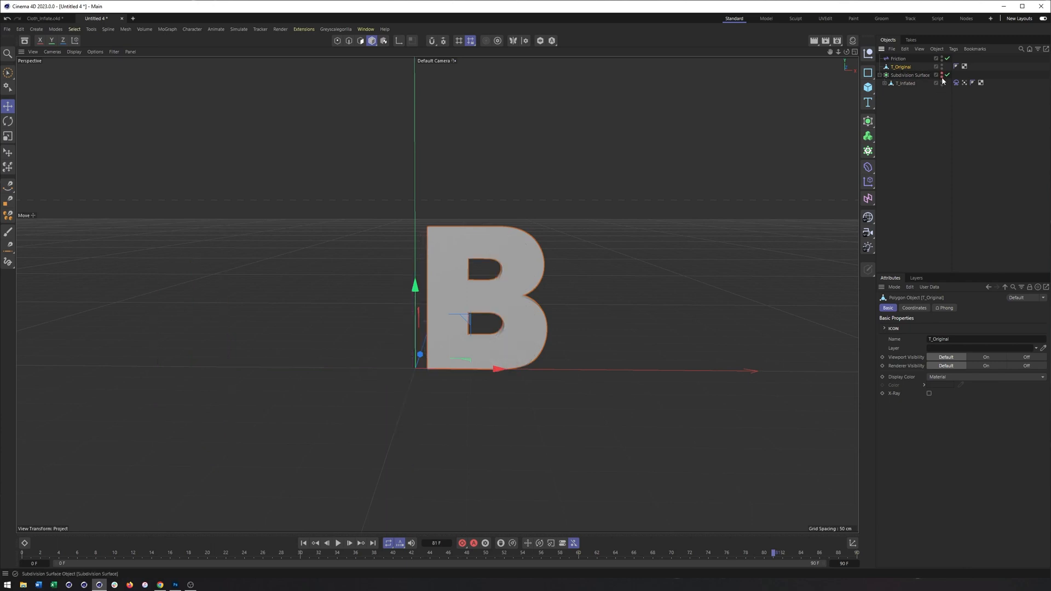
Add a Pose Morph tag to T_Original with Points enabled and base pose named Original
{"action": "right_click", "coordinate": [899, 66]}
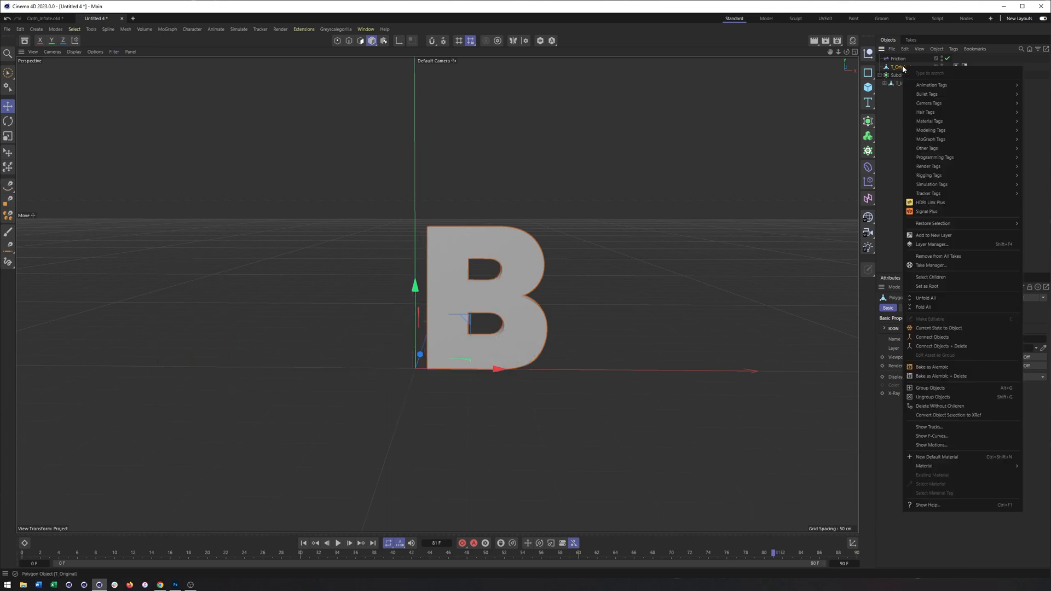
{"action": "mouse_move", "coordinate": [933, 157]}
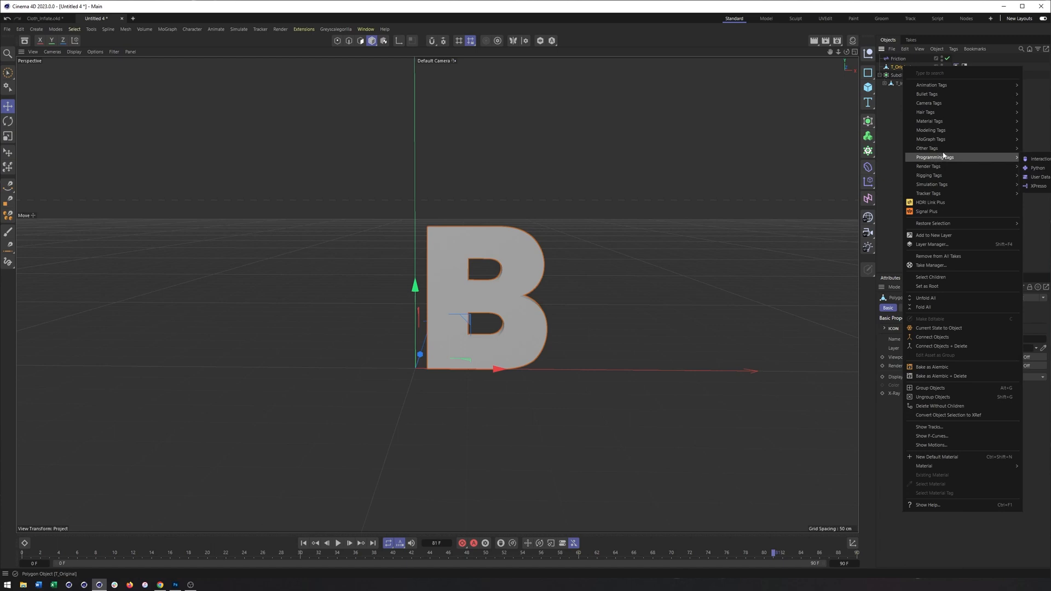
{"action": "mouse_move", "coordinate": [930, 175]}
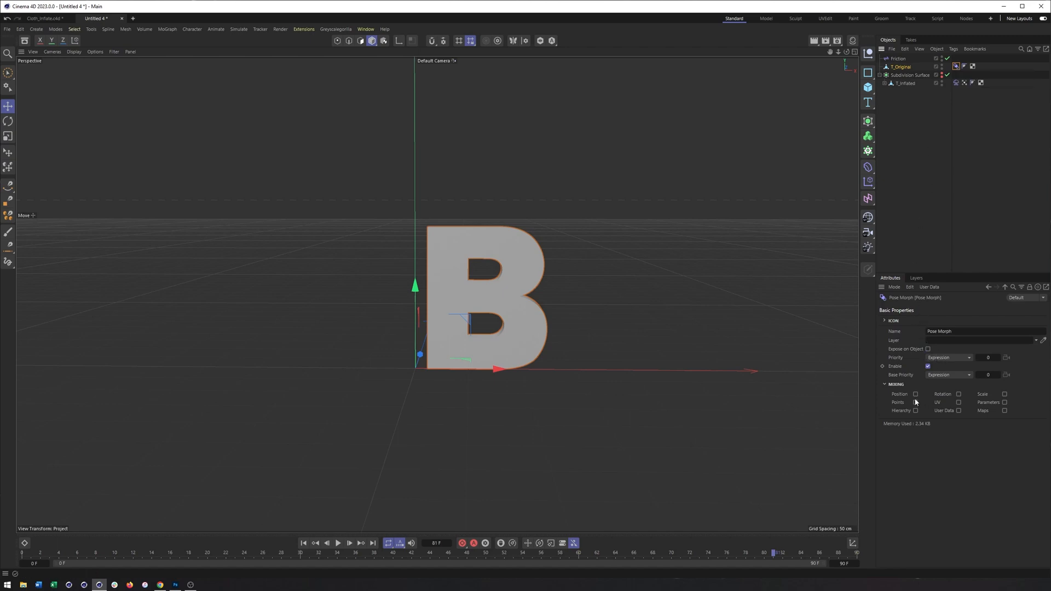
{"action": "left_click", "coordinate": [904, 308]}
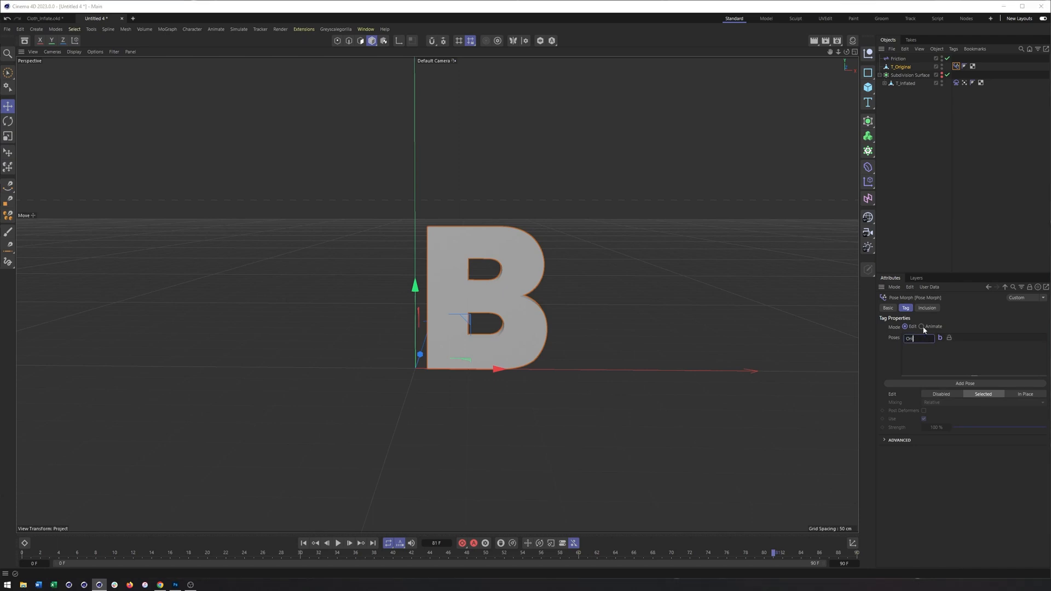
{"action": "type", "text": "Original"}
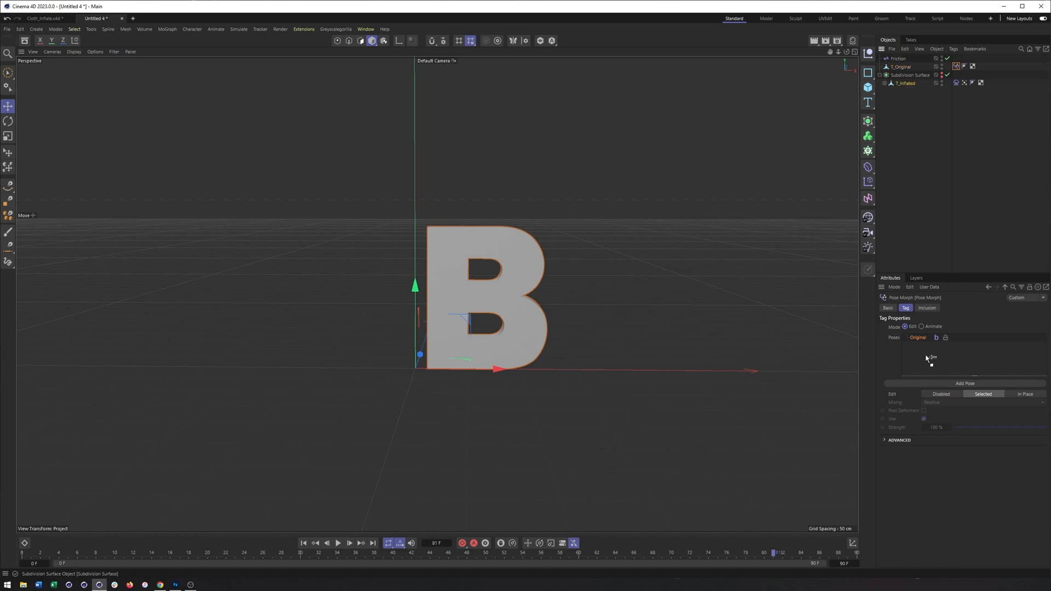
Add T_Inflated as an absolute morph target, switch to Animate mode, and play
{"action": "left_click", "coordinate": [964, 382]}
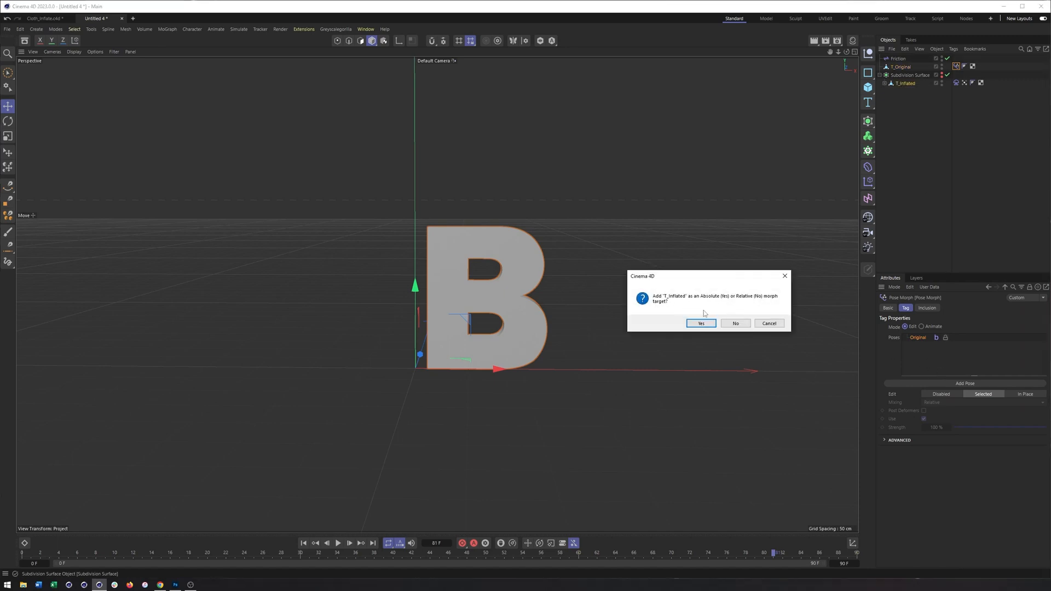
{"action": "left_click", "coordinate": [700, 323]}
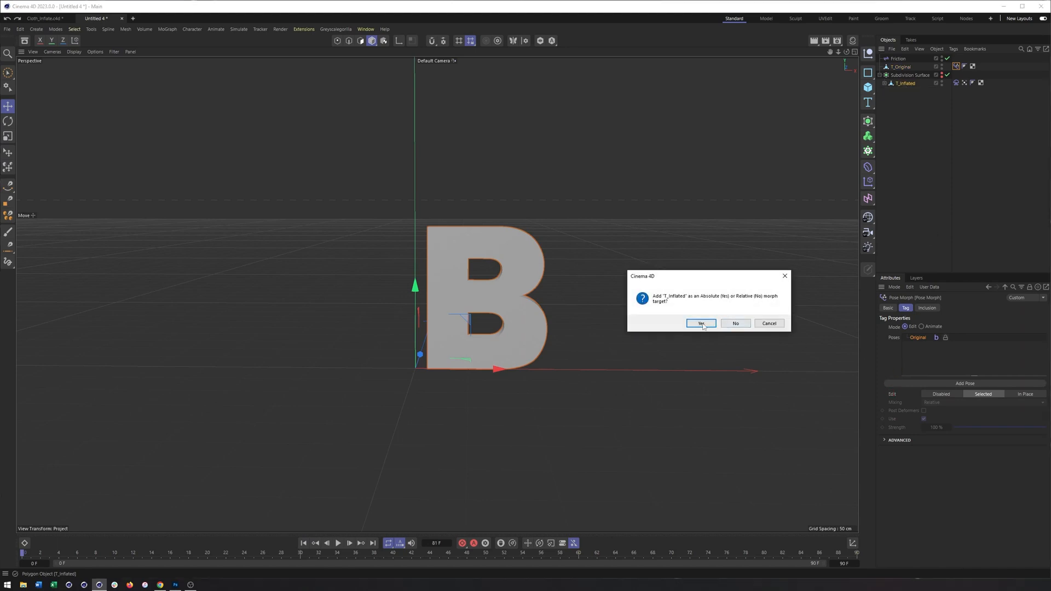
{"action": "left_click", "coordinate": [700, 323]}
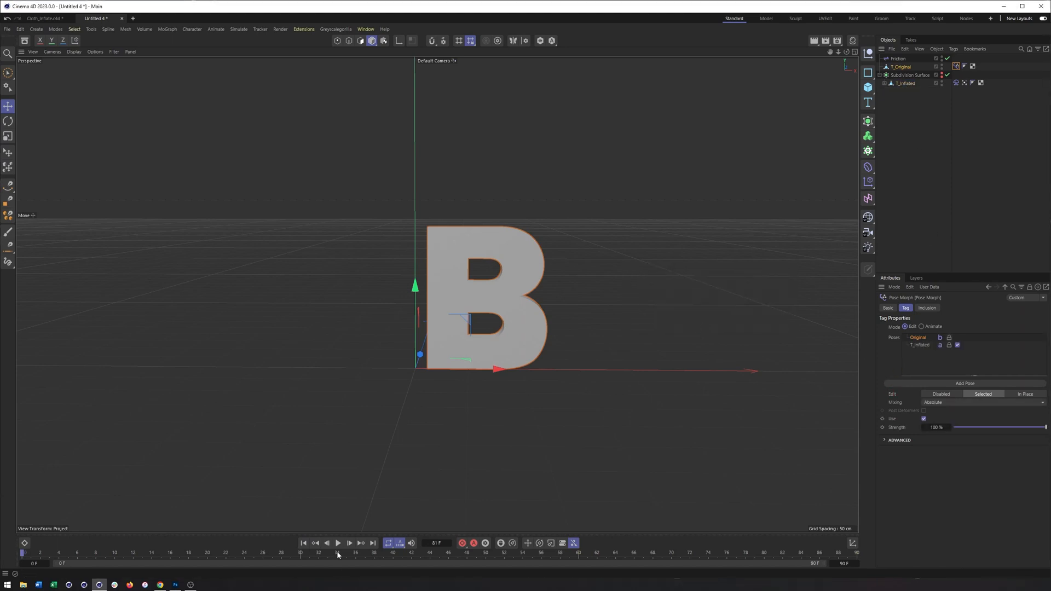
{"action": "left_click", "coordinate": [922, 326]}
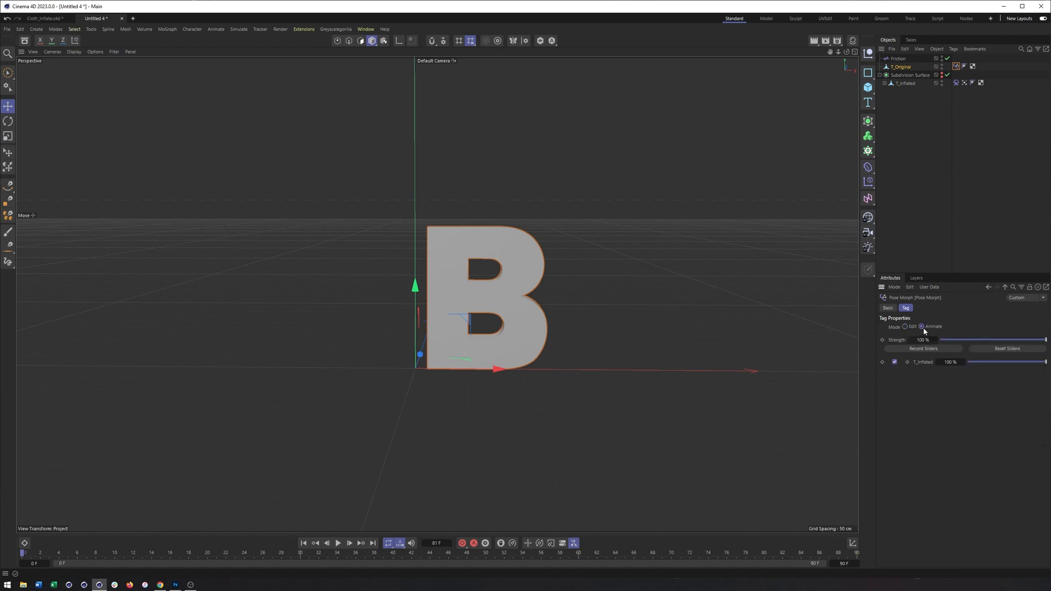
{"action": "left_click", "coordinate": [338, 542]}
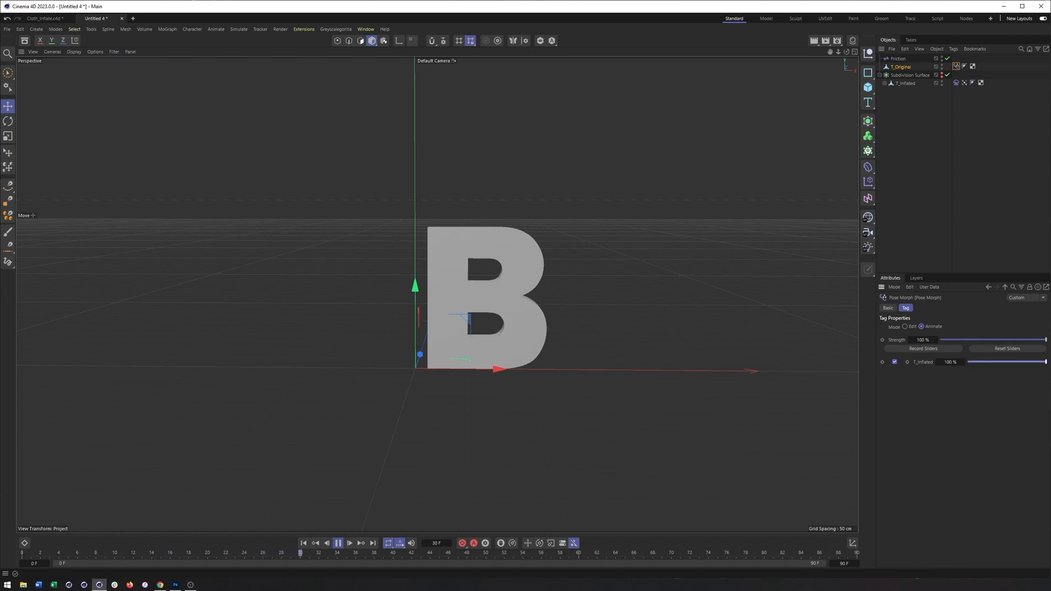
Stop playback and merge the selected T_Inflated object into a new copy
{"action": "left_click", "coordinate": [337, 543]}
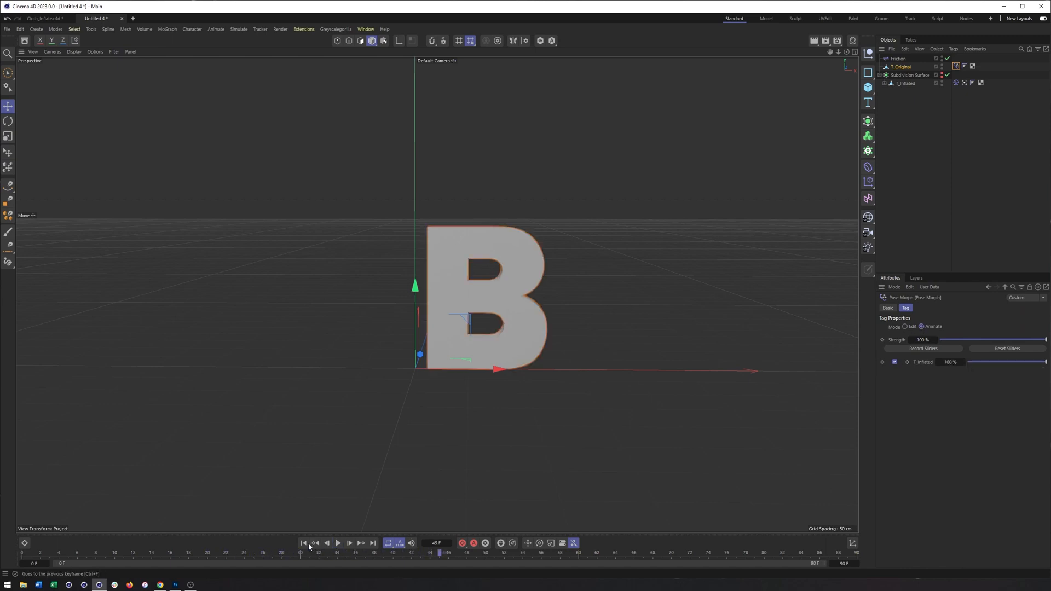
{"action": "left_click", "coordinate": [904, 83]}
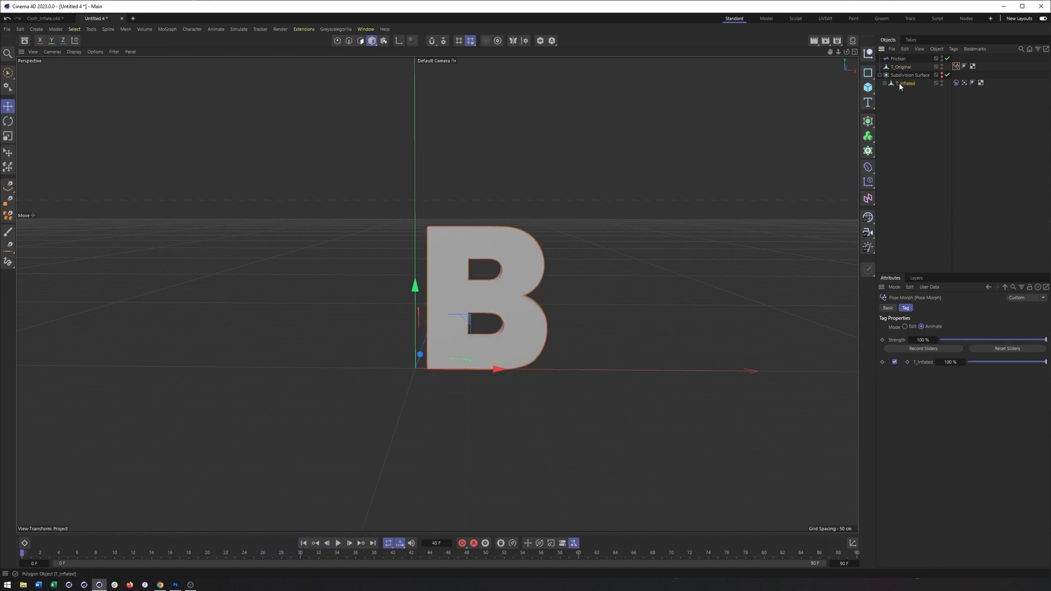
{"action": "right_click", "coordinate": [906, 84]}
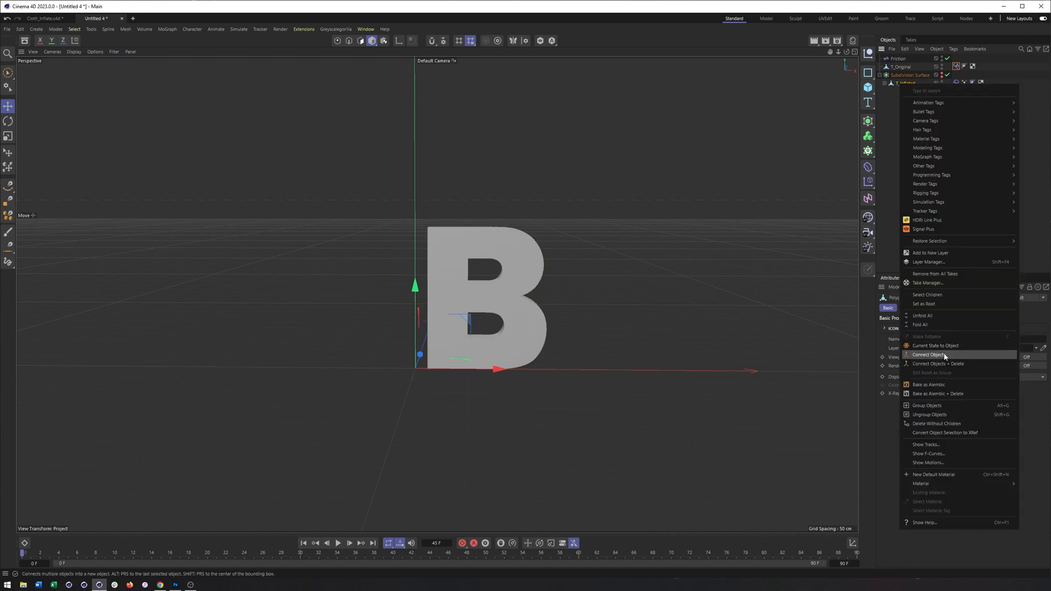
{"action": "mouse_move", "coordinate": [955, 354]}
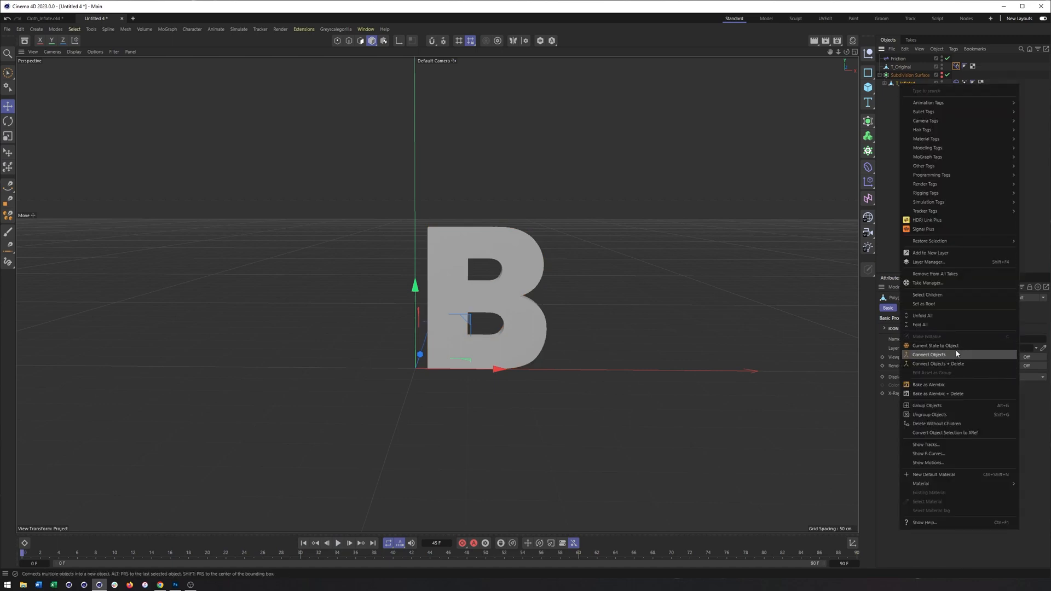
{"action": "left_click", "coordinate": [928, 354]}
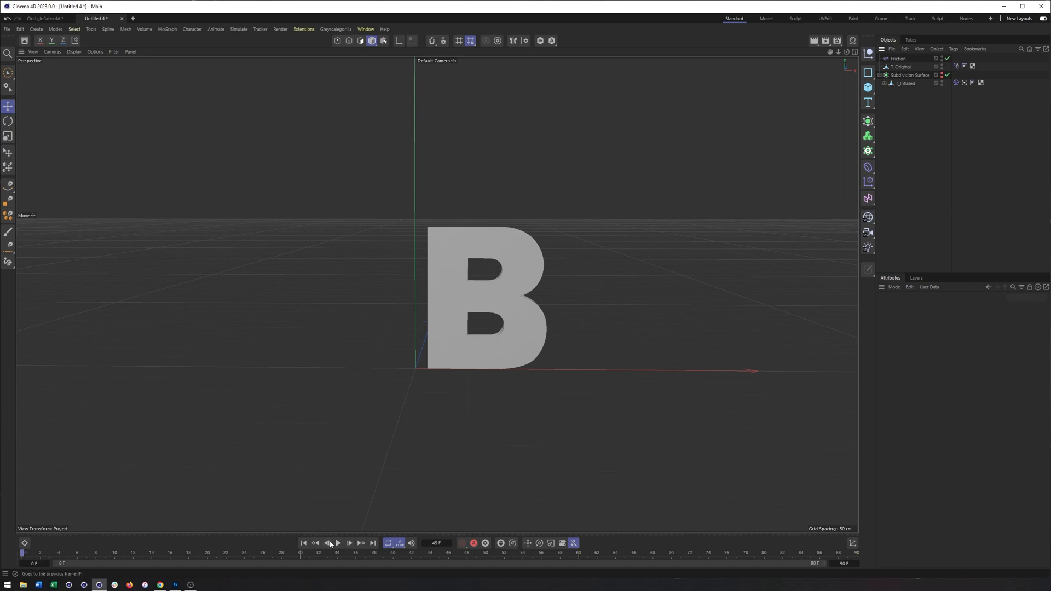
Create a connected copy of T_Inflated and select the new copy
{"action": "left_click", "coordinate": [337, 543]}
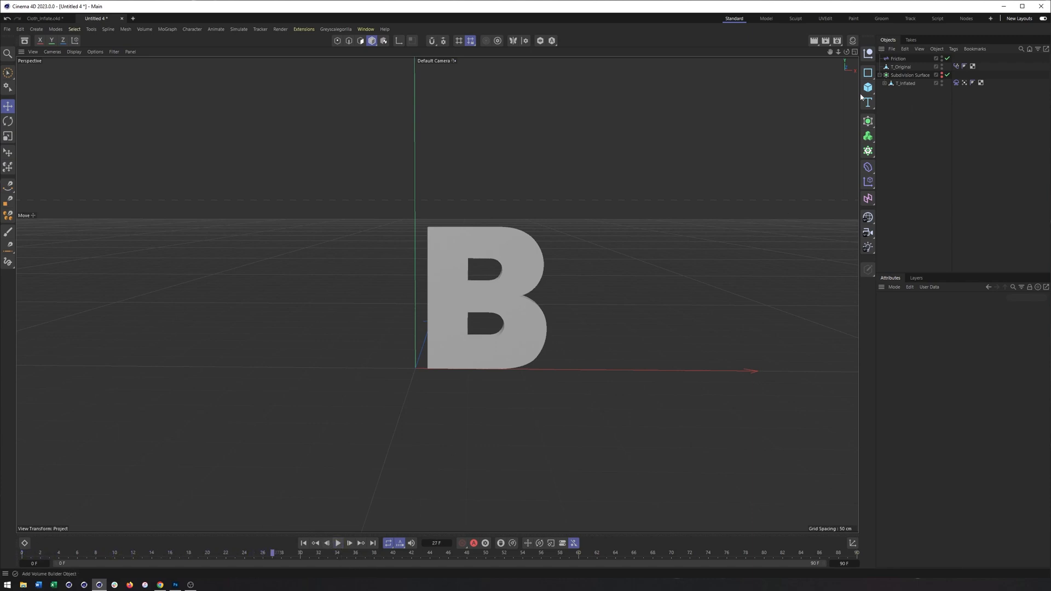
{"action": "right_click", "coordinate": [905, 83]}
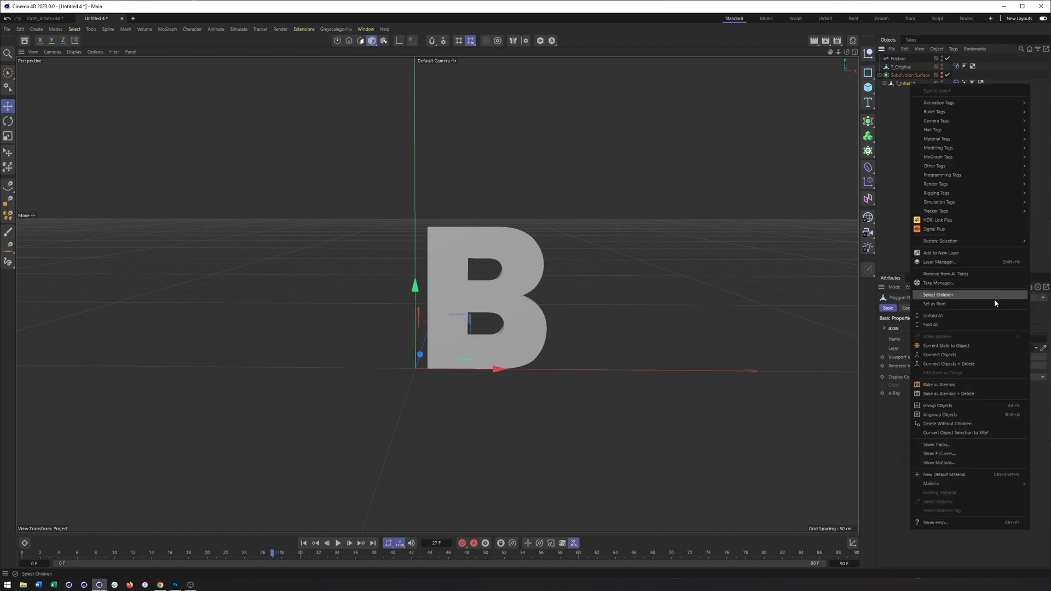
{"action": "left_click", "coordinate": [937, 295]}
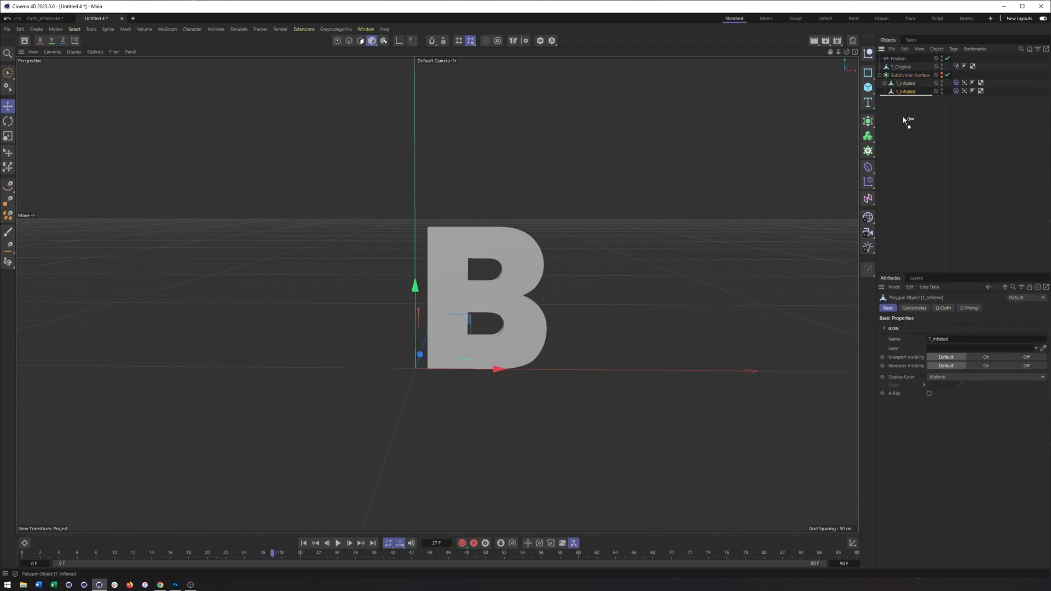
{"action": "left_click", "coordinate": [900, 92]}
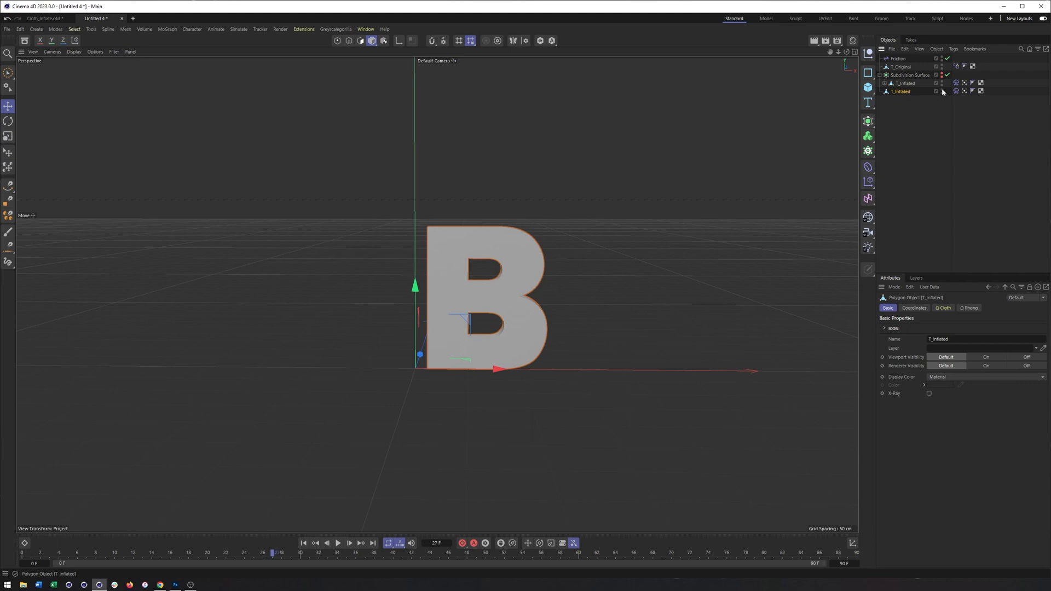
{"action": "left_click", "coordinate": [985, 356]}
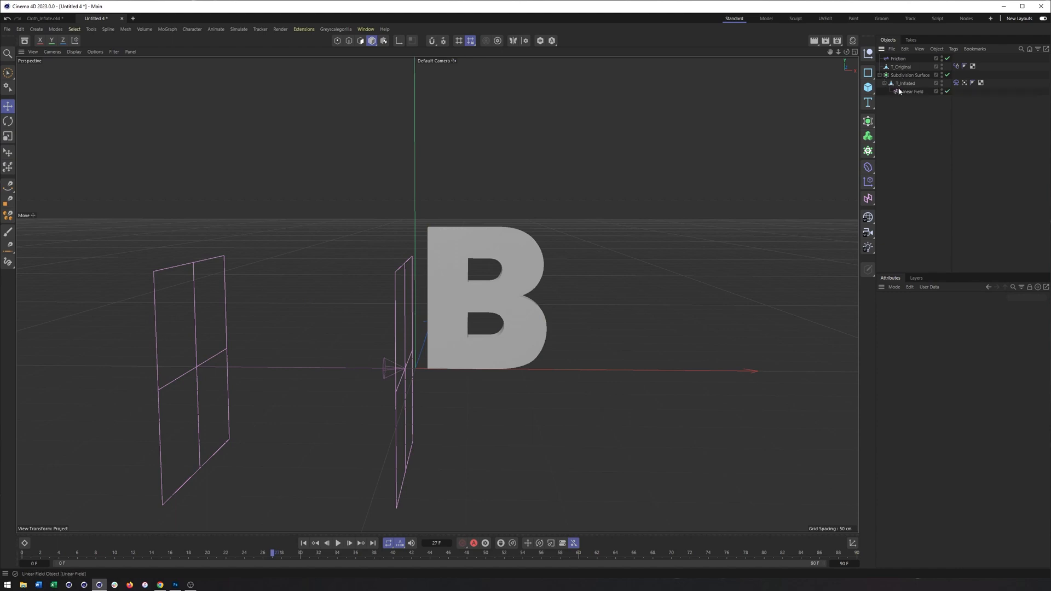
Select the Linear Field, preview the cloth inflating, then stop and rewind
{"action": "left_click", "coordinate": [911, 92]}
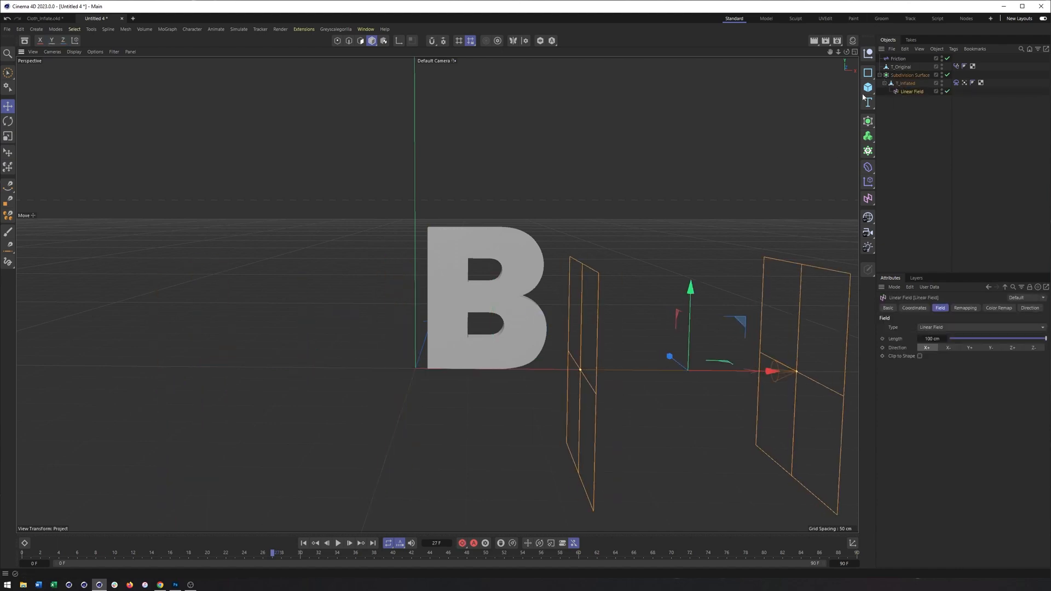
{"action": "left_click", "coordinate": [338, 543]}
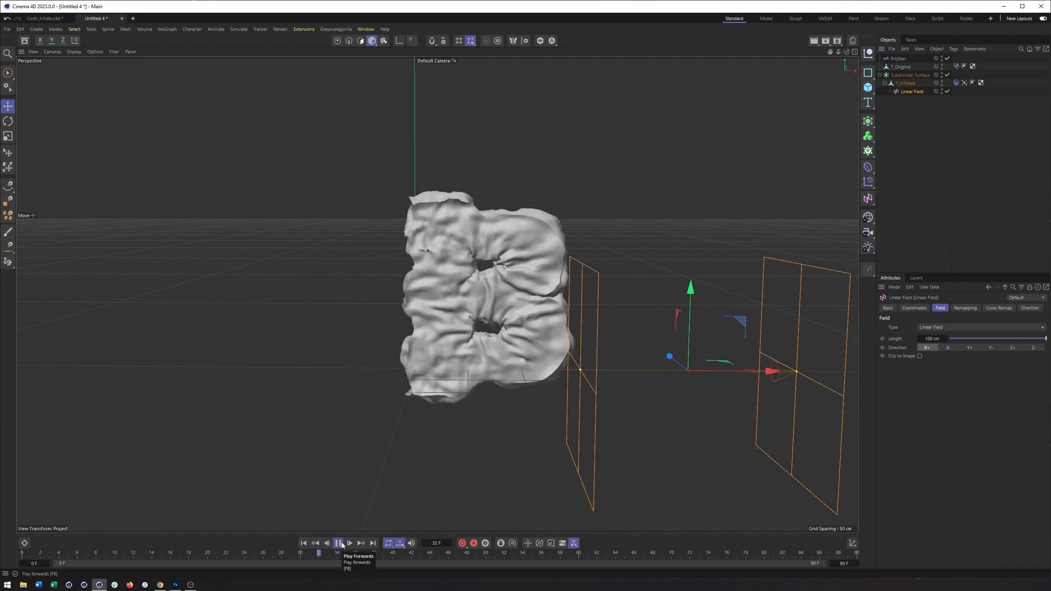
{"action": "left_click", "coordinate": [338, 543]}
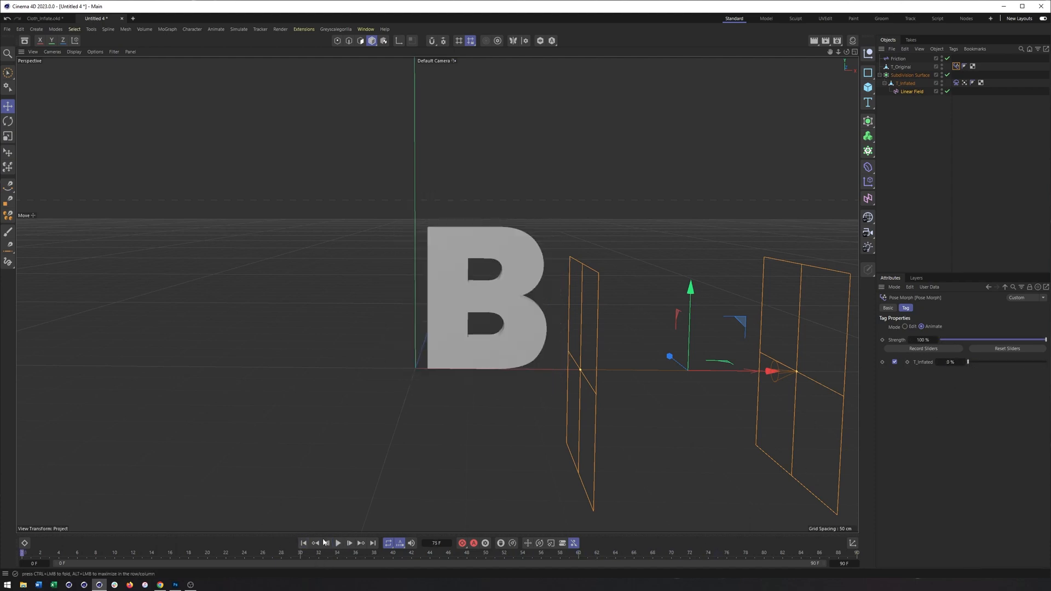
{"action": "left_click", "coordinate": [337, 542]}
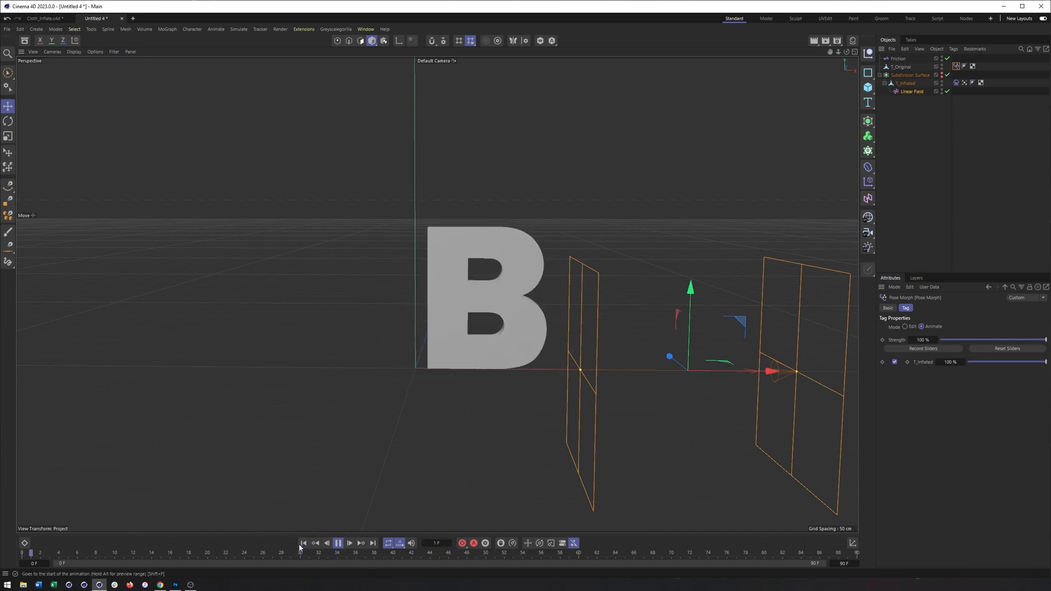
{"action": "left_click", "coordinate": [348, 543]}
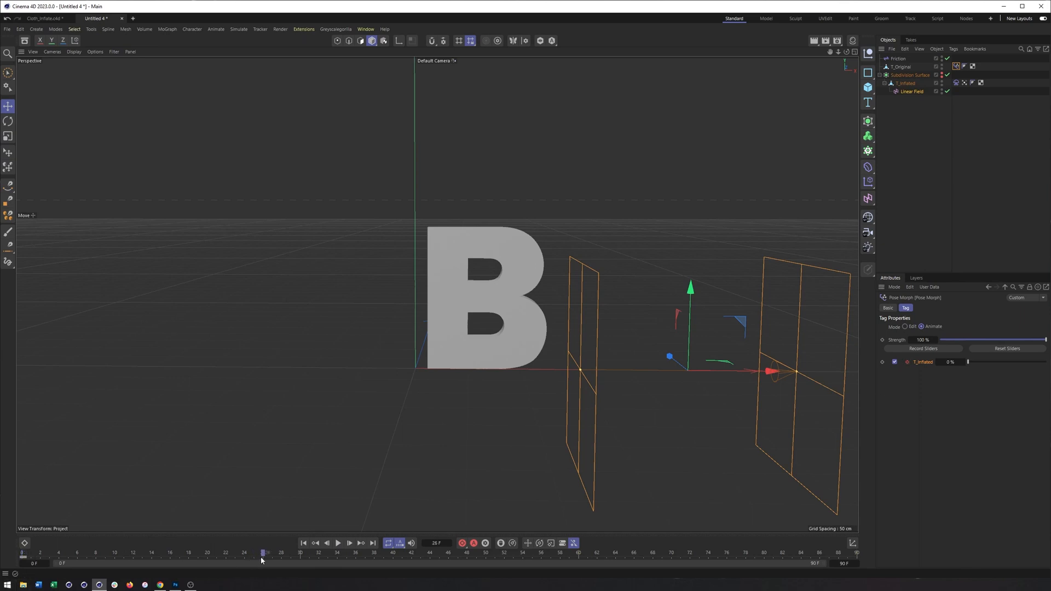
Keyframe T_Inflated pose strength at 100% on frame 30 and 0% on frame 90
{"action": "left_click_drag", "start_coordinate": [966, 362], "coordinate": [1009, 362]}
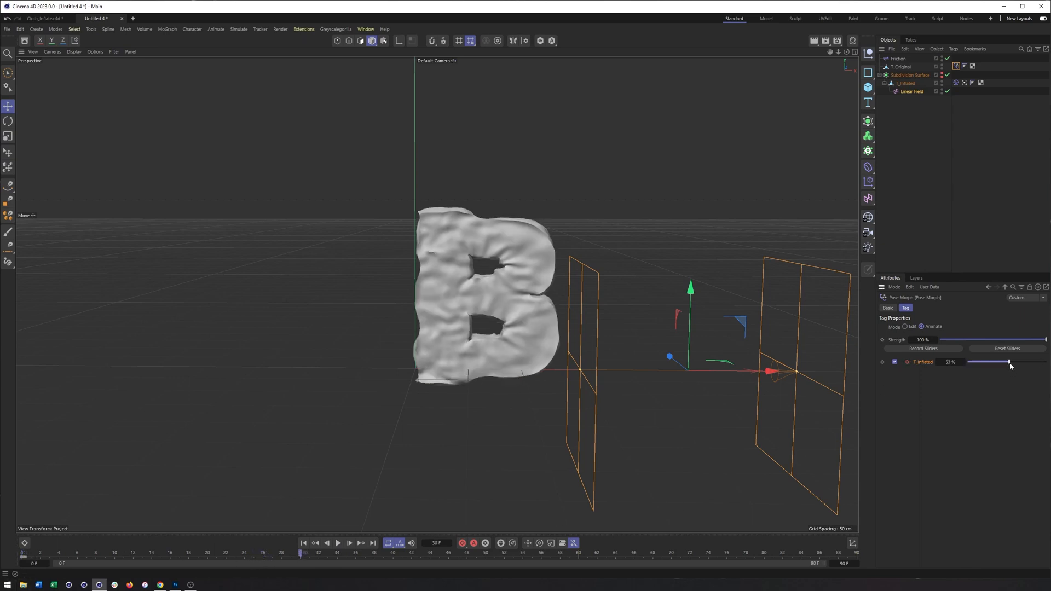
{"action": "left_click_drag", "start_coordinate": [1006, 362], "coordinate": [1042, 361]}
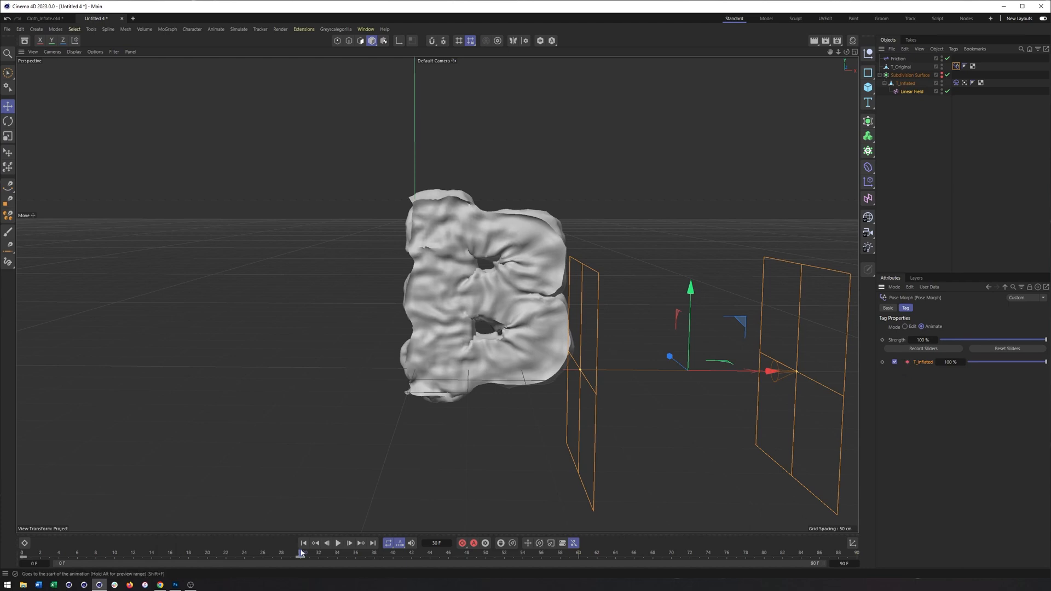
{"action": "left_click_drag", "start_coordinate": [300, 552], "coordinate": [432, 552]}
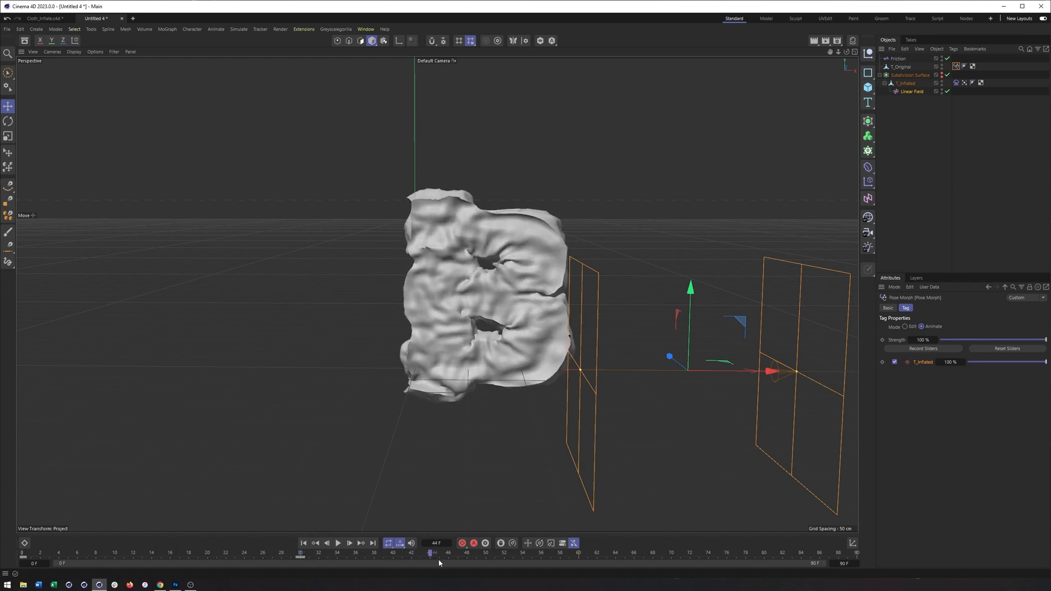
{"action": "left_click_drag", "start_coordinate": [432, 552], "coordinate": [447, 552]}
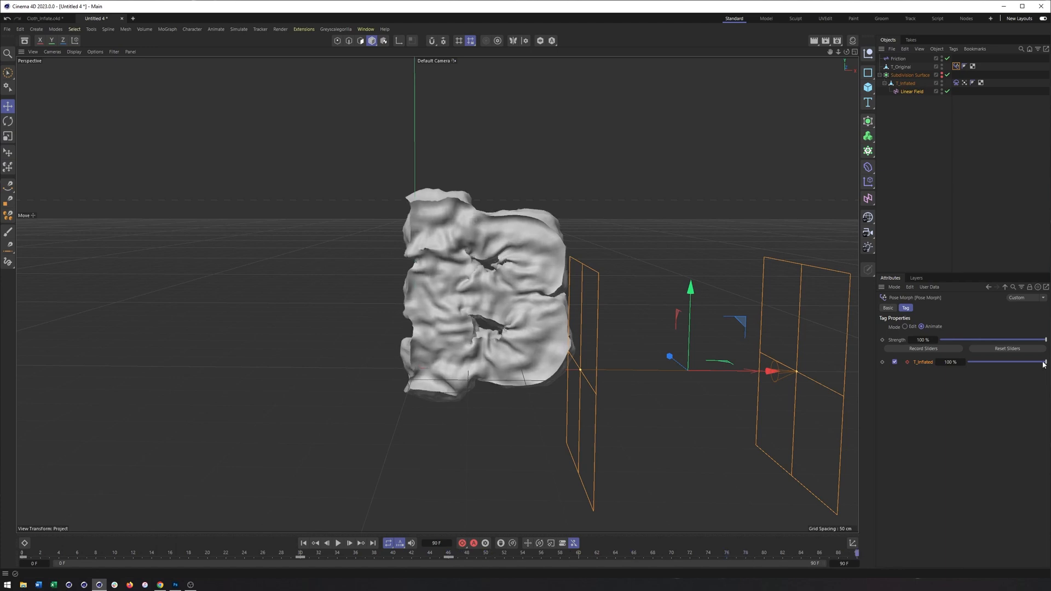
{"action": "left_click_drag", "start_coordinate": [1043, 362], "coordinate": [967, 362]}
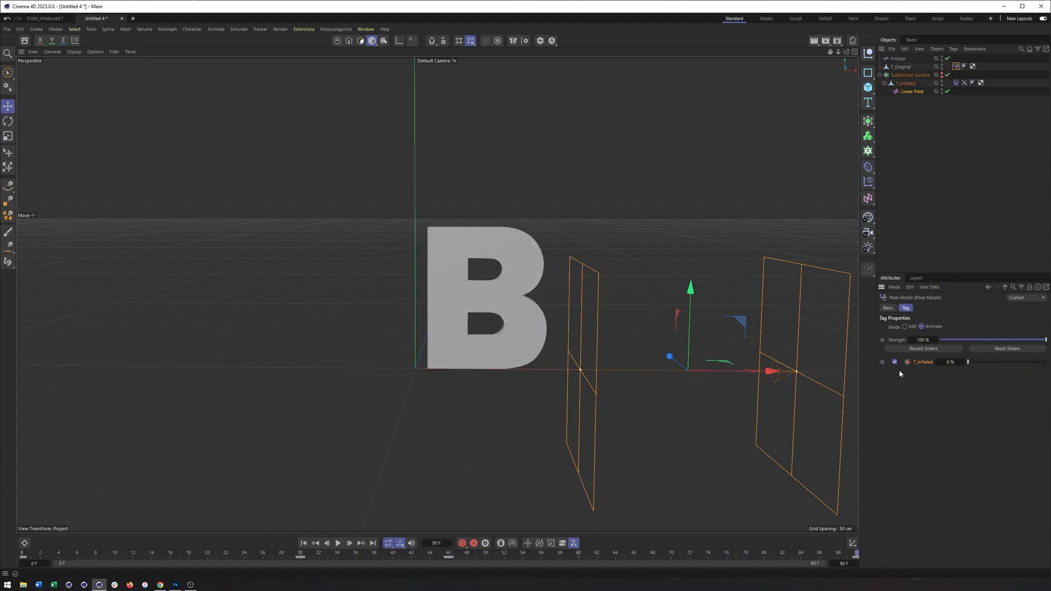
{"action": "left_click", "coordinate": [338, 543]}
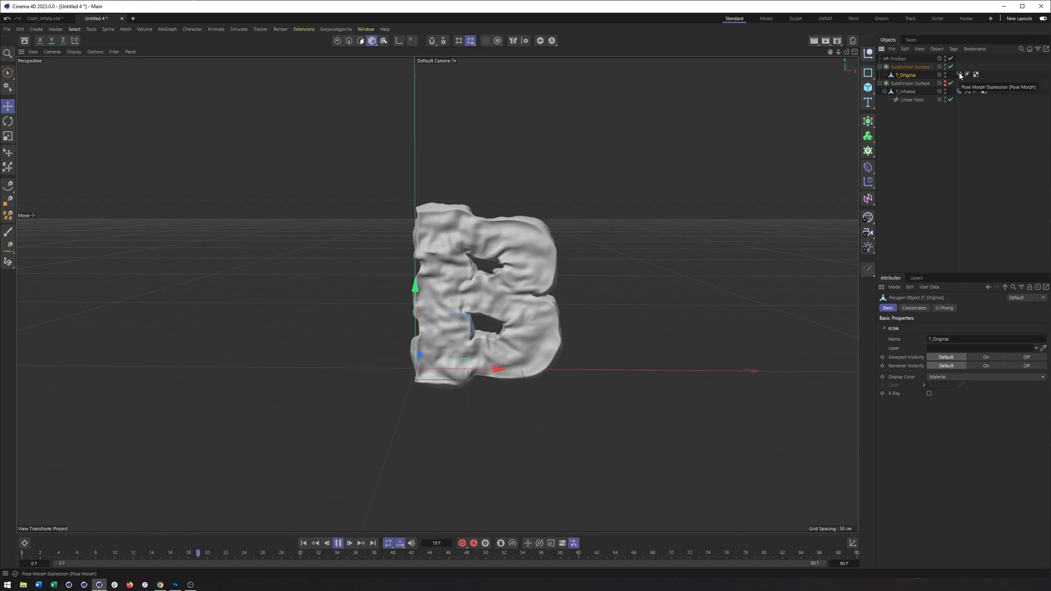
Nest T_Original in a Subdivision Surface and move the Linear Field farther right
{"action": "left_click", "coordinate": [337, 543]}
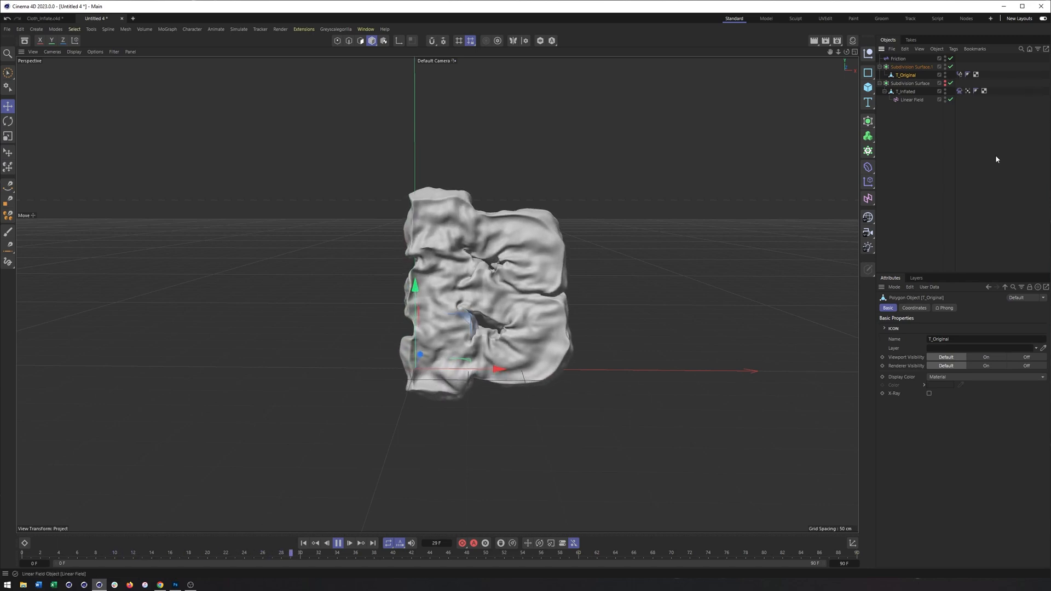
{"action": "left_click", "coordinate": [910, 99]}
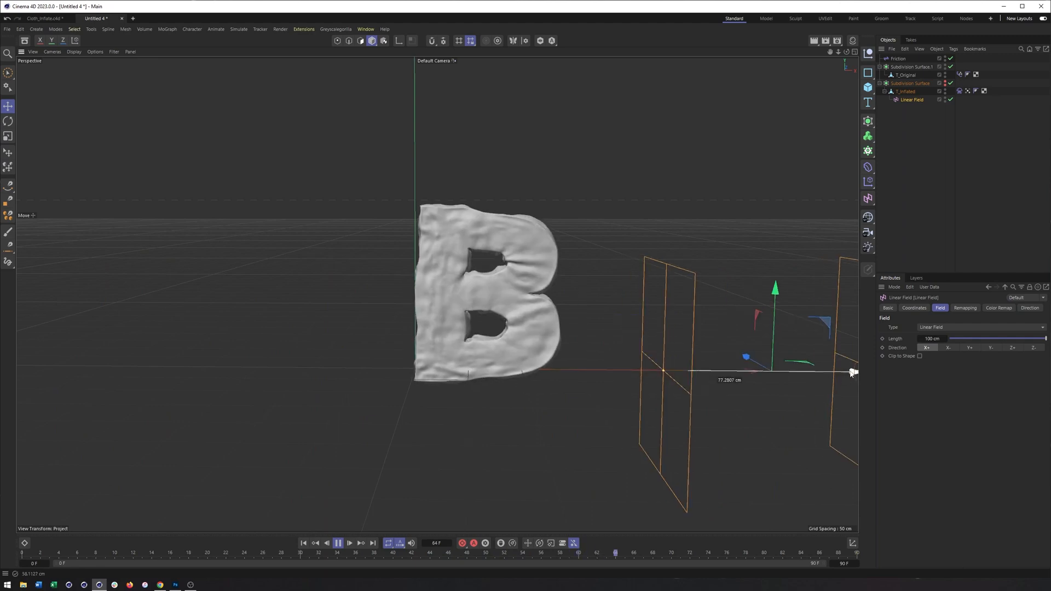
{"action": "left_click", "coordinate": [337, 543]}
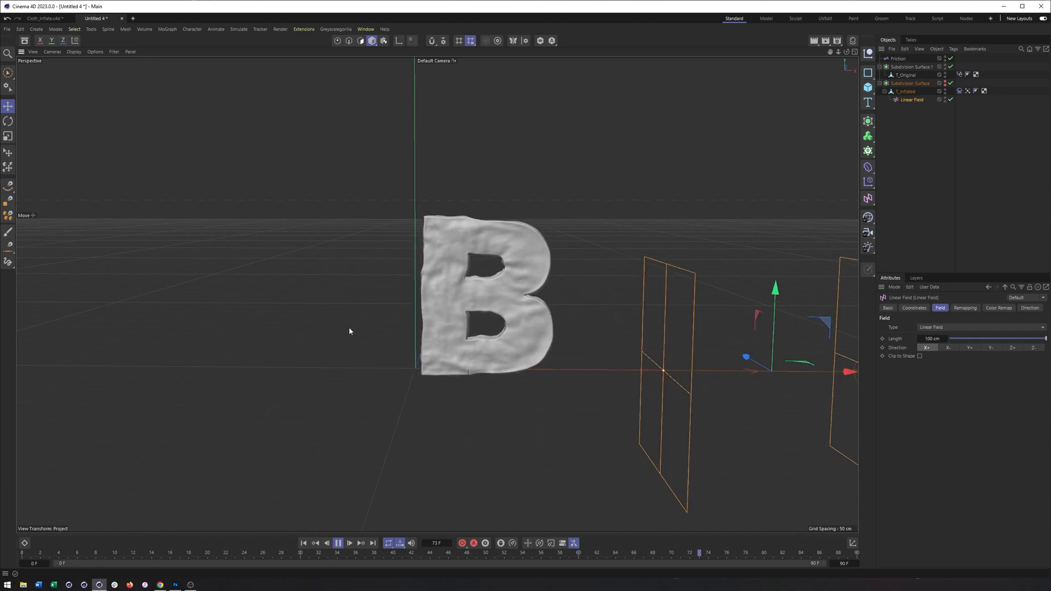